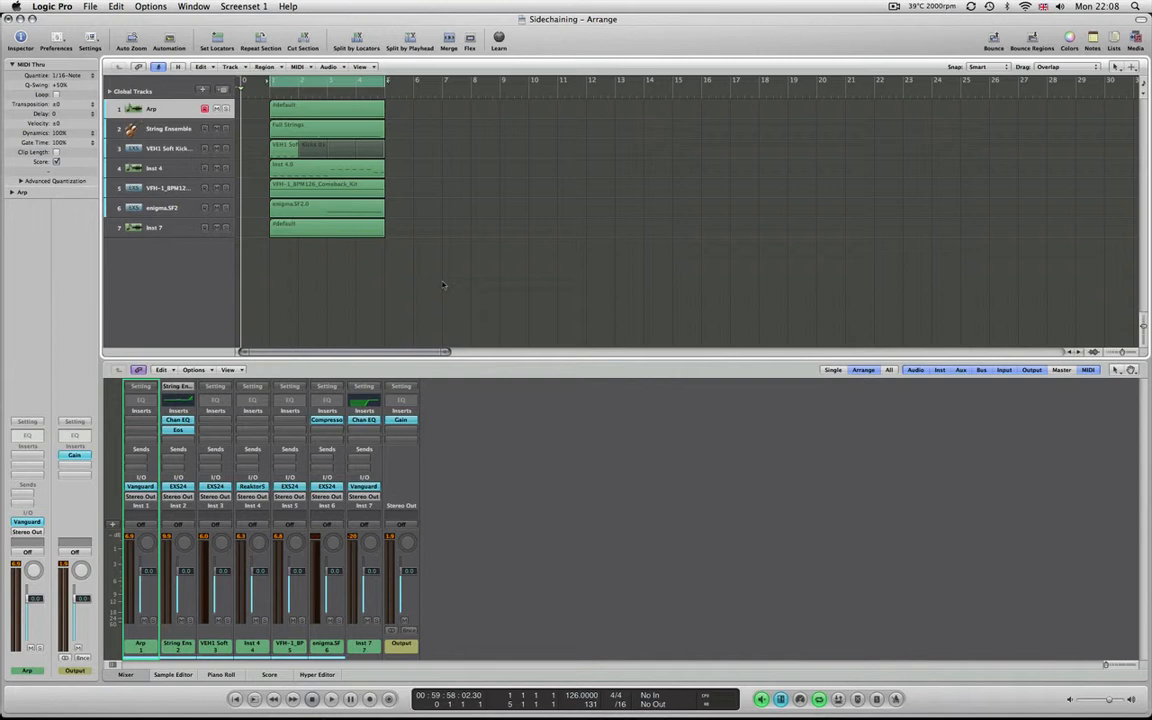
# Play the song to audition the tracks before renaming
pyautogui.click(330, 700)
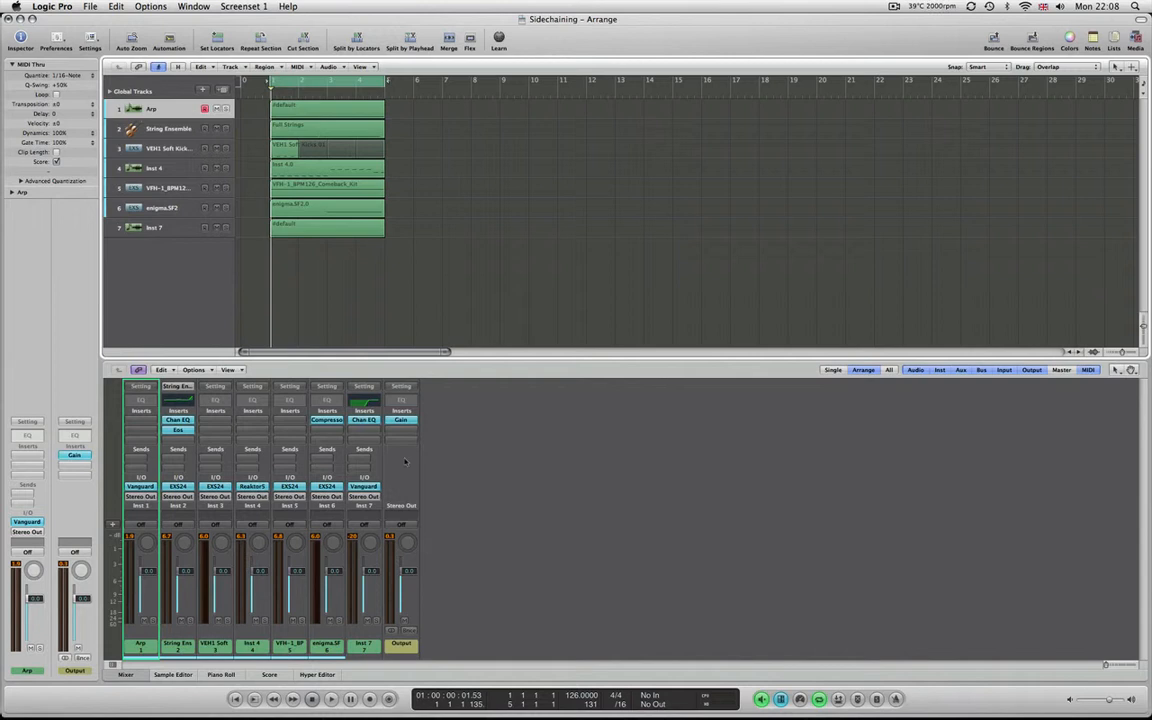
pyautogui.moveTo(568, 460)
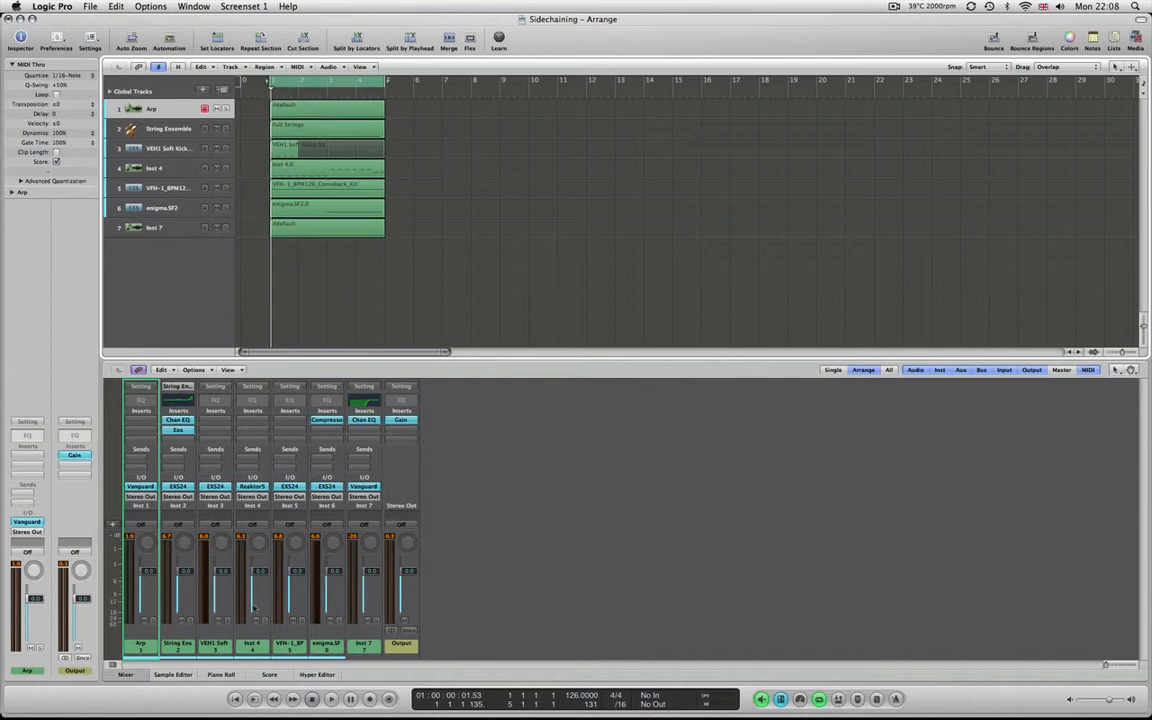
pyautogui.moveTo(228, 624)
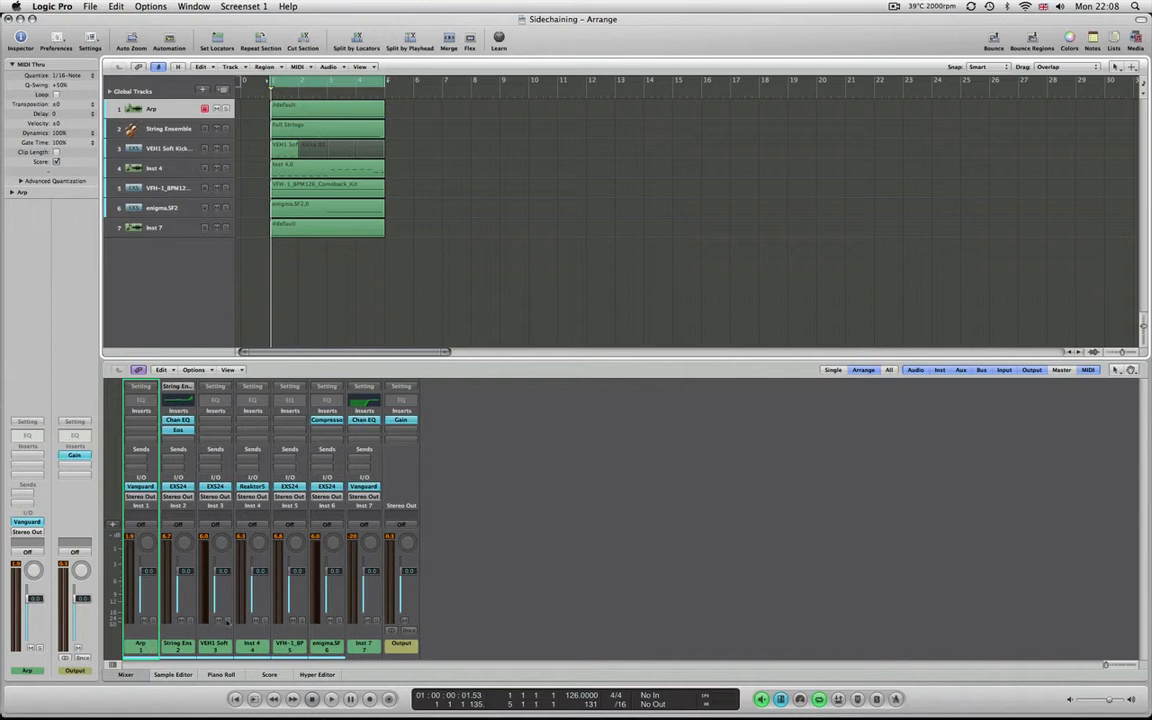
pyautogui.click(140, 622)
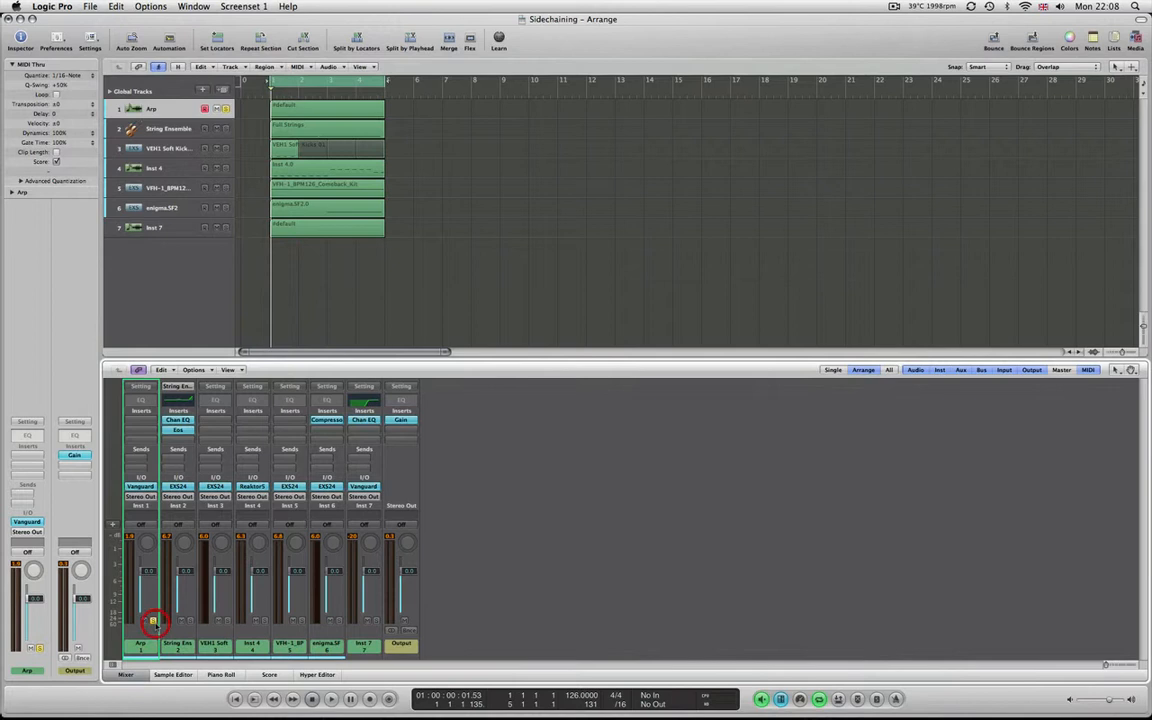
pyautogui.click(330, 700)
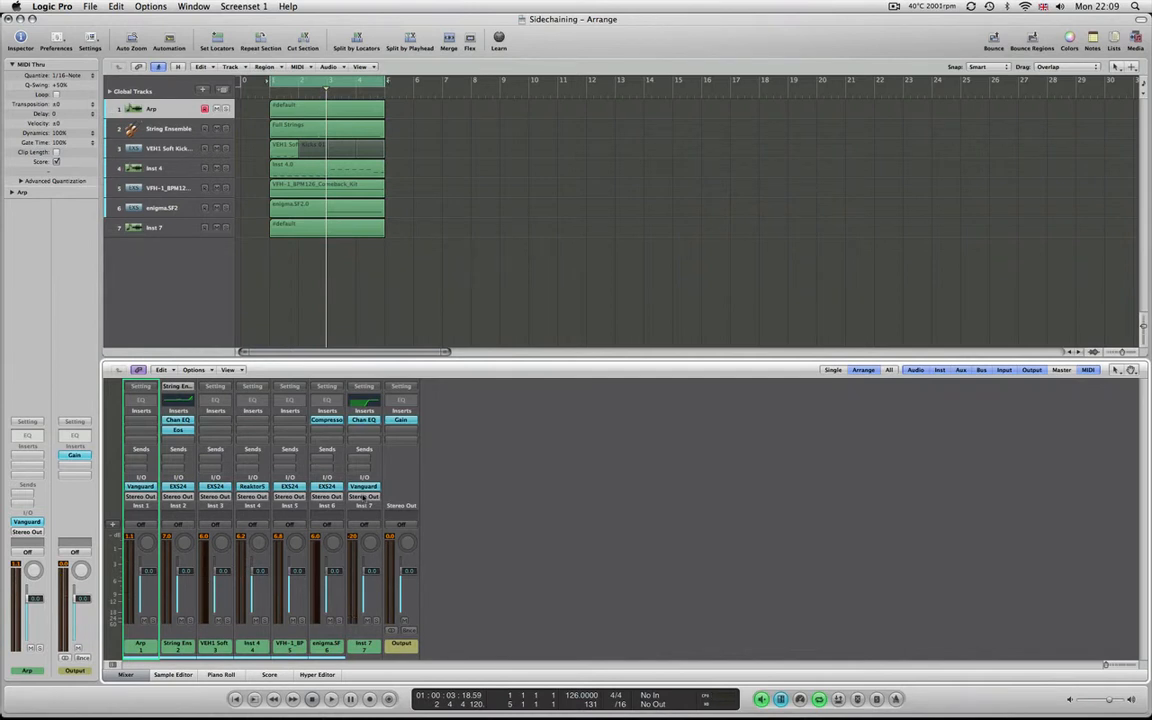
# Inspect the Inst 7 EQ and String Ensemble reverb, then rename Inst 7 to White Noise
pyautogui.click(364, 420)
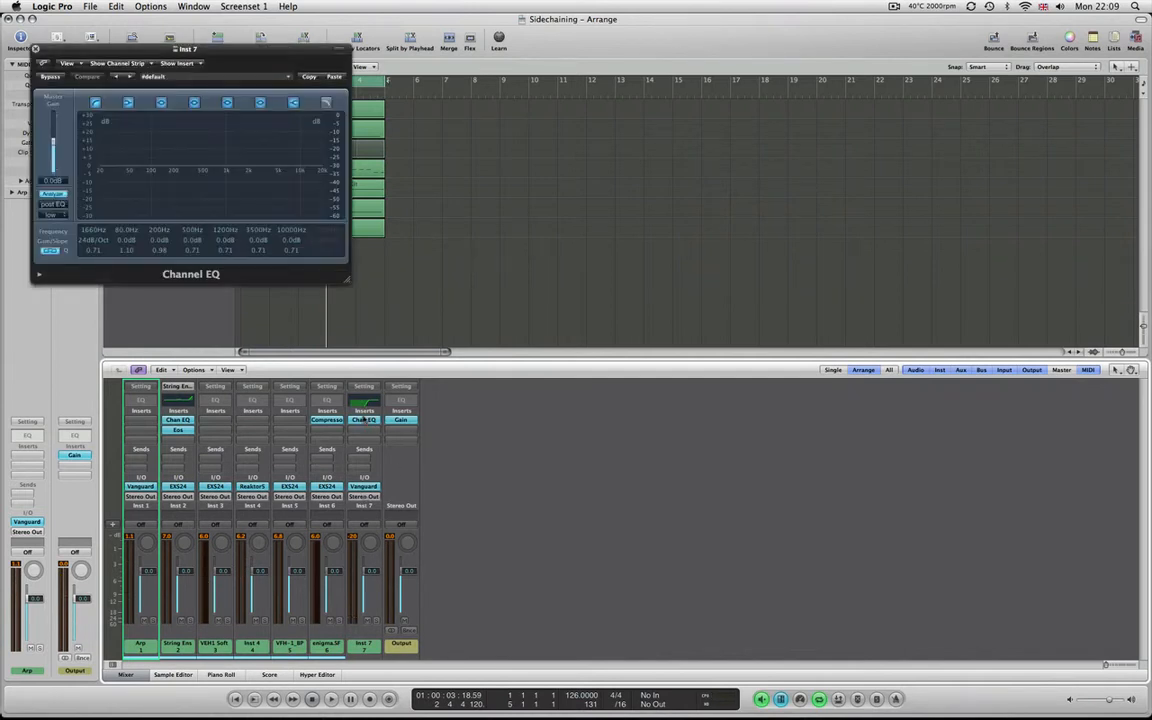
pyautogui.click(36, 48)
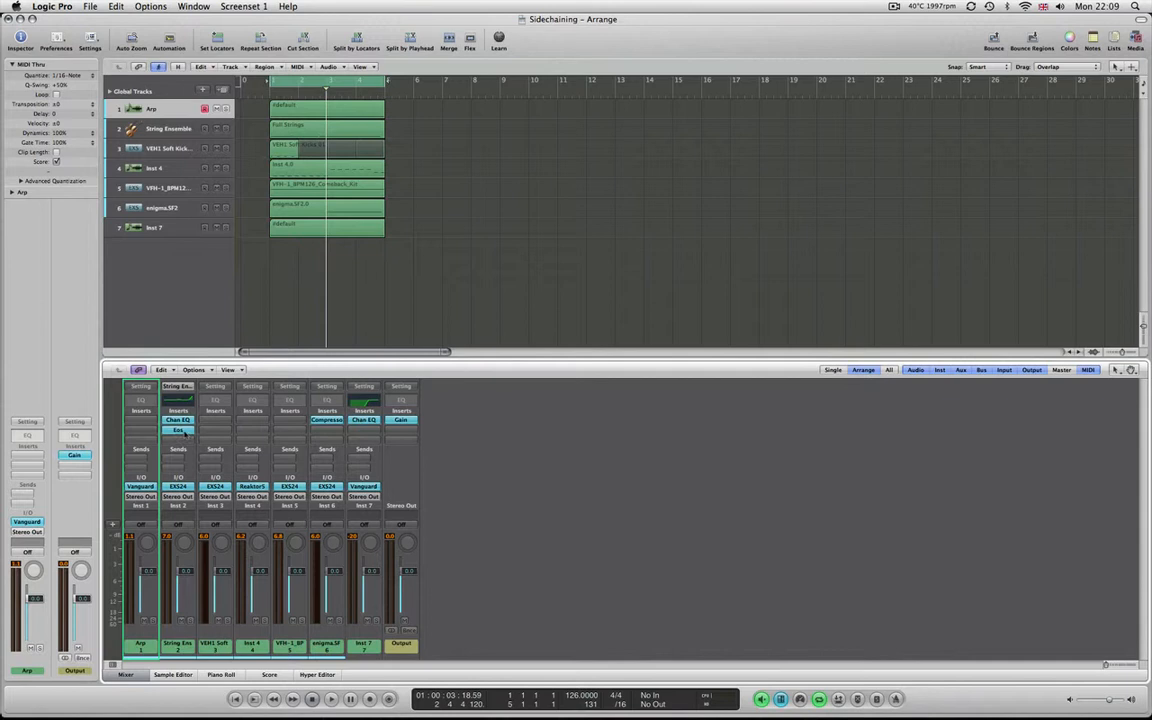
pyautogui.click(178, 420)
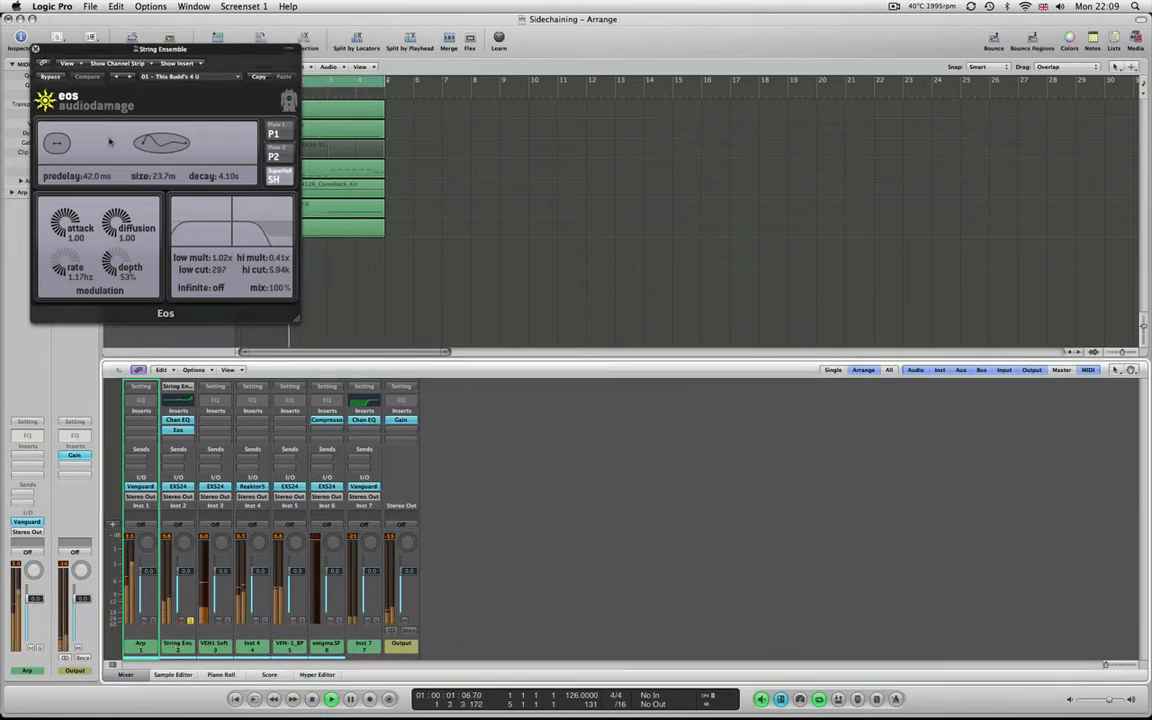
pyautogui.click(36, 48)
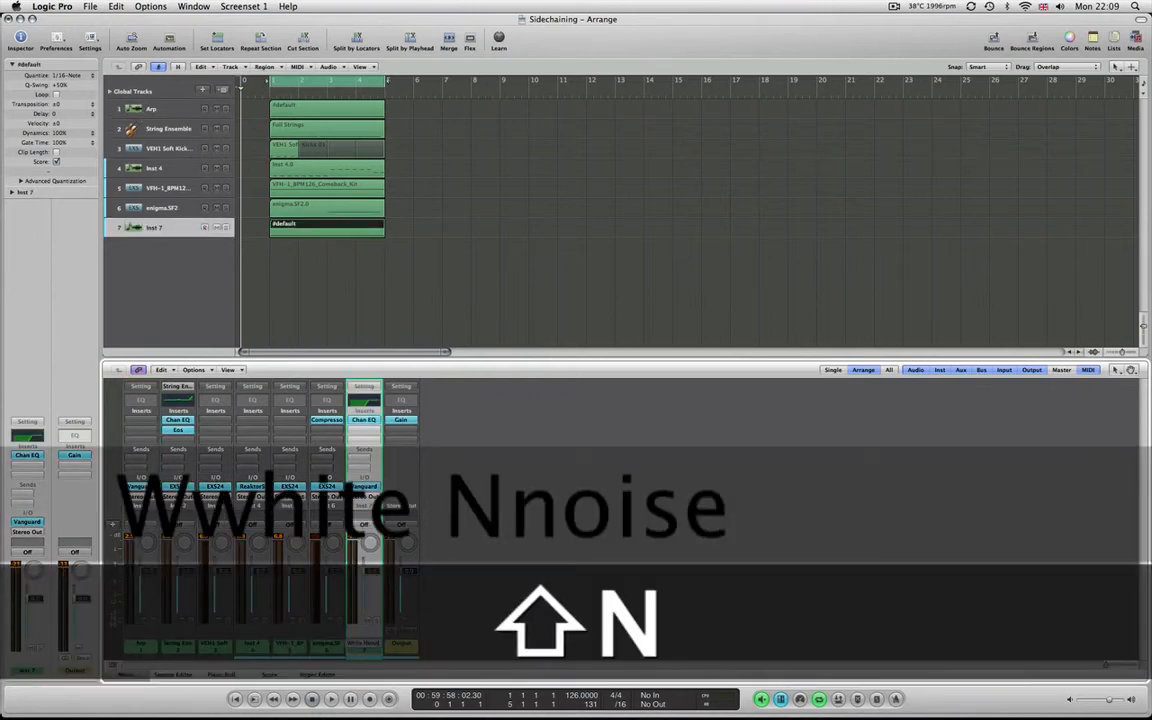
pyautogui.write('White Noise')
pyautogui.click(172, 166)
pyautogui.write('Bass')
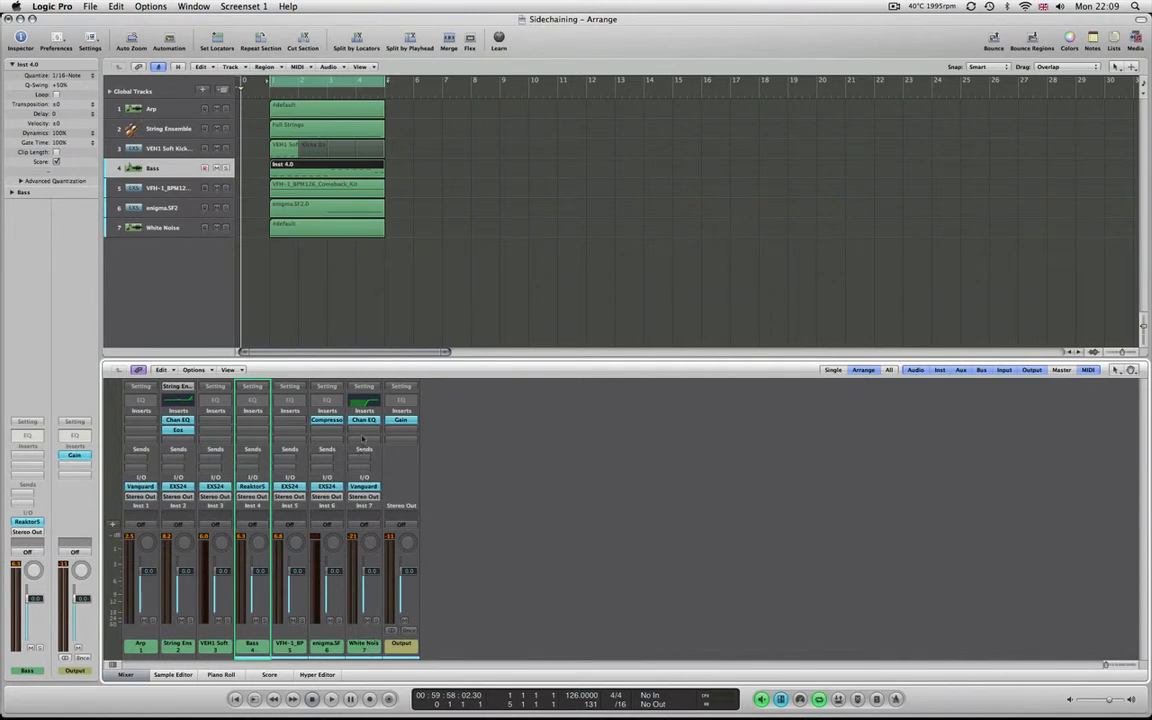
# Insert a Compressor on White Noise and set its circuit type to ClassA_R
pyautogui.click(364, 412)
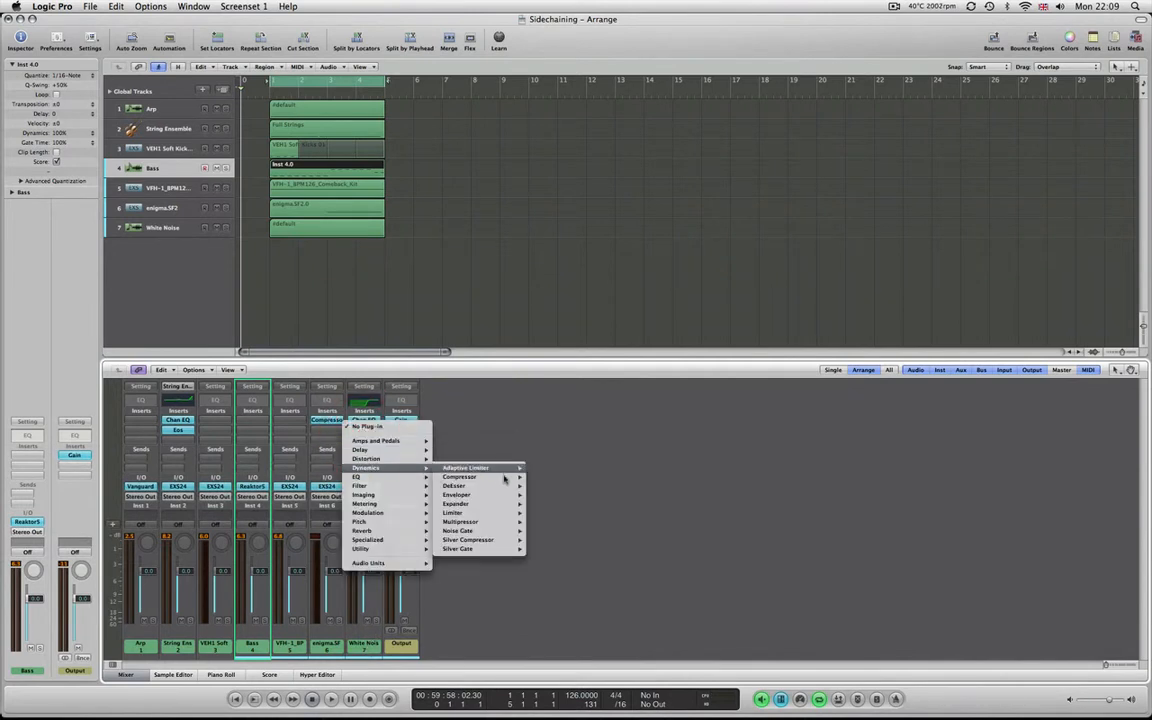
pyautogui.click(460, 476)
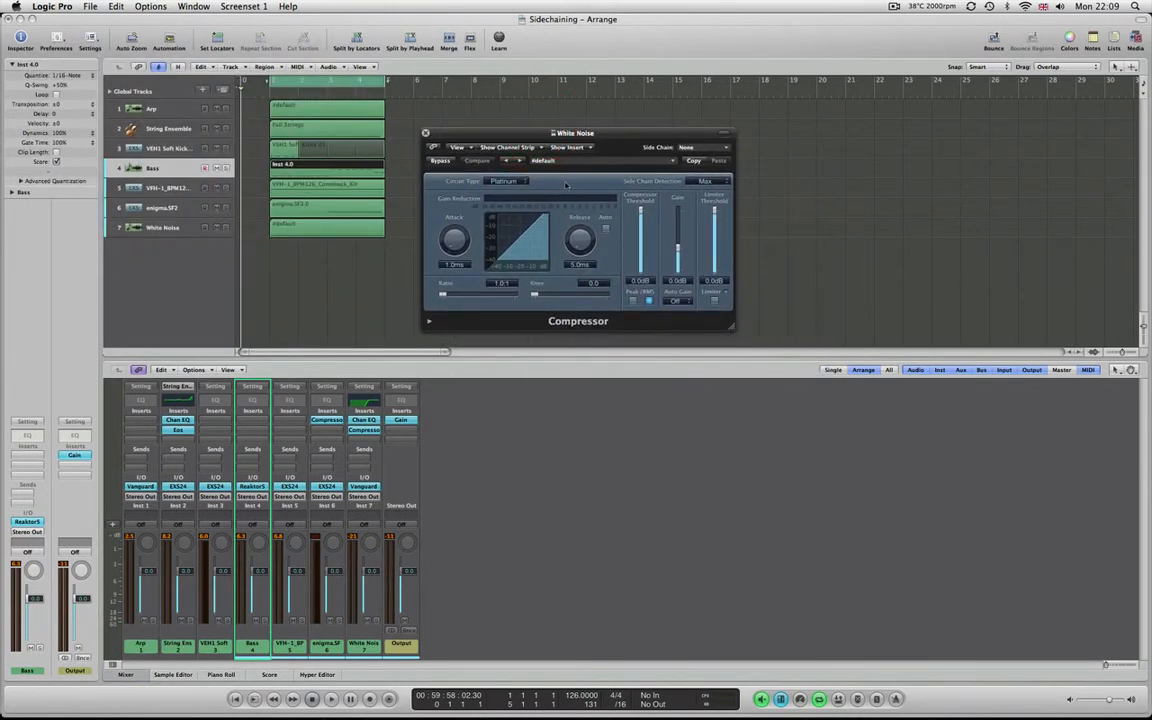
pyautogui.click(508, 180)
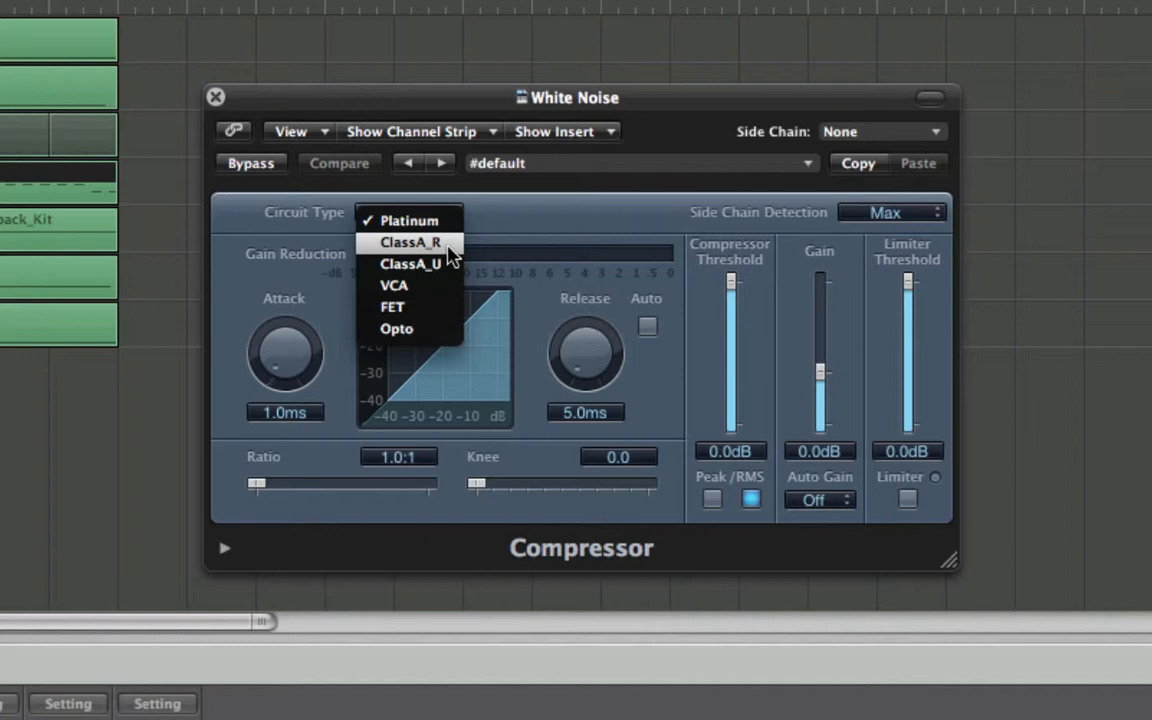
pyautogui.moveTo(448, 248)
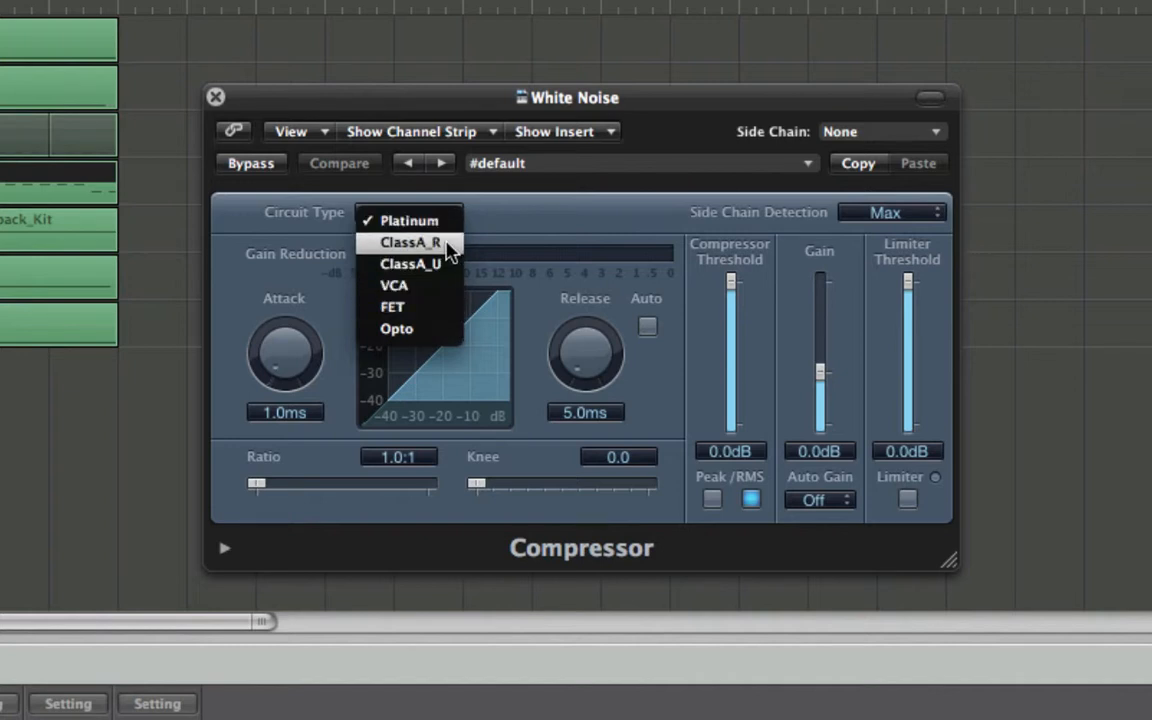
pyautogui.click(410, 242)
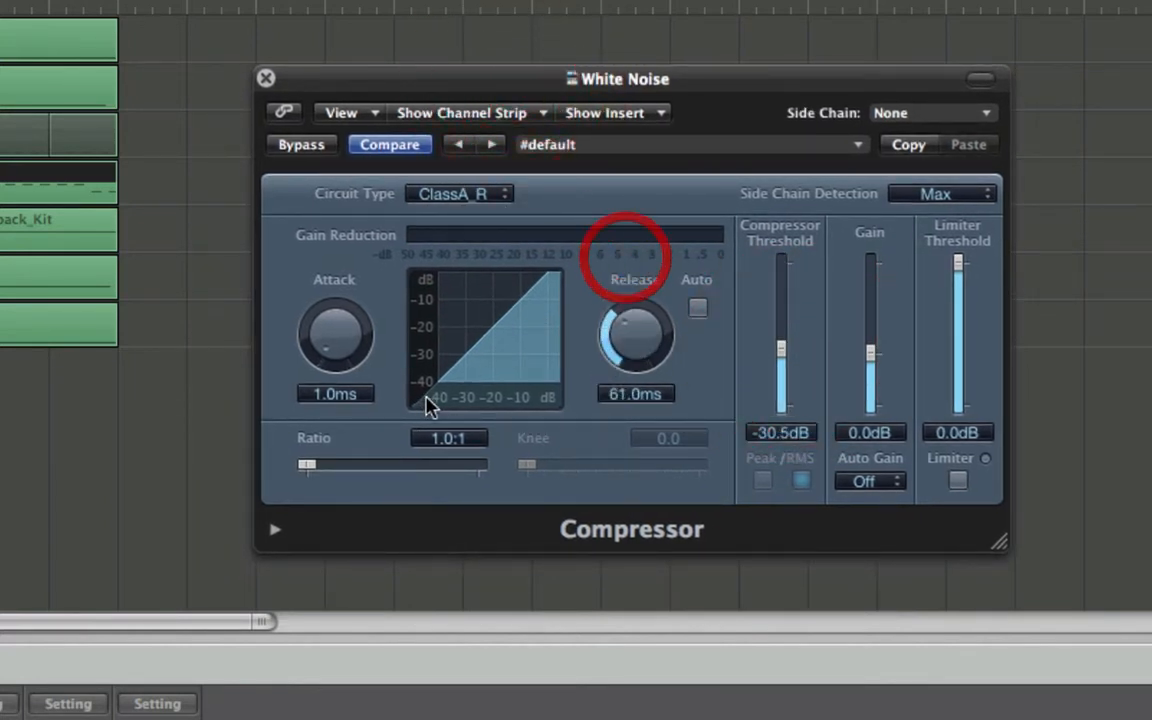
# Raise the compressor ratio to 6.3:1 and set side-chain detection to Sum
pyautogui.moveTo(310, 464); pyautogui.dragTo(380, 464)
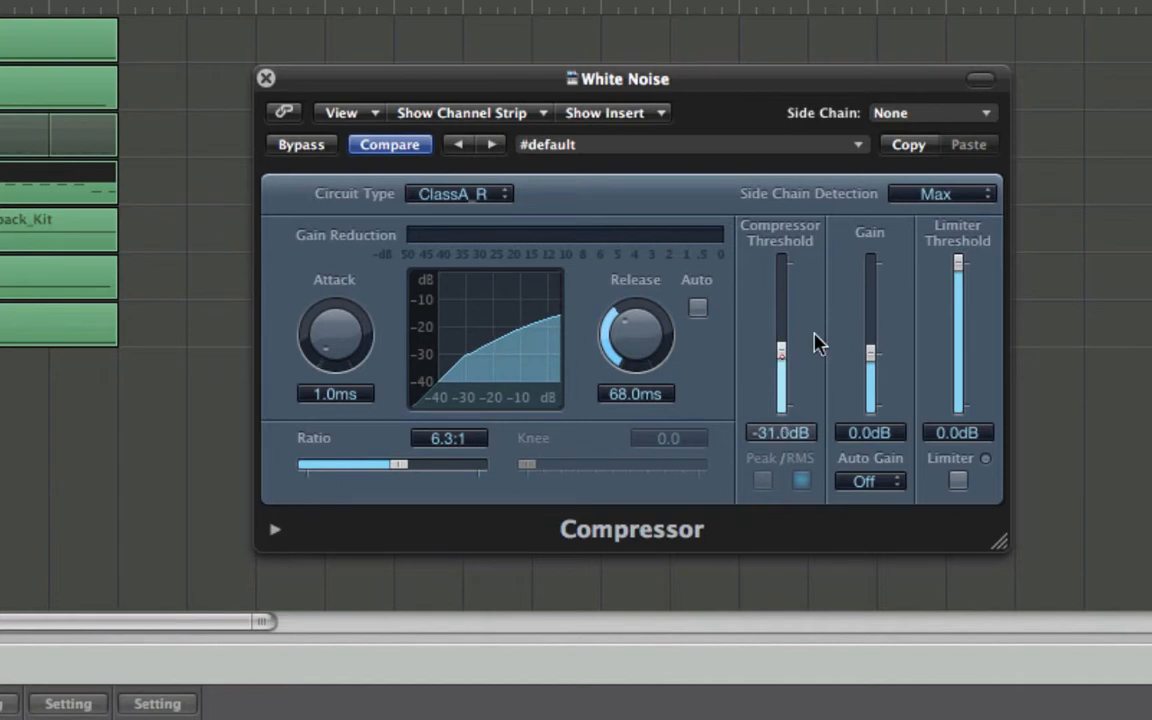
pyautogui.click(940, 192)
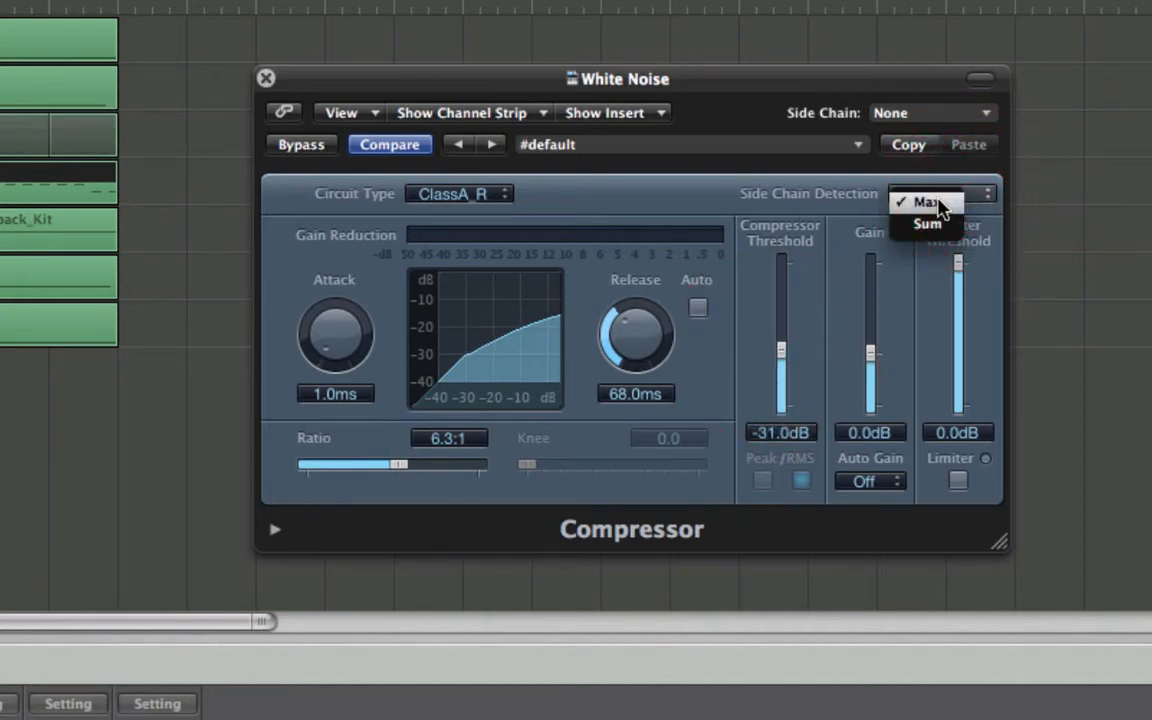
pyautogui.click(924, 224)
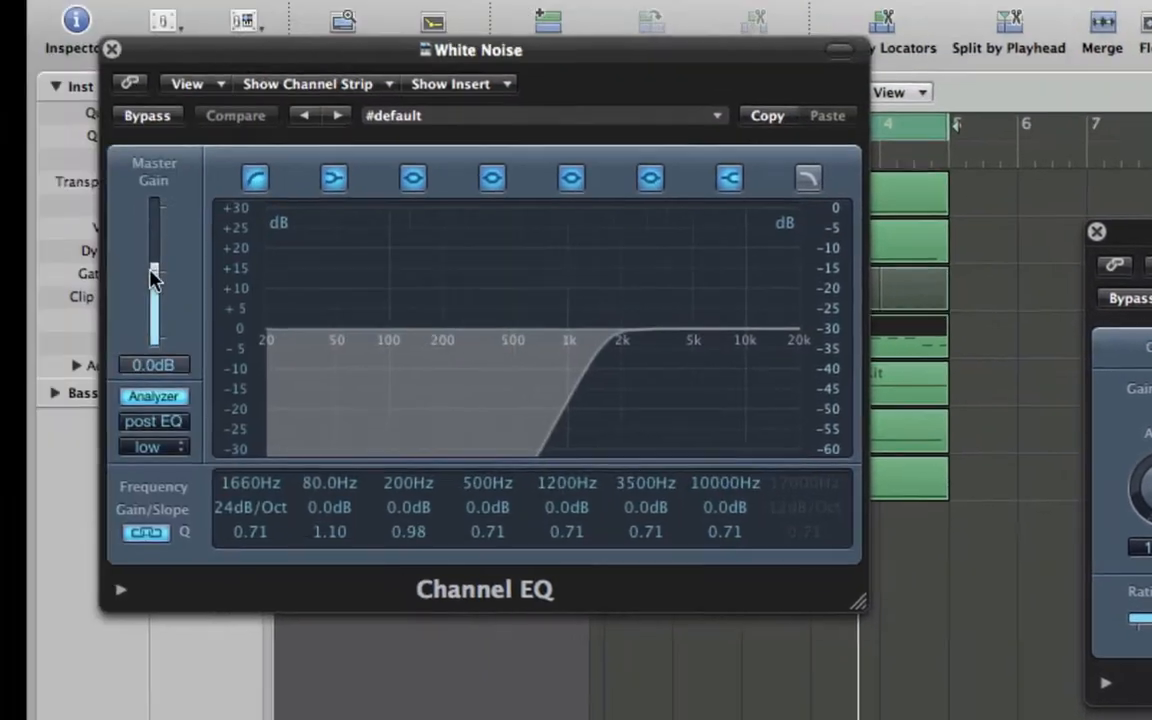
# Boost the White Noise Channel EQ master gain to +14.5 dB and close its window
pyautogui.moveTo(152, 276); pyautogui.dragTo(236, 250)
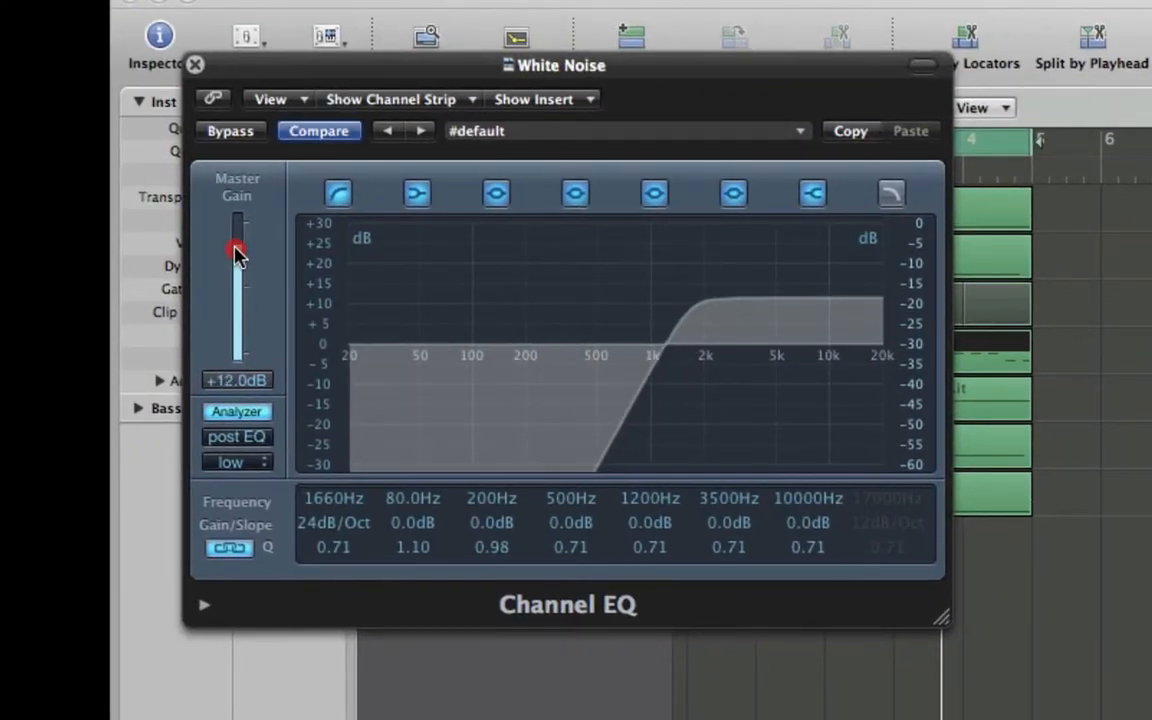
pyautogui.moveTo(236, 250); pyautogui.dragTo(236, 236)
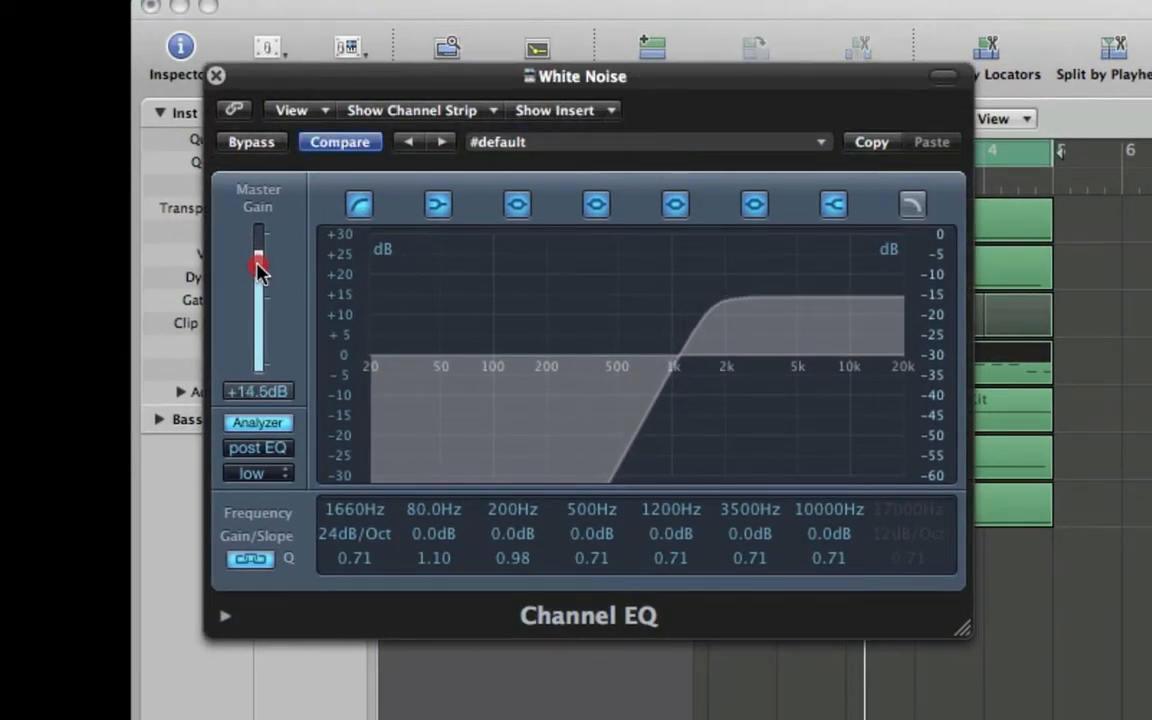
pyautogui.click(216, 76)
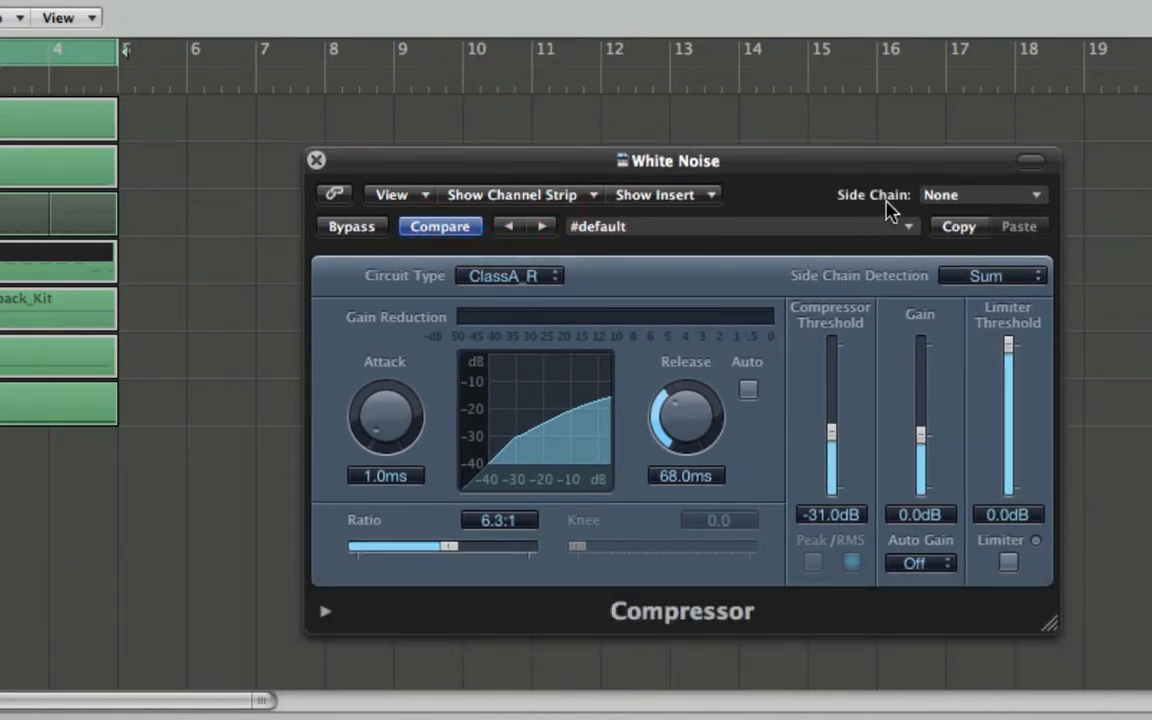
pyautogui.moveTo(1010, 210)
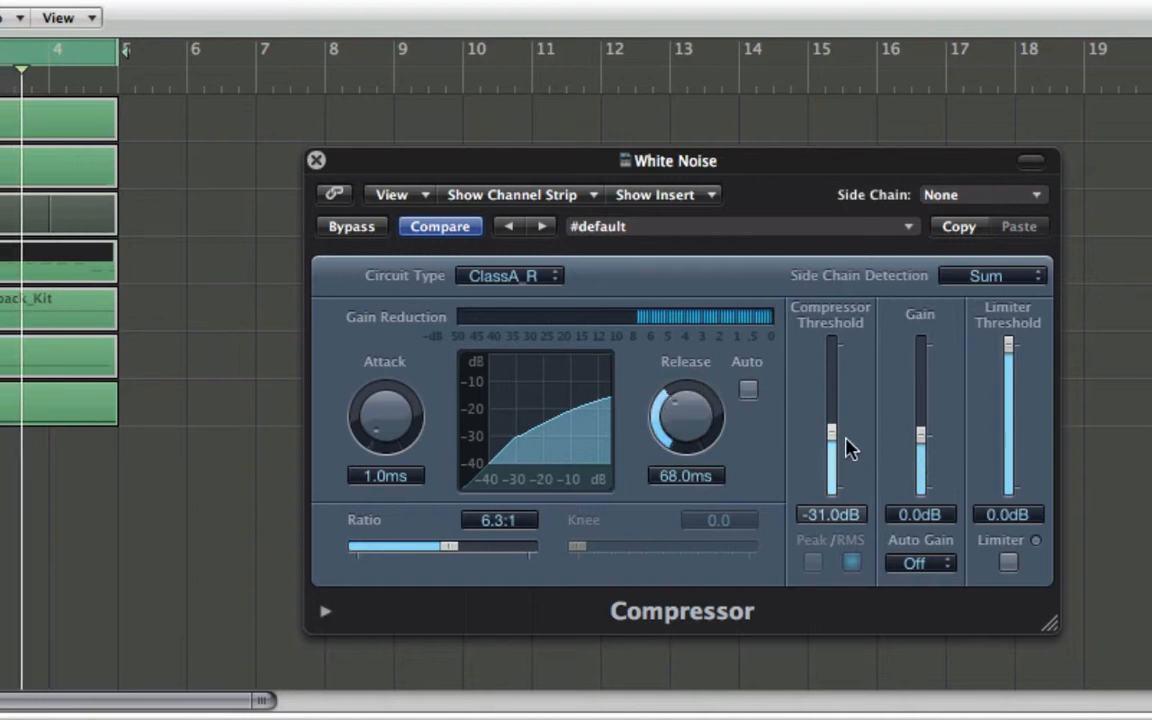
# Adjust the compressor threshold, trying −27 dB and settling on −30 dB
pyautogui.moveTo(832, 436); pyautogui.dragTo(832, 432)
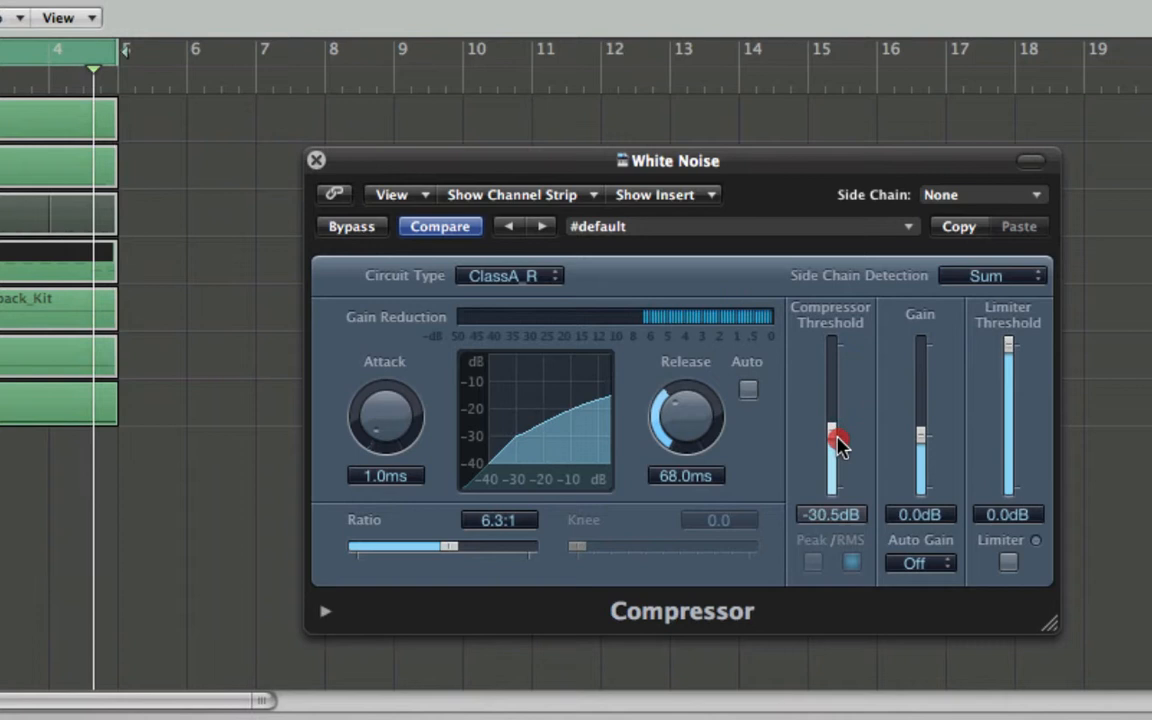
pyautogui.moveTo(836, 444); pyautogui.dragTo(836, 424)
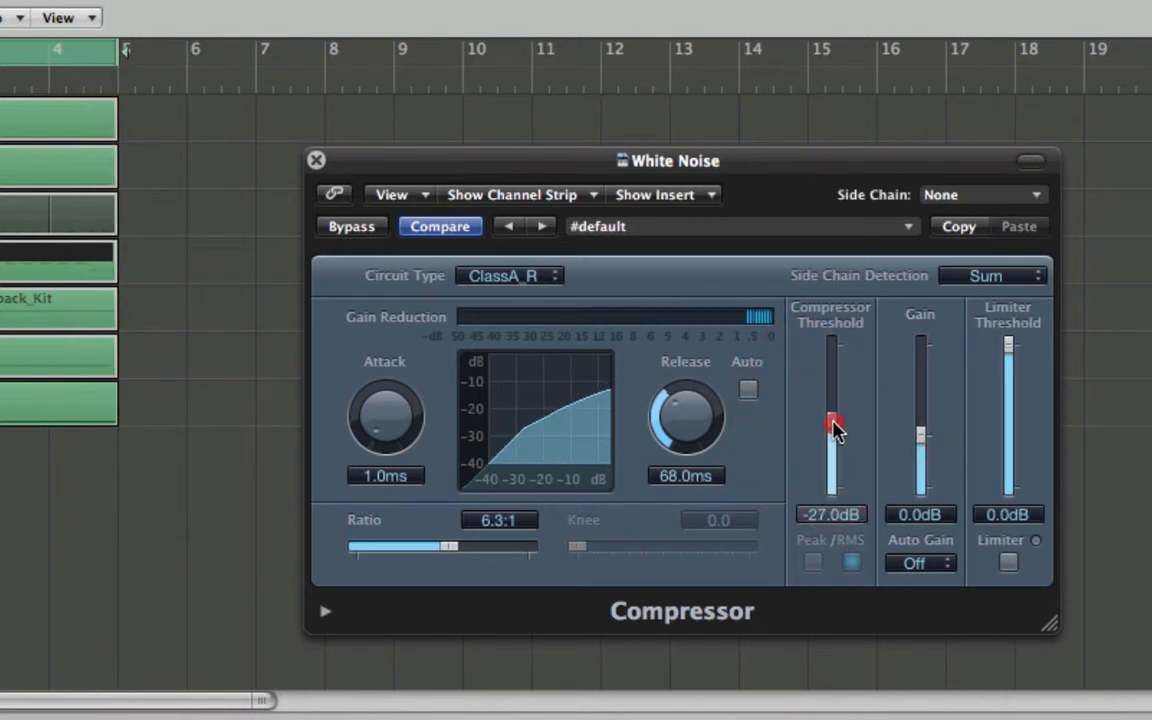
pyautogui.moveTo(832, 422); pyautogui.dragTo(832, 440)
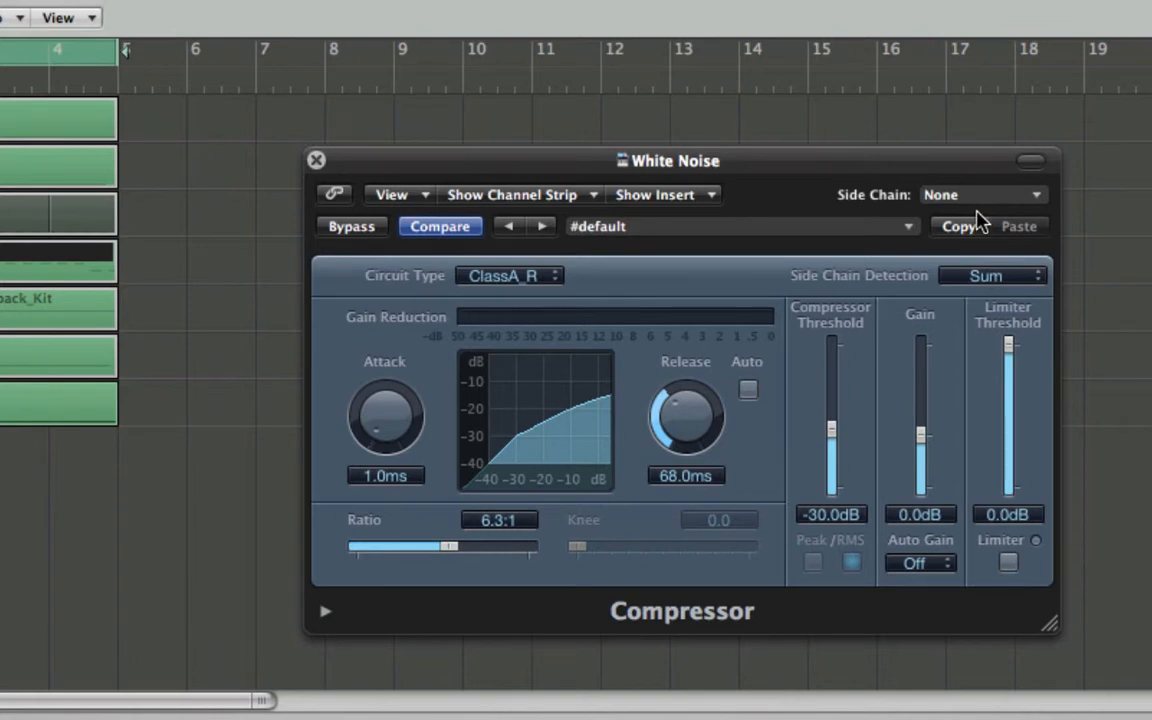
pyautogui.moveTo(990, 222)
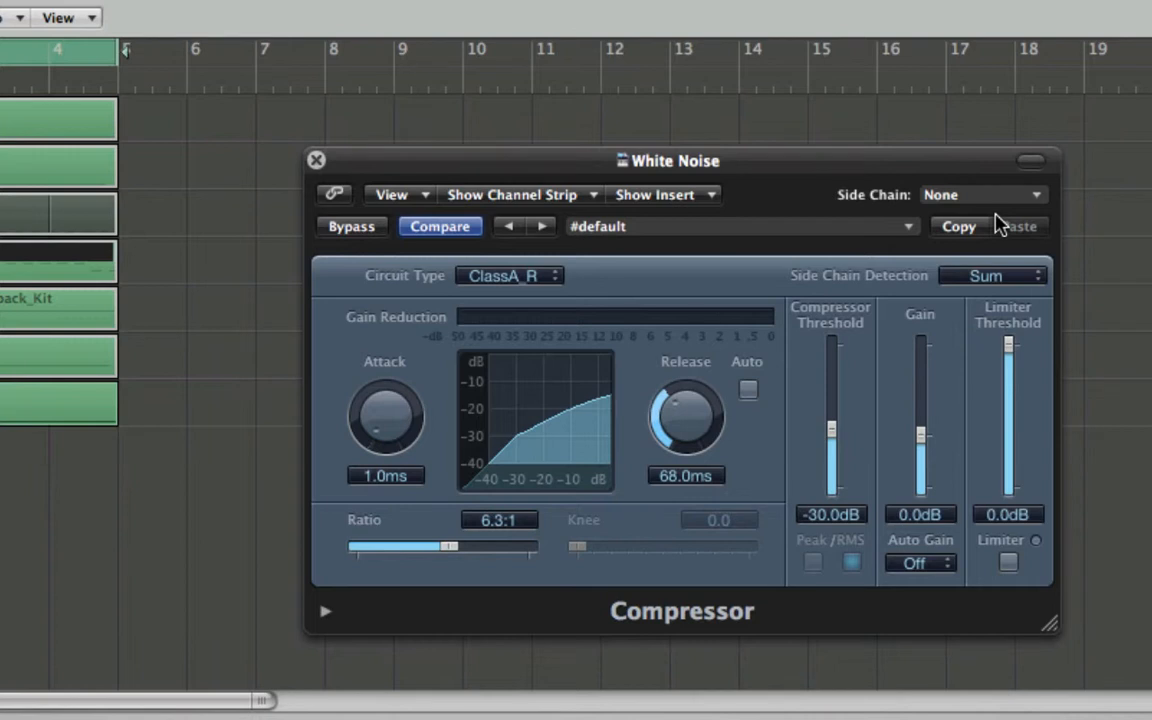
pyautogui.moveTo(884, 202)
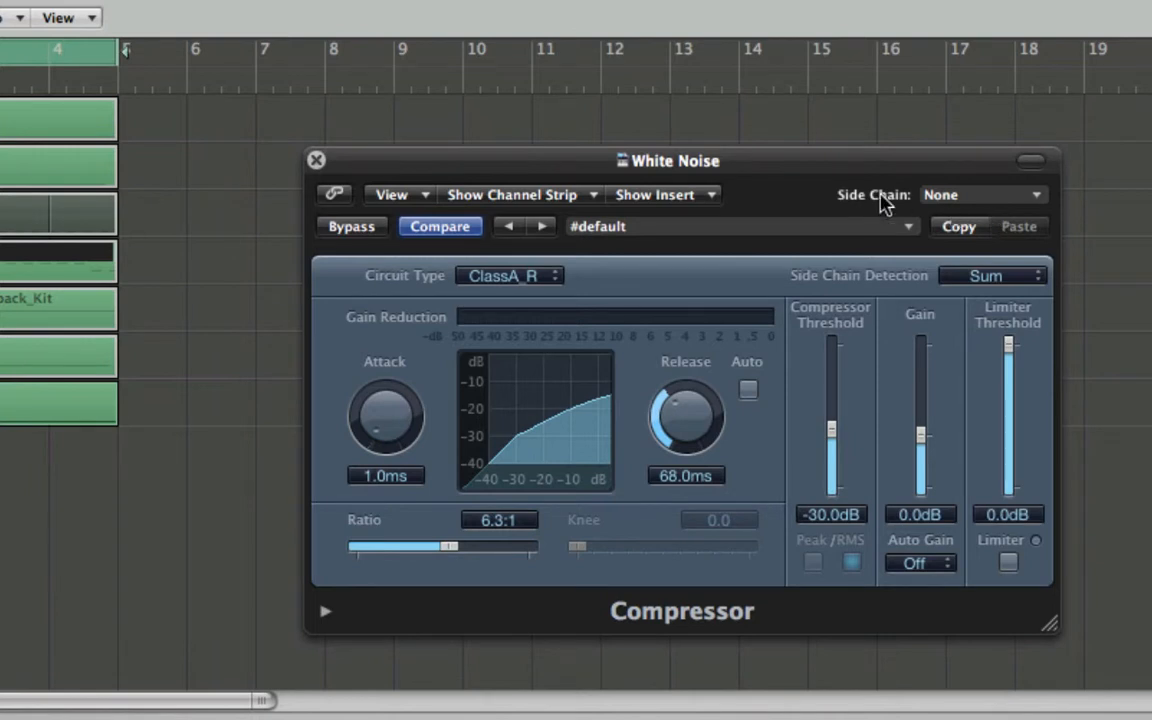
pyautogui.moveTo(922, 216)
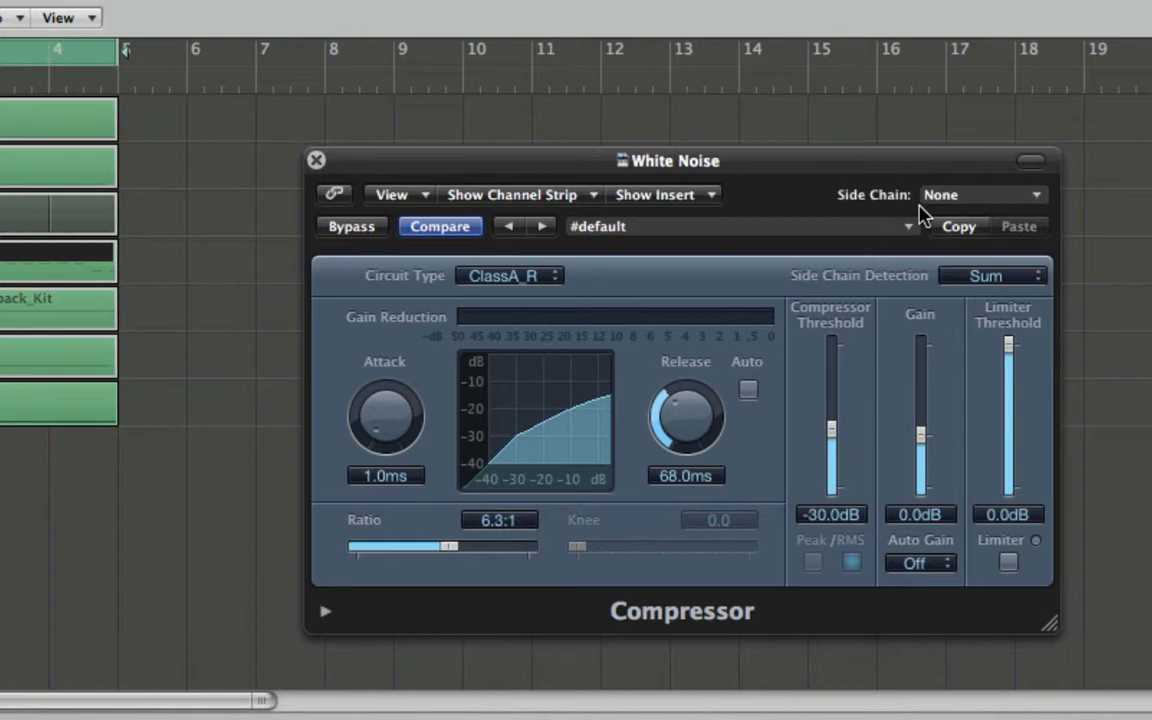
pyautogui.moveTo(1058, 218)
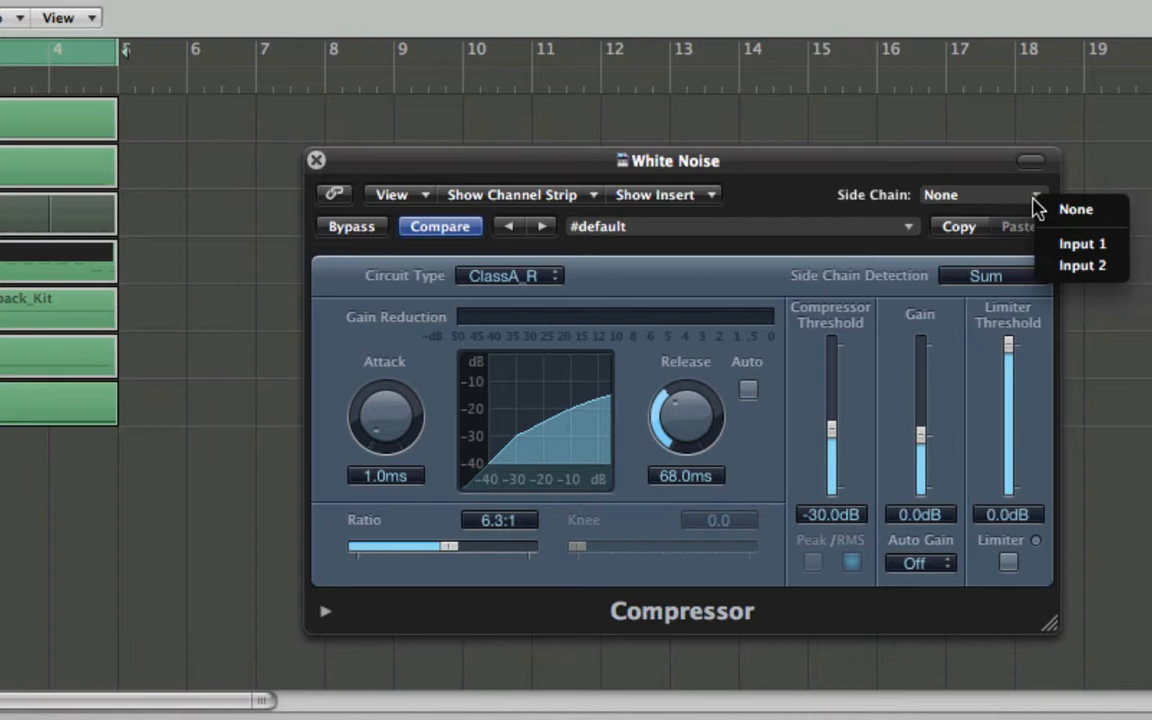
pyautogui.moveTo(1082, 244)
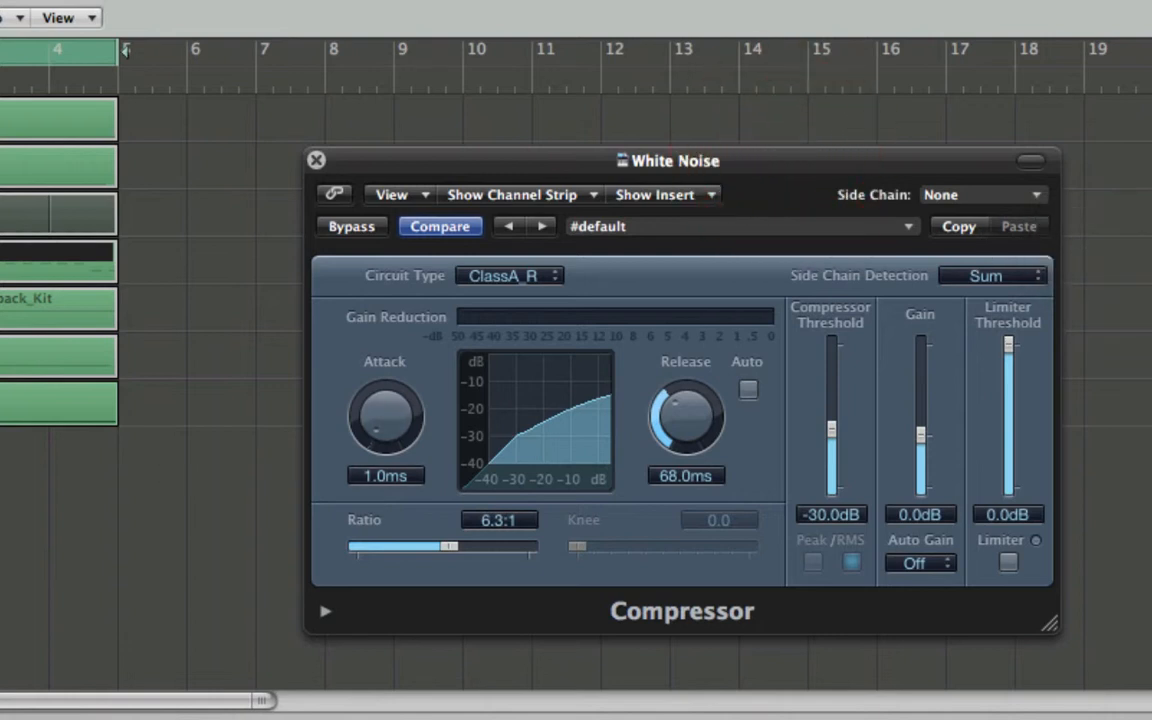
pyautogui.click(316, 160)
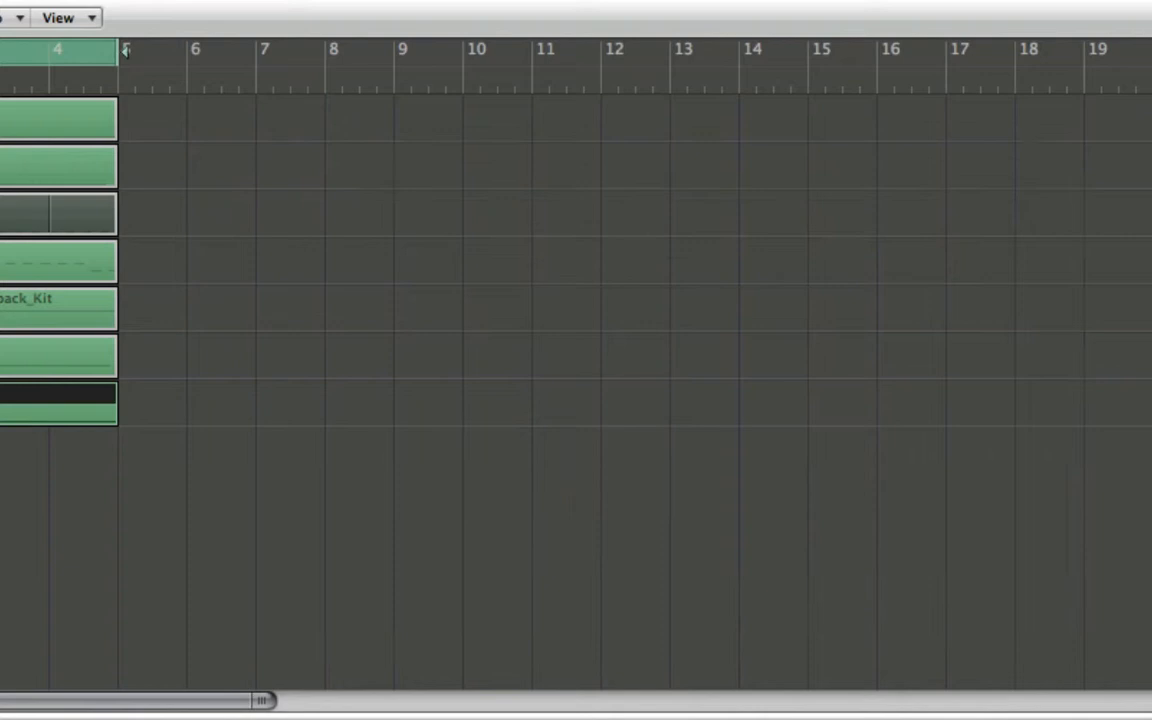
# Create a new audio track and list the White Noise compressor's side-chain sources
pyautogui.click(770, 282)
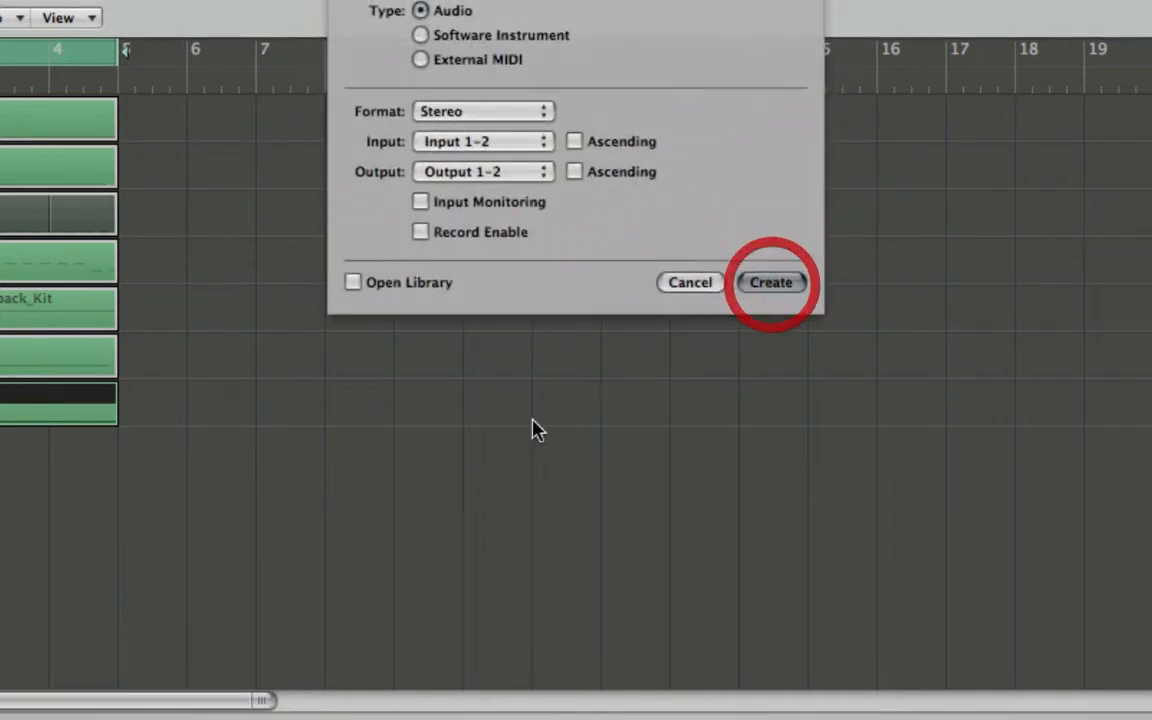
pyautogui.click(770, 282)
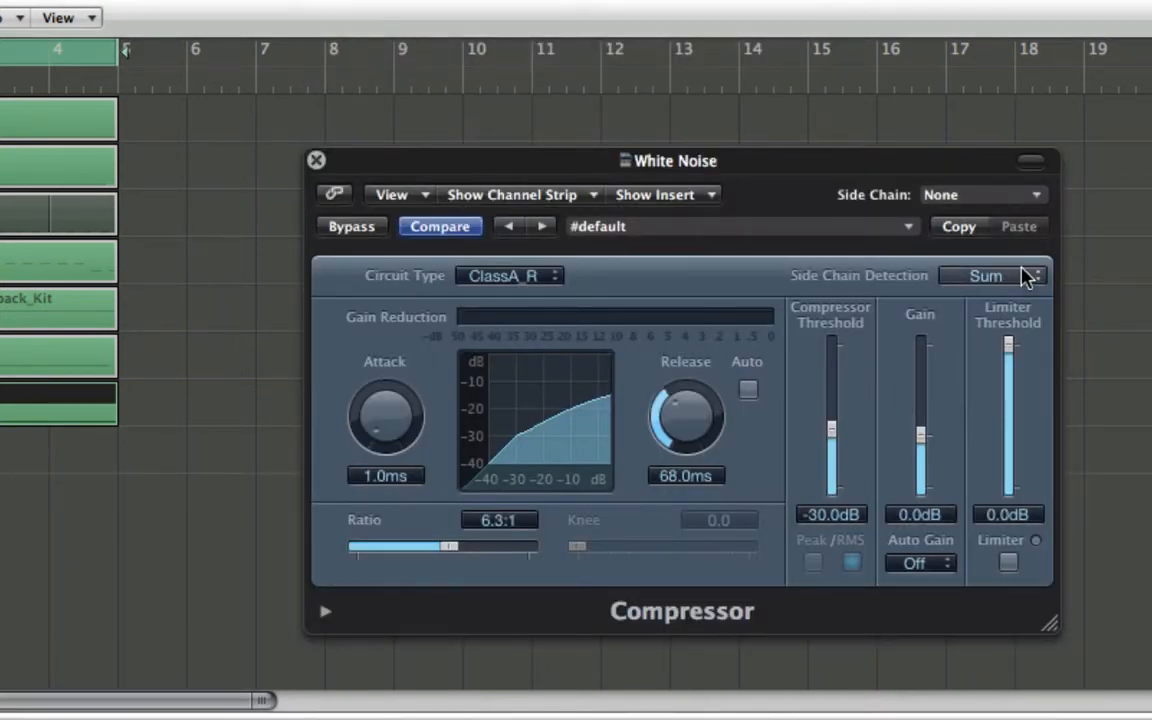
pyautogui.click(980, 194)
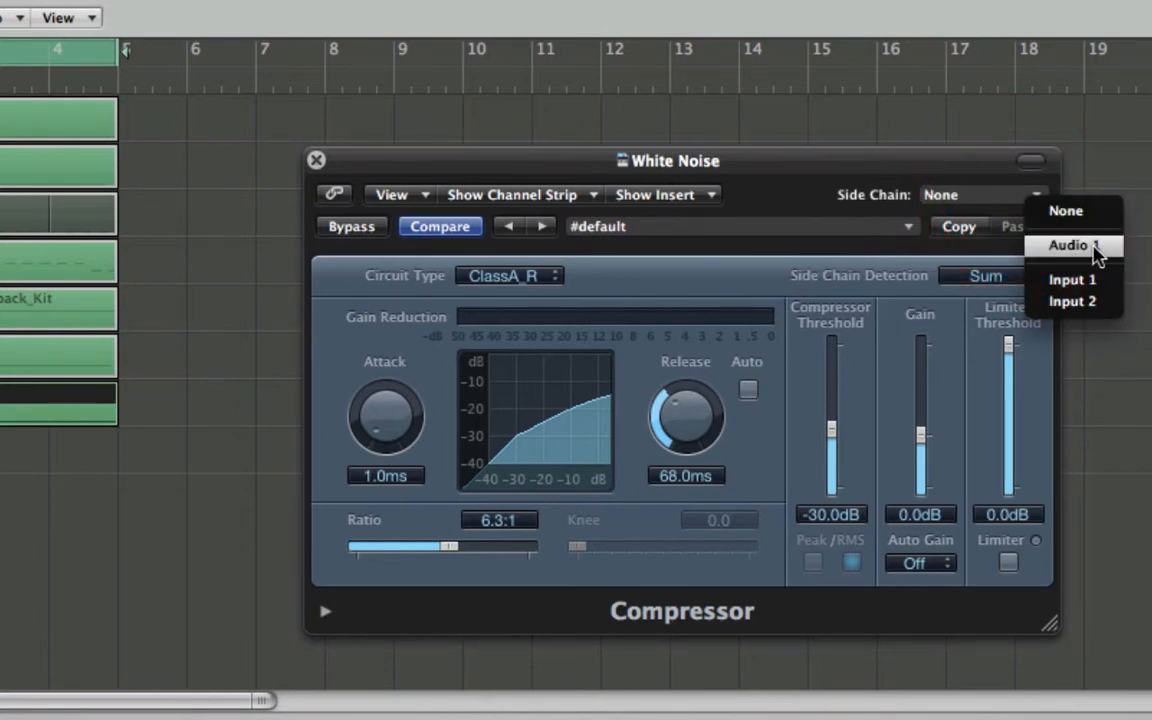
pyautogui.moveTo(1096, 256)
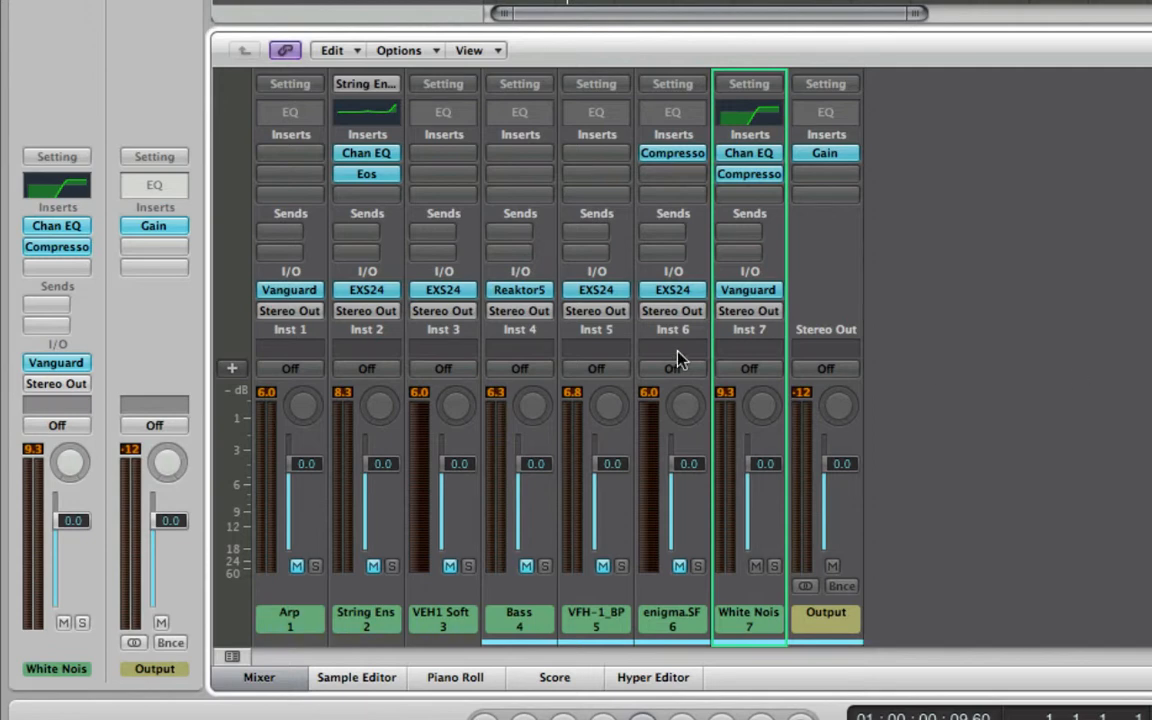
# Add a Bus 1 send on Kick and rename the new aux channel Trigger
pyautogui.click(442, 616)
pyautogui.write('Kick')
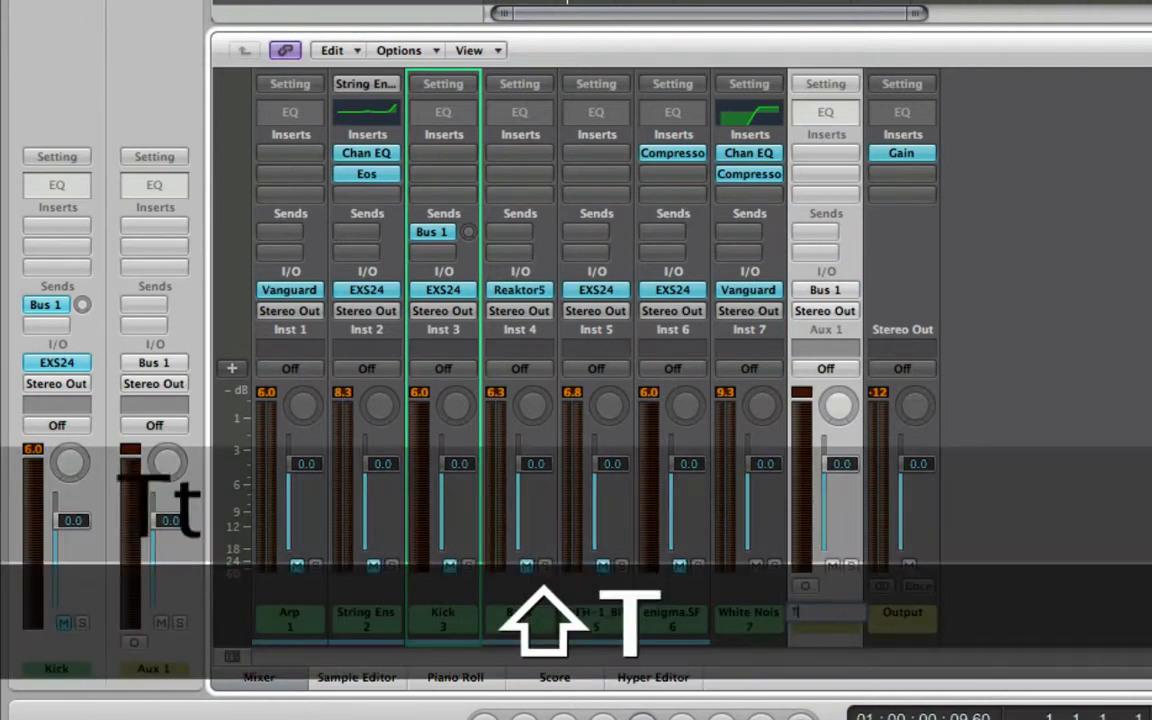
pyautogui.write('Trigger')
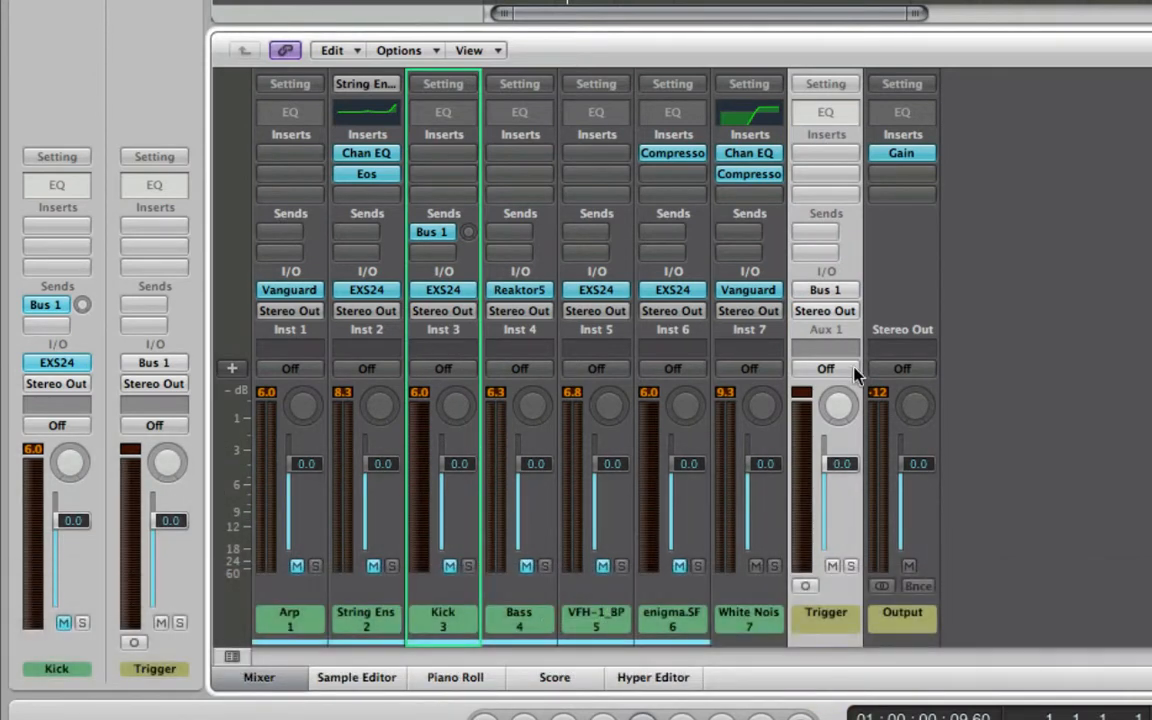
pyautogui.moveTo(848, 350)
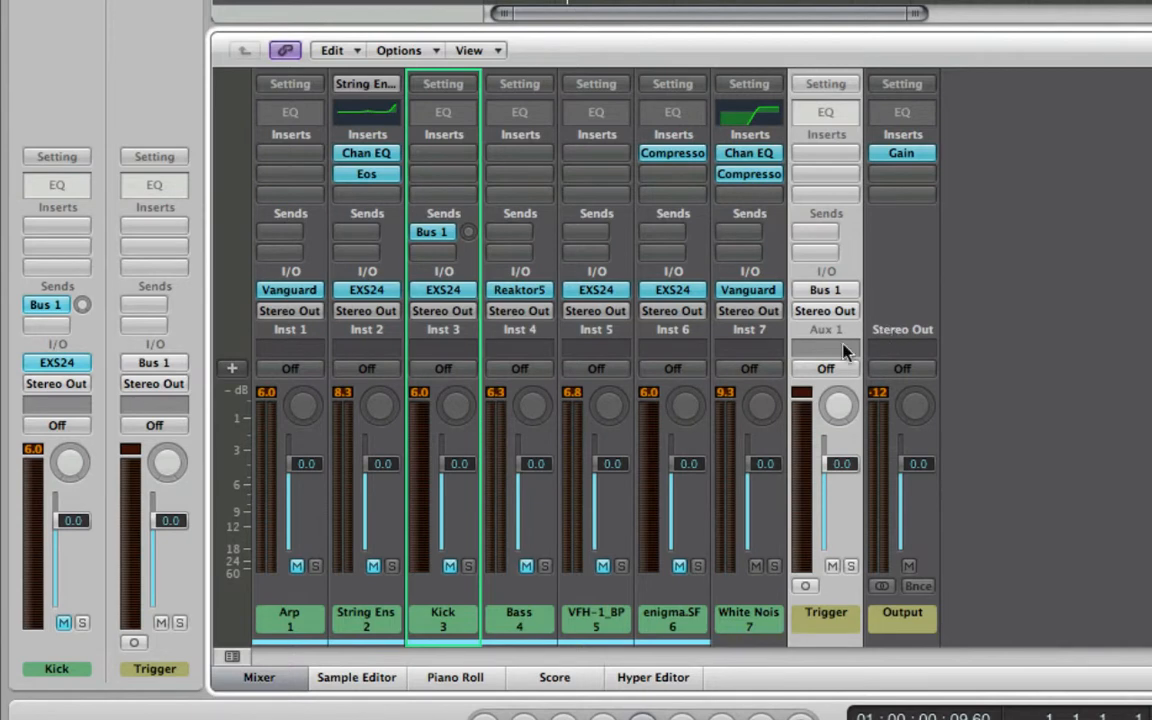
pyautogui.moveTo(472, 248)
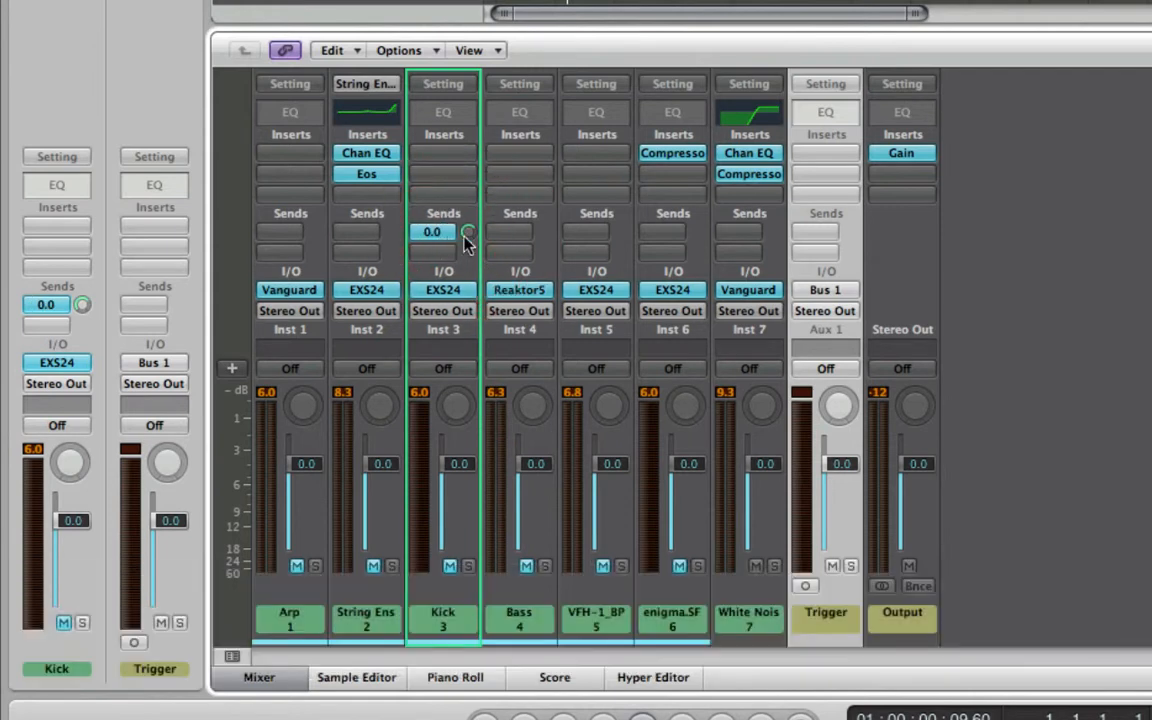
# Show the options for the Kick channel's Bus 1 send to Trigger
pyautogui.click(432, 232)
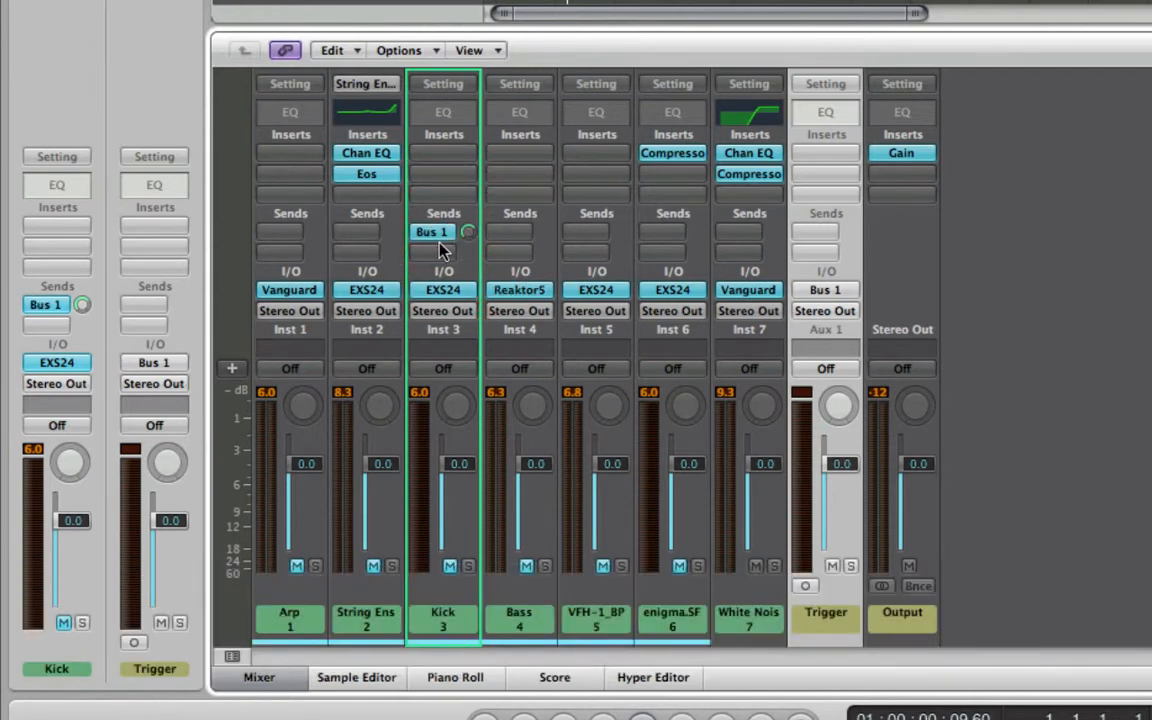
pyautogui.moveTo(436, 256)
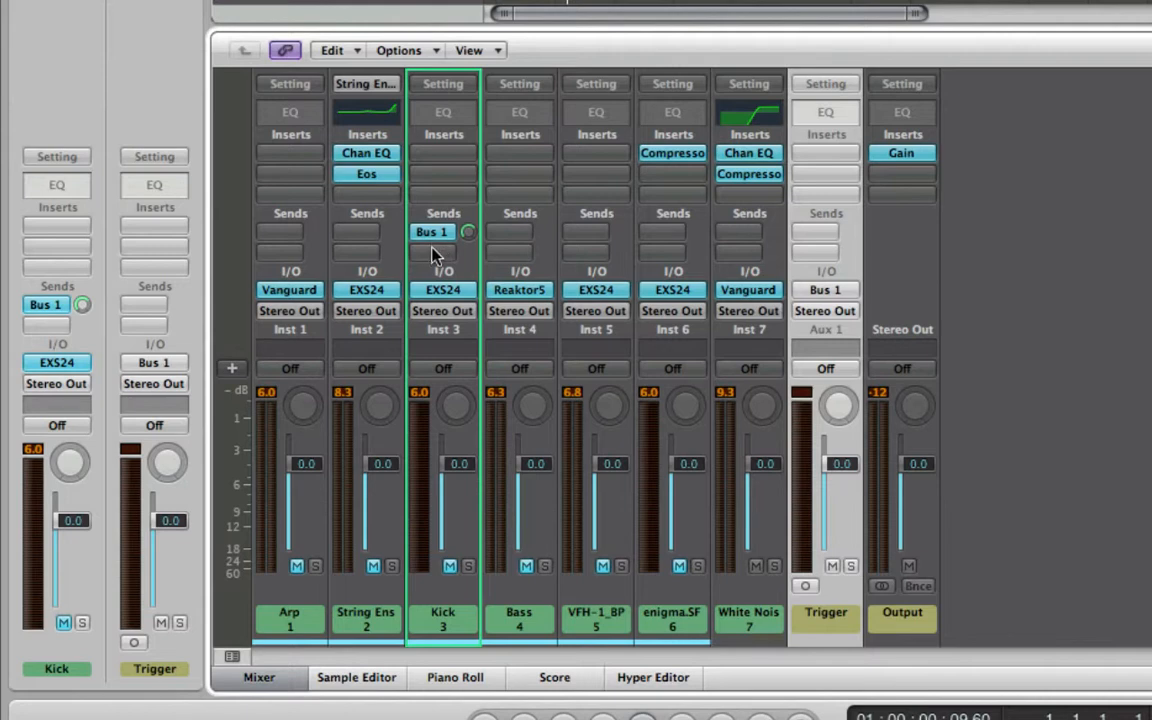
pyautogui.moveTo(652, 148)
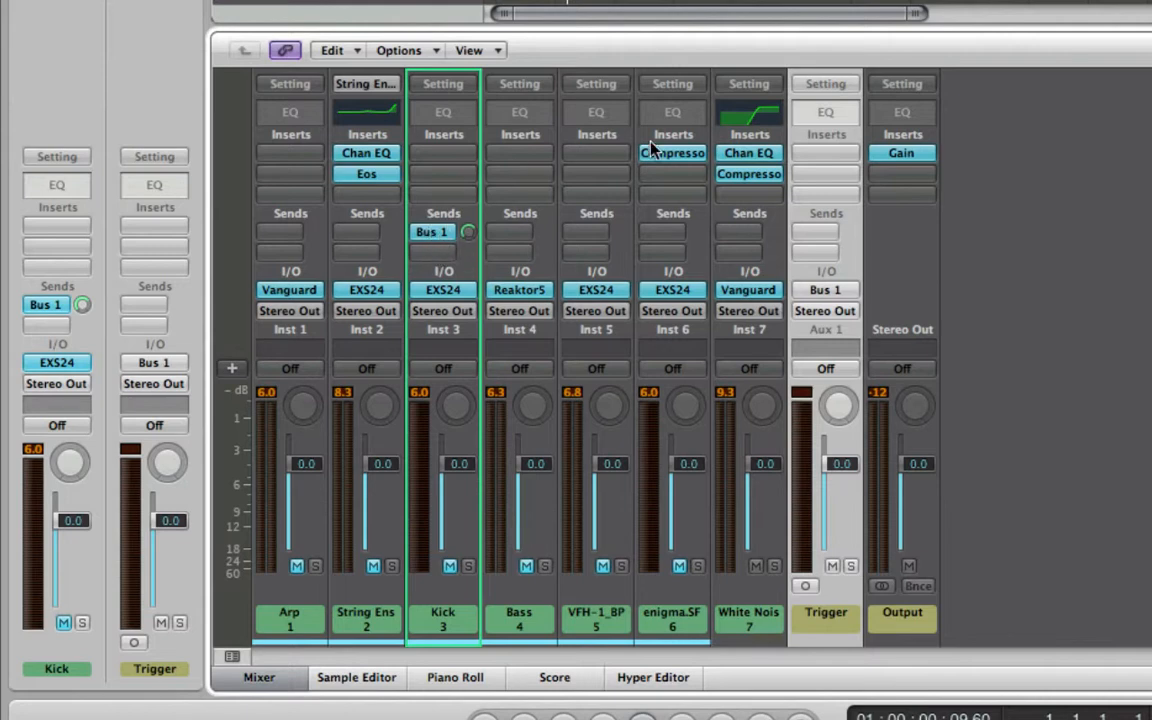
pyautogui.moveTo(818, 236)
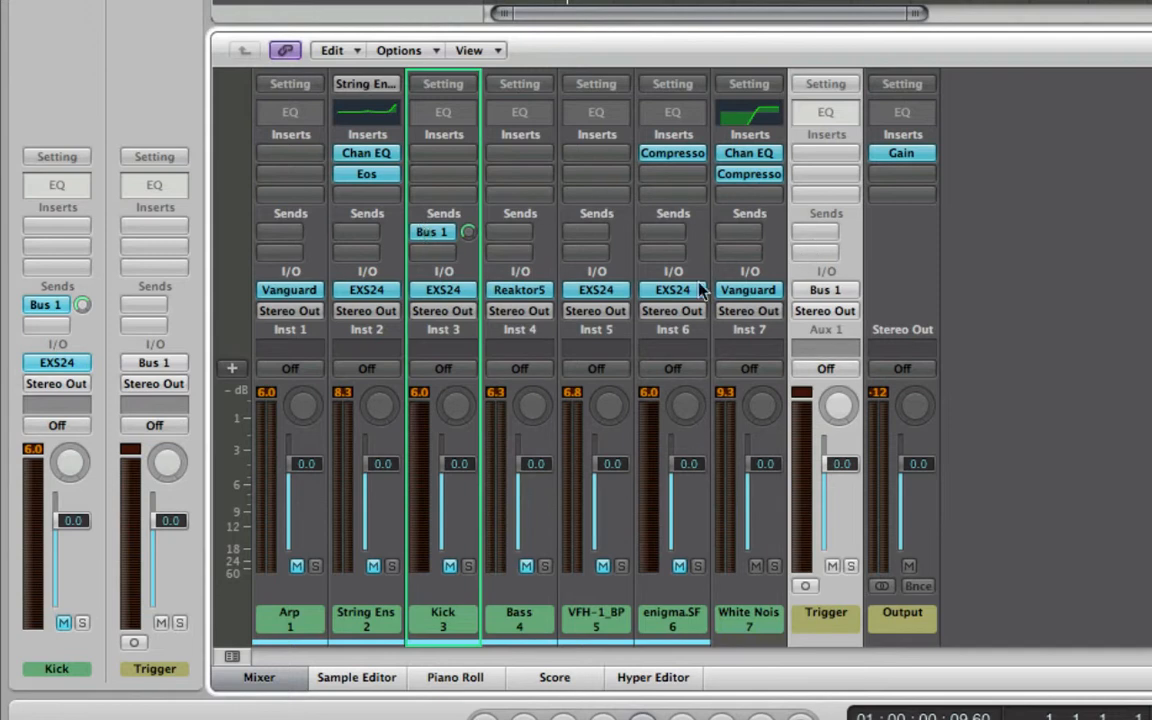
pyautogui.moveTo(448, 256)
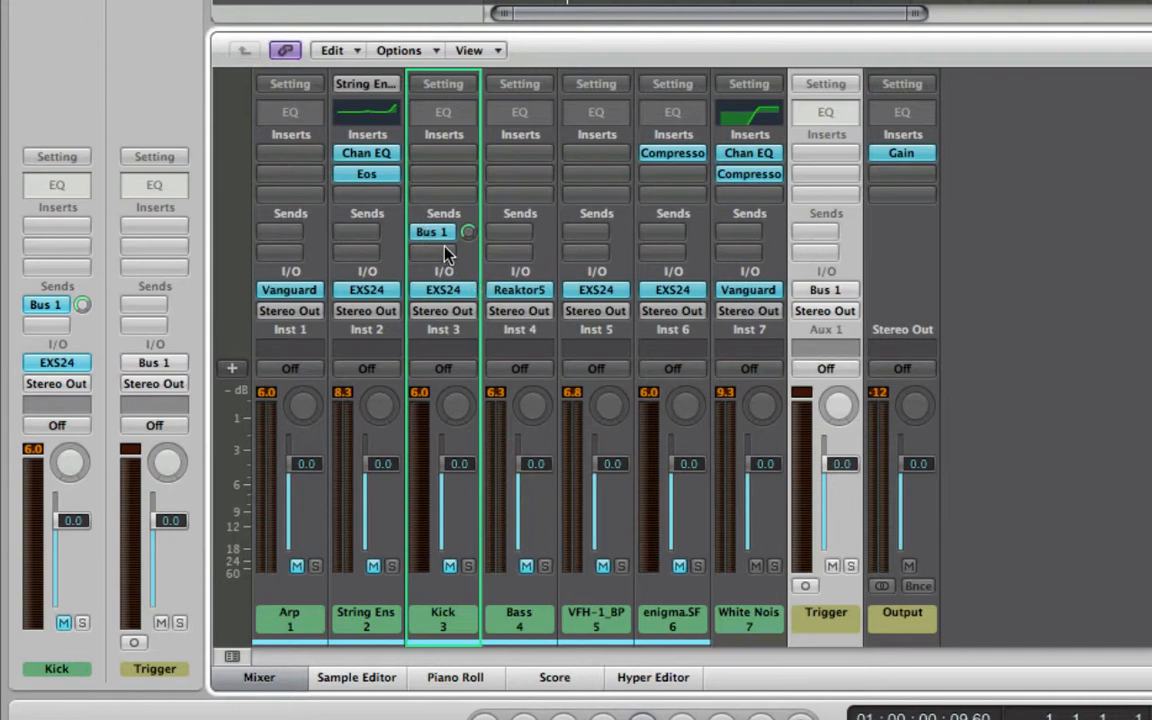
pyautogui.click(432, 232)
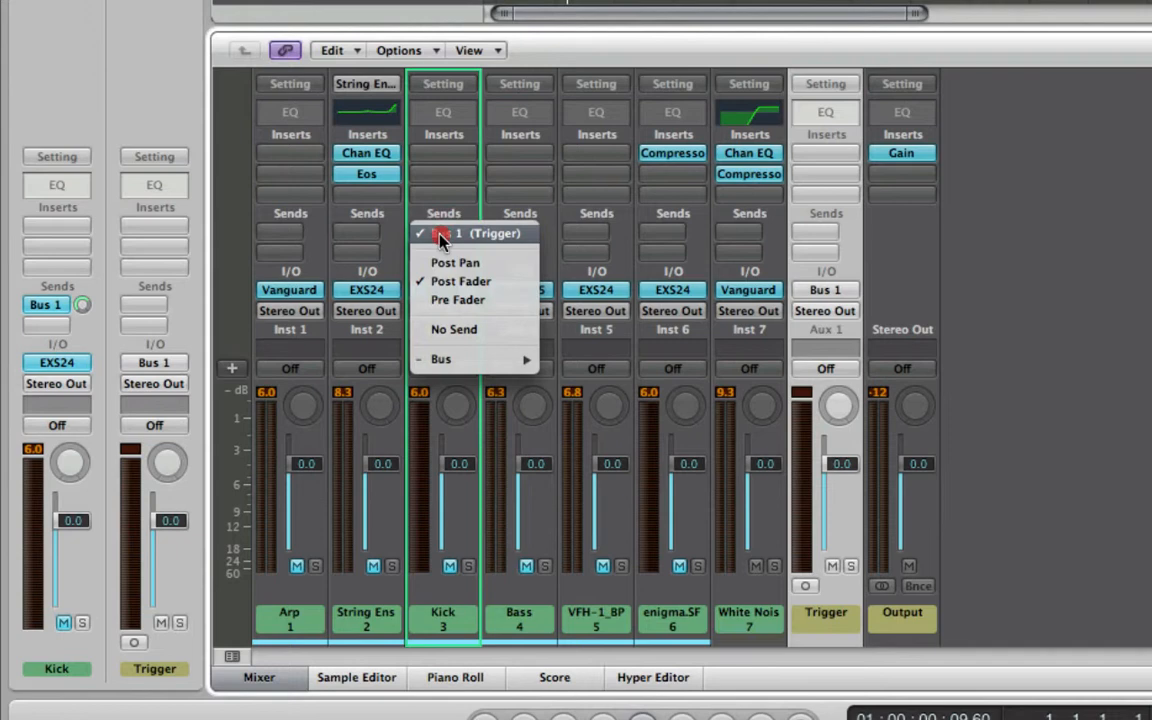
pyautogui.moveTo(490, 300)
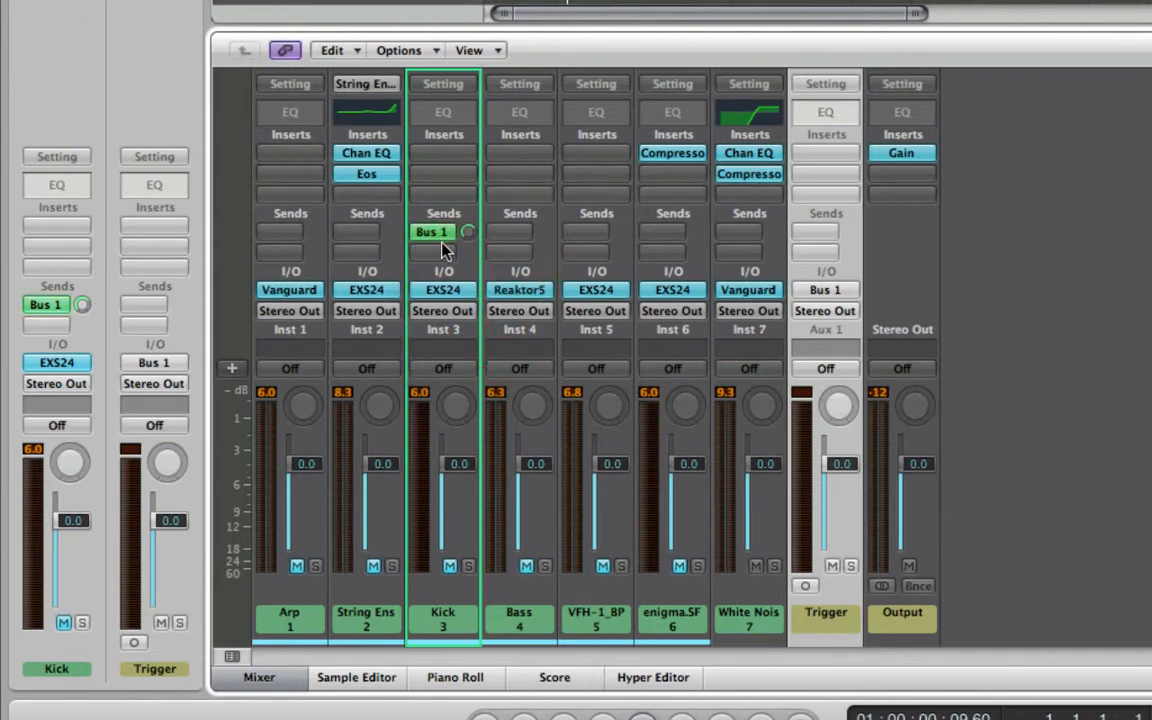
pyautogui.moveTo(470, 462)
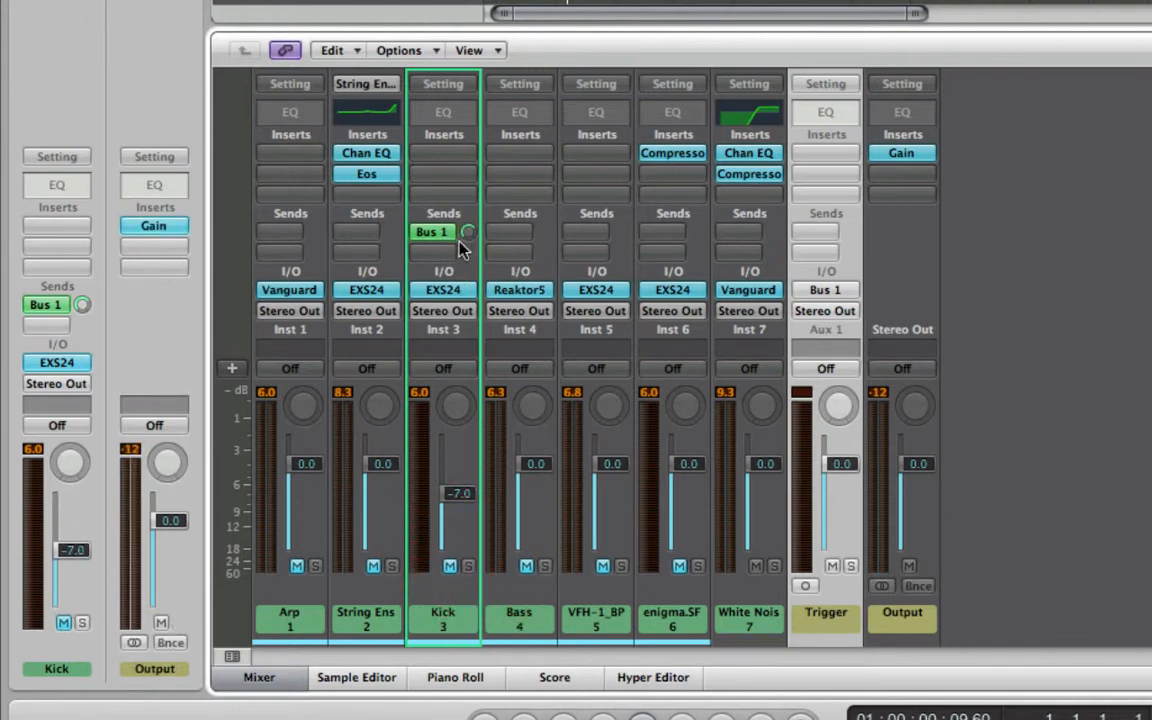
pyautogui.moveTo(444, 252)
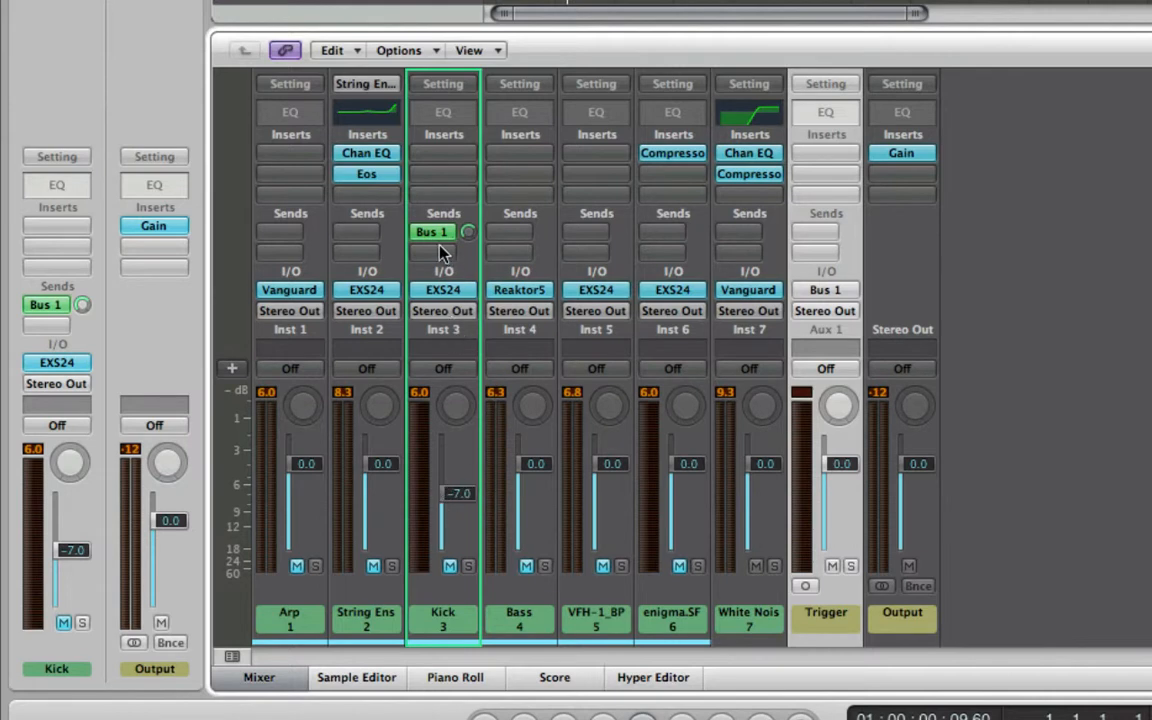
pyautogui.moveTo(444, 236)
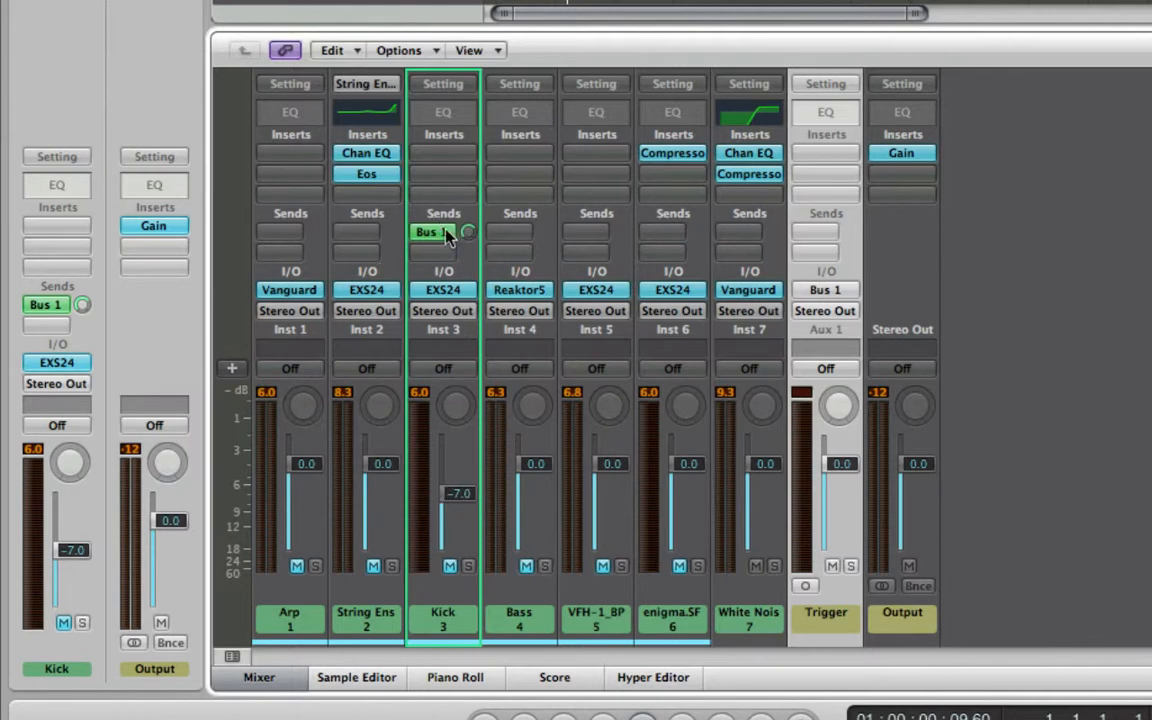
pyautogui.moveTo(500, 418)
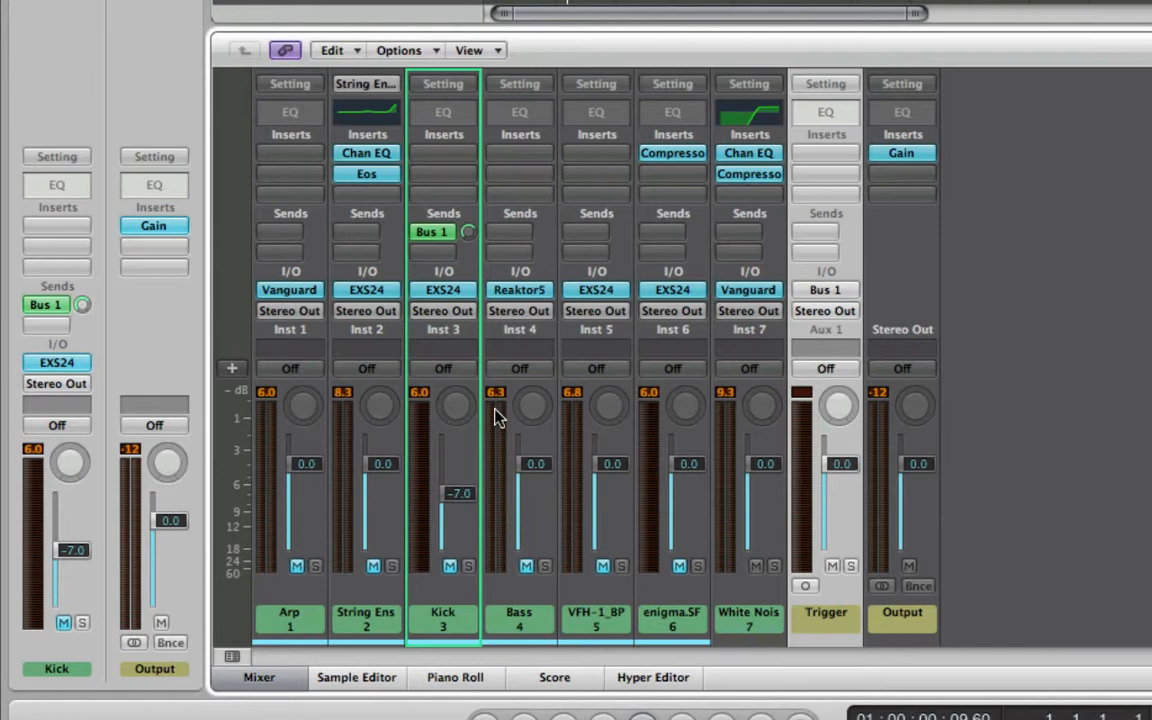
pyautogui.moveTo(464, 452)
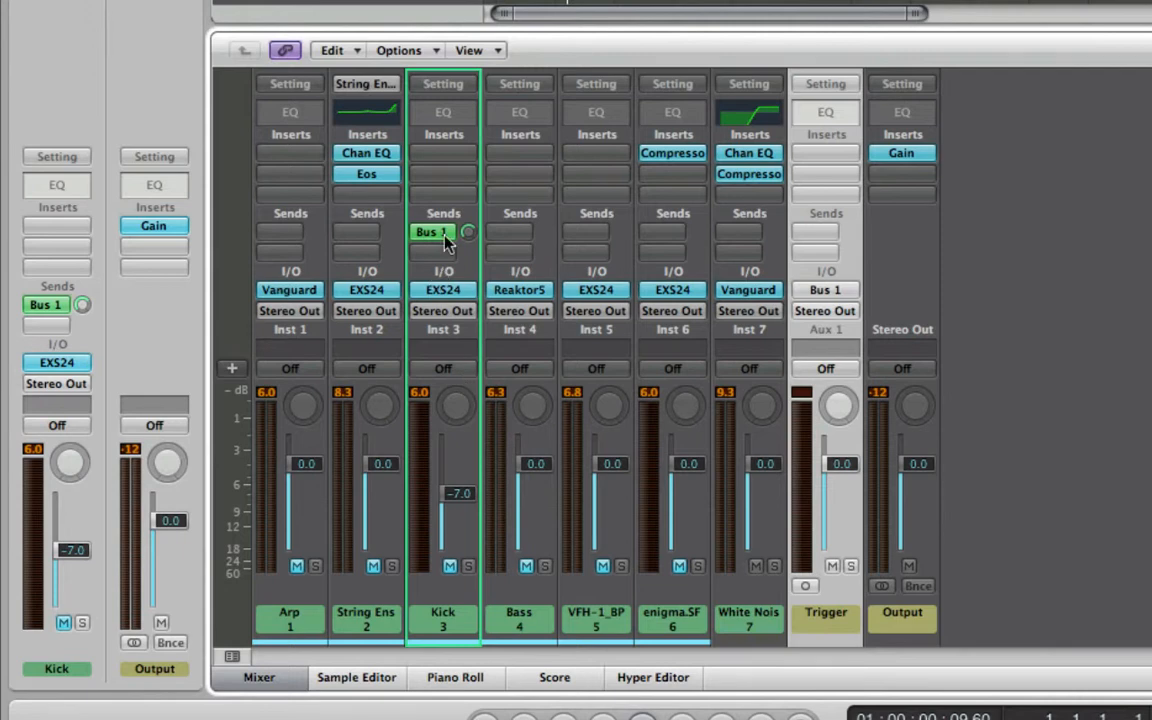
pyautogui.moveTo(468, 250)
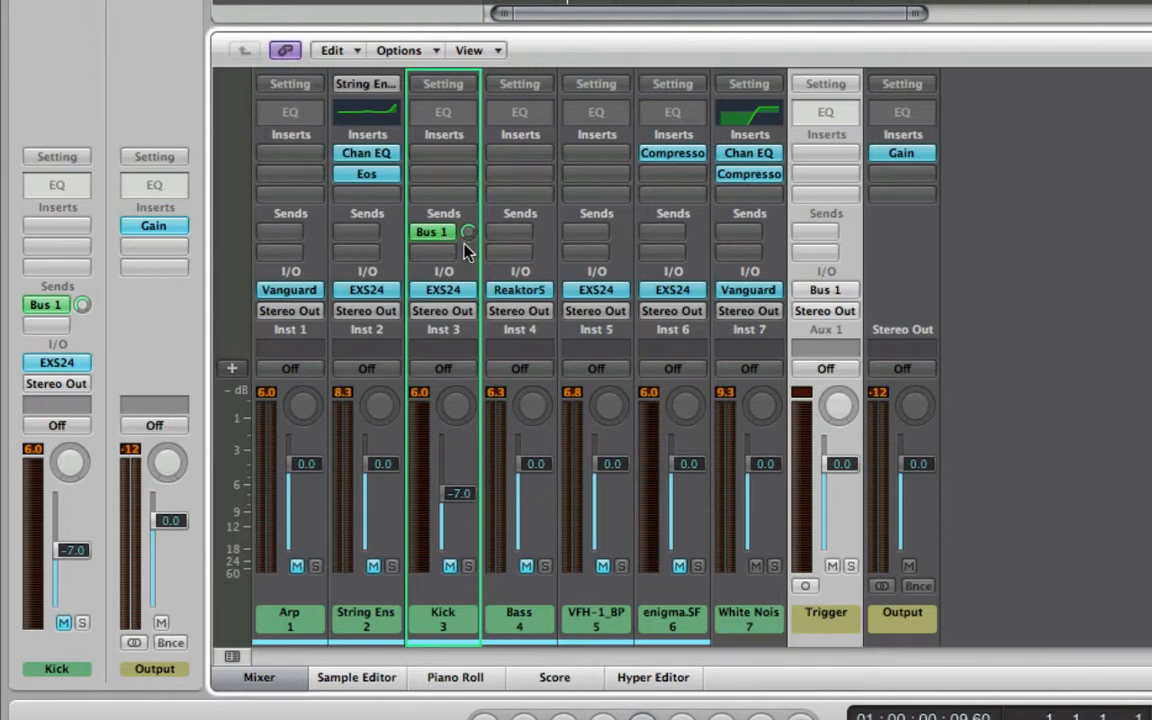
pyautogui.moveTo(824, 262)
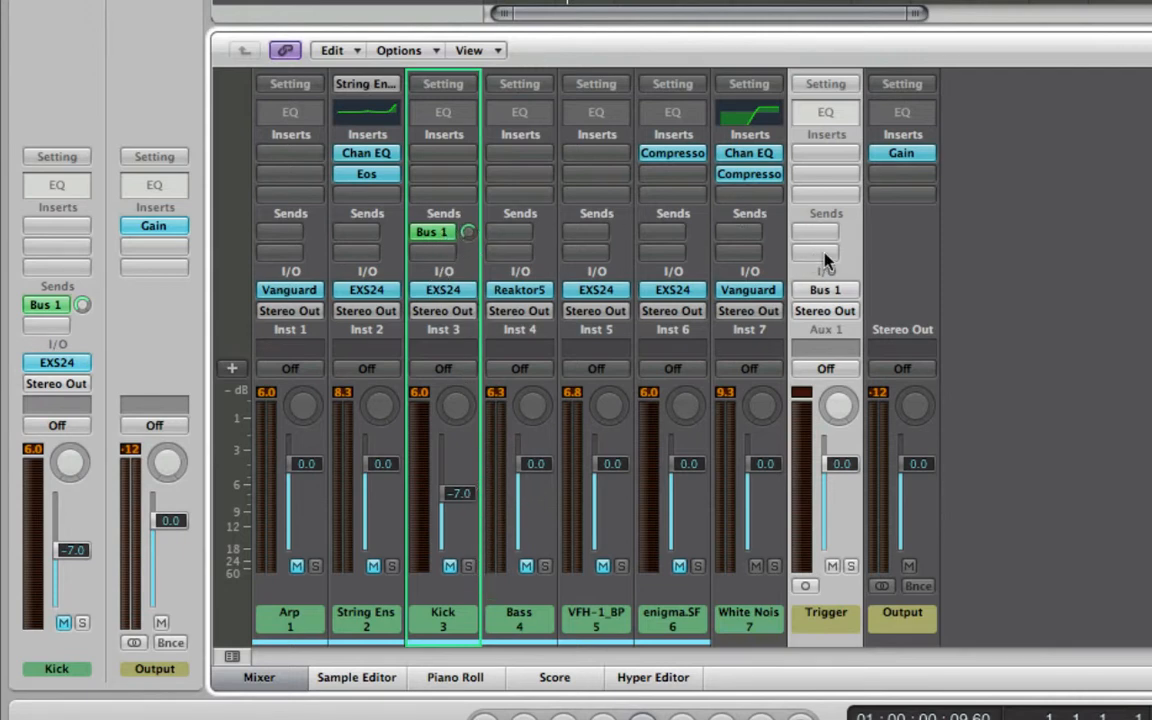
pyautogui.moveTo(600, 390)
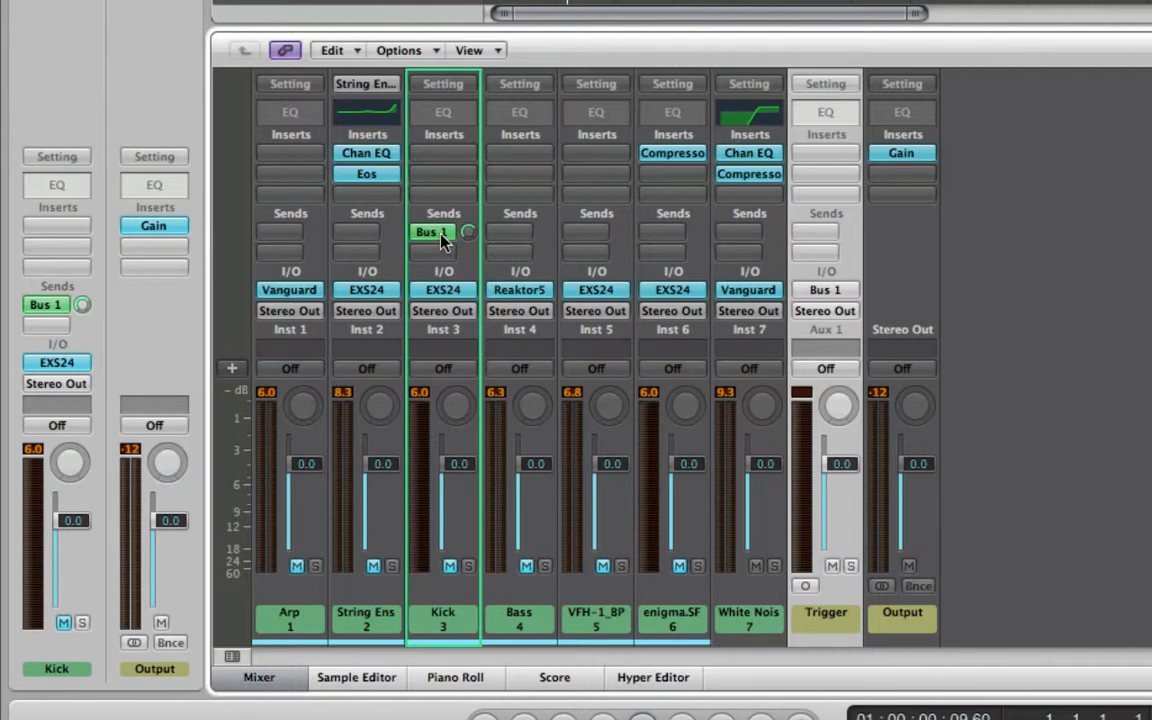
pyautogui.moveTo(480, 464)
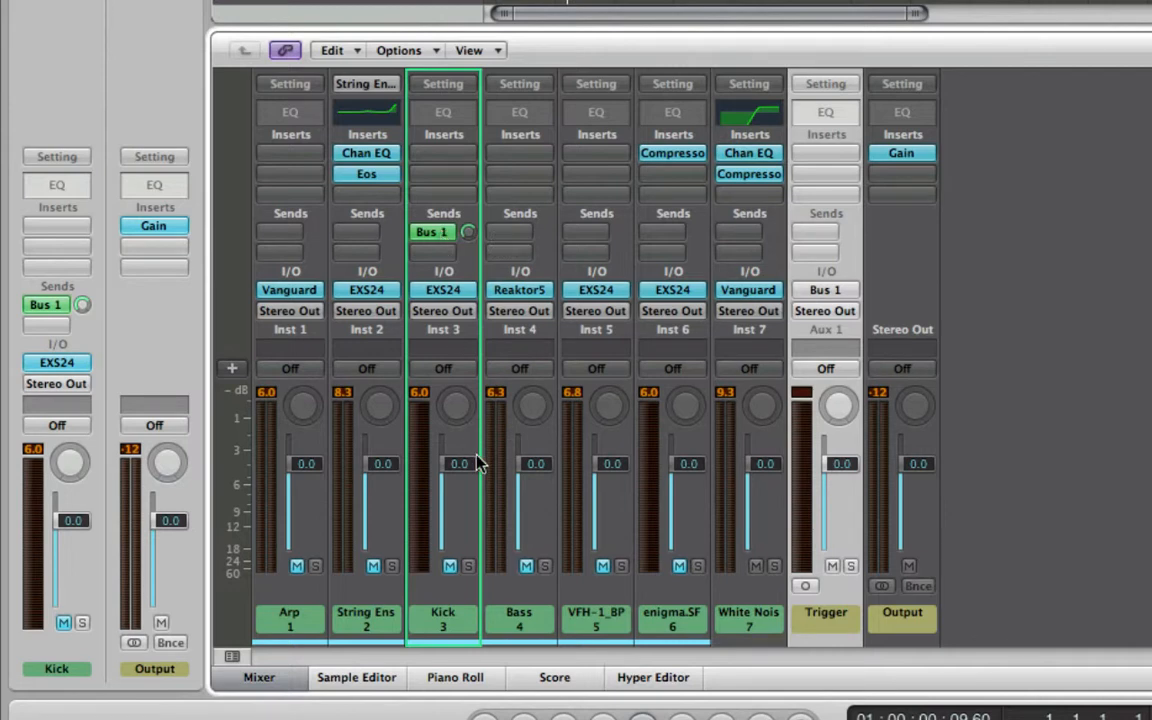
pyautogui.moveTo(472, 556)
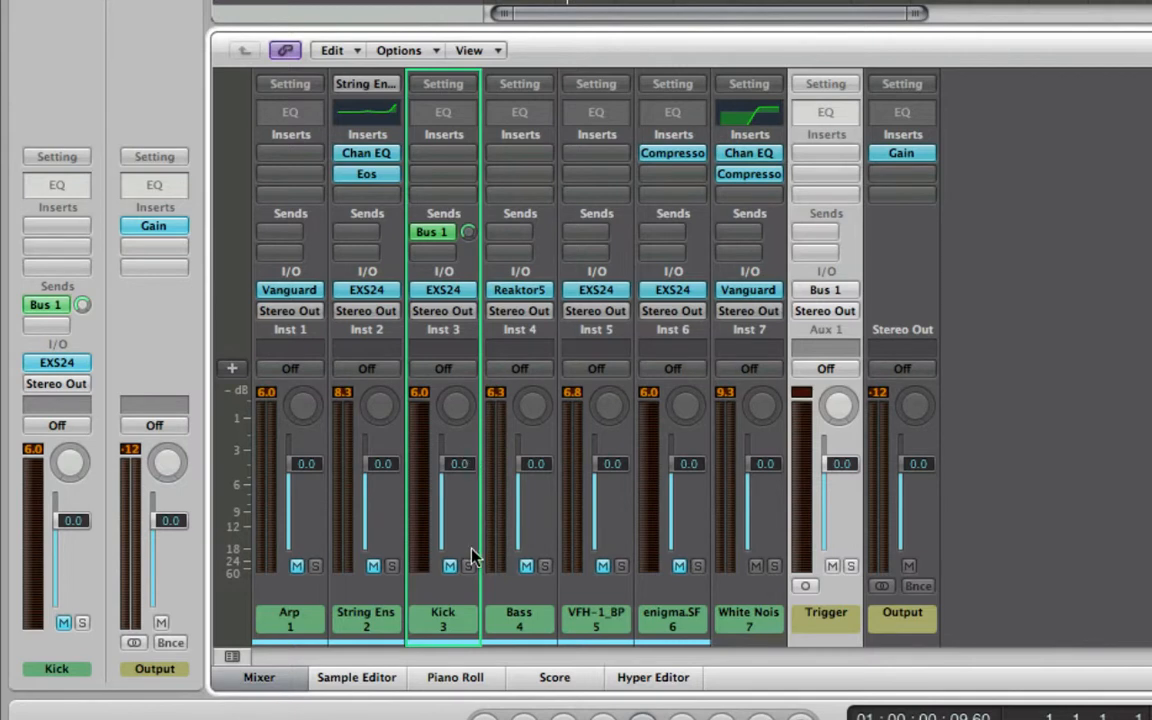
pyautogui.moveTo(478, 528)
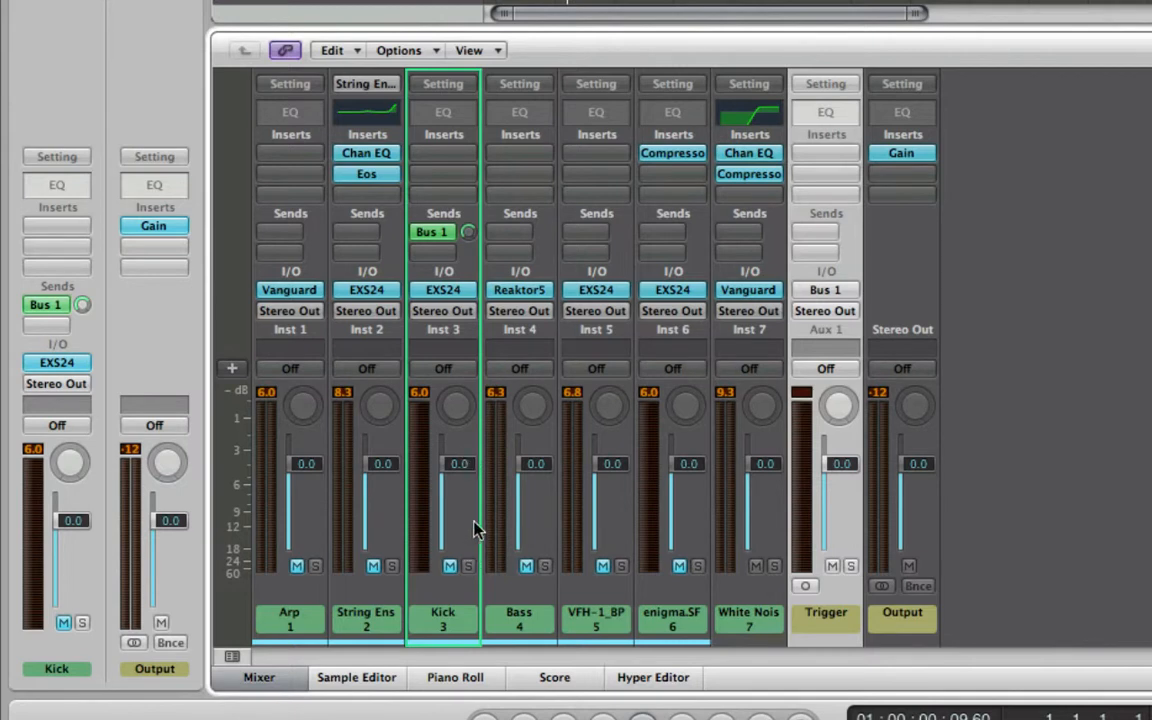
pyautogui.moveTo(450, 560)
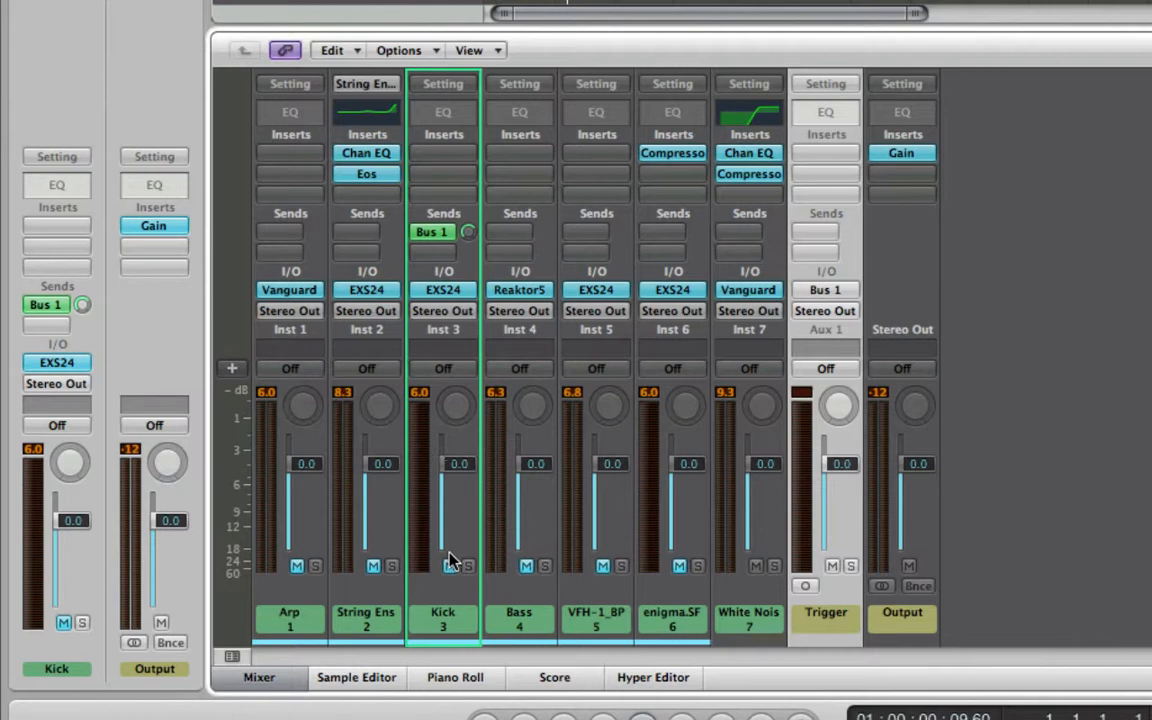
pyautogui.moveTo(1004, 396)
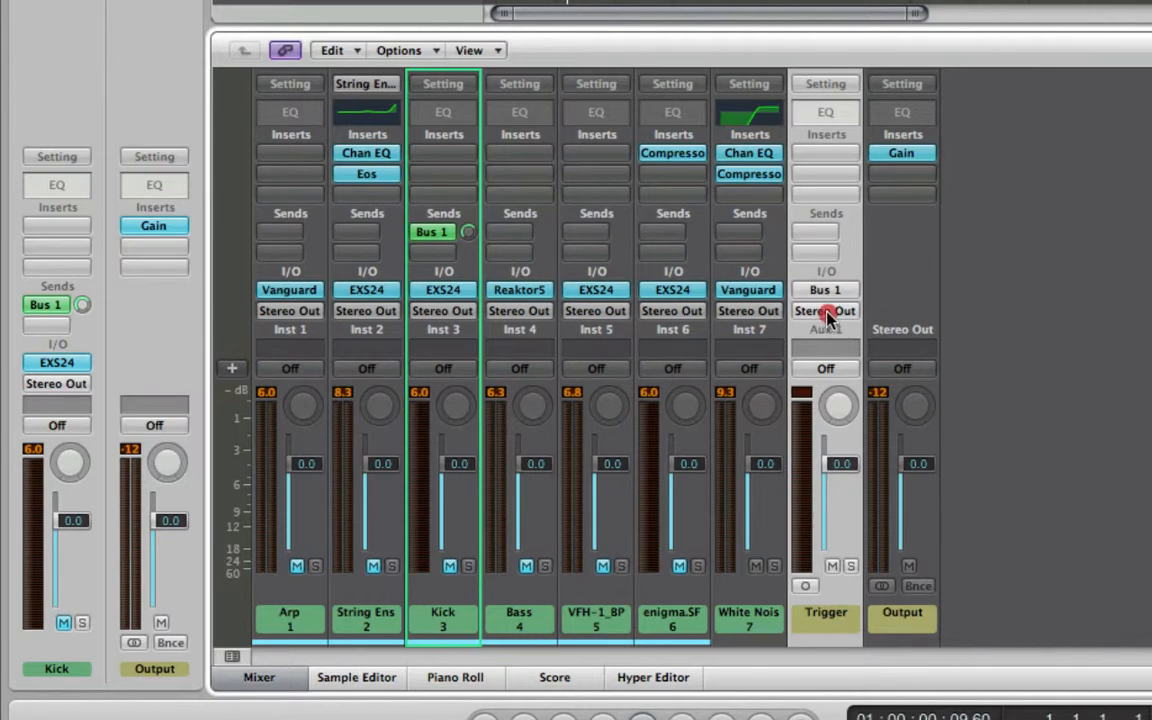
# Clear the Trigger aux channel's output so it no longer reaches Stereo Out
pyautogui.click(824, 312)
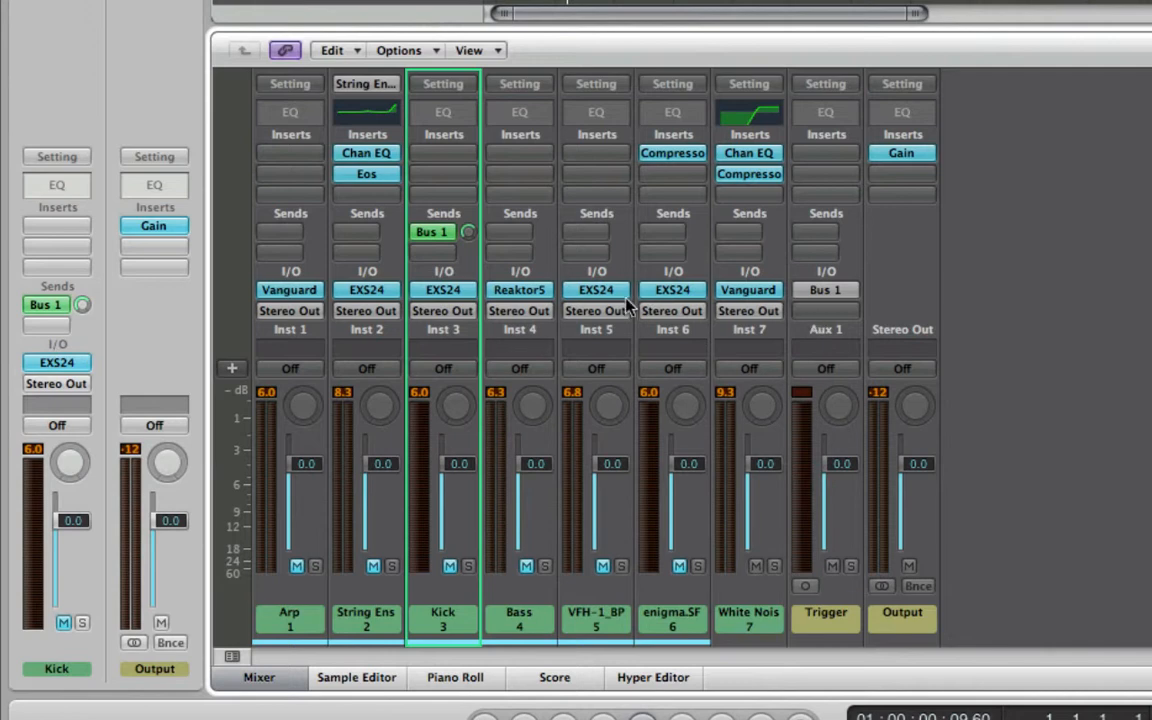
pyautogui.moveTo(804, 290)
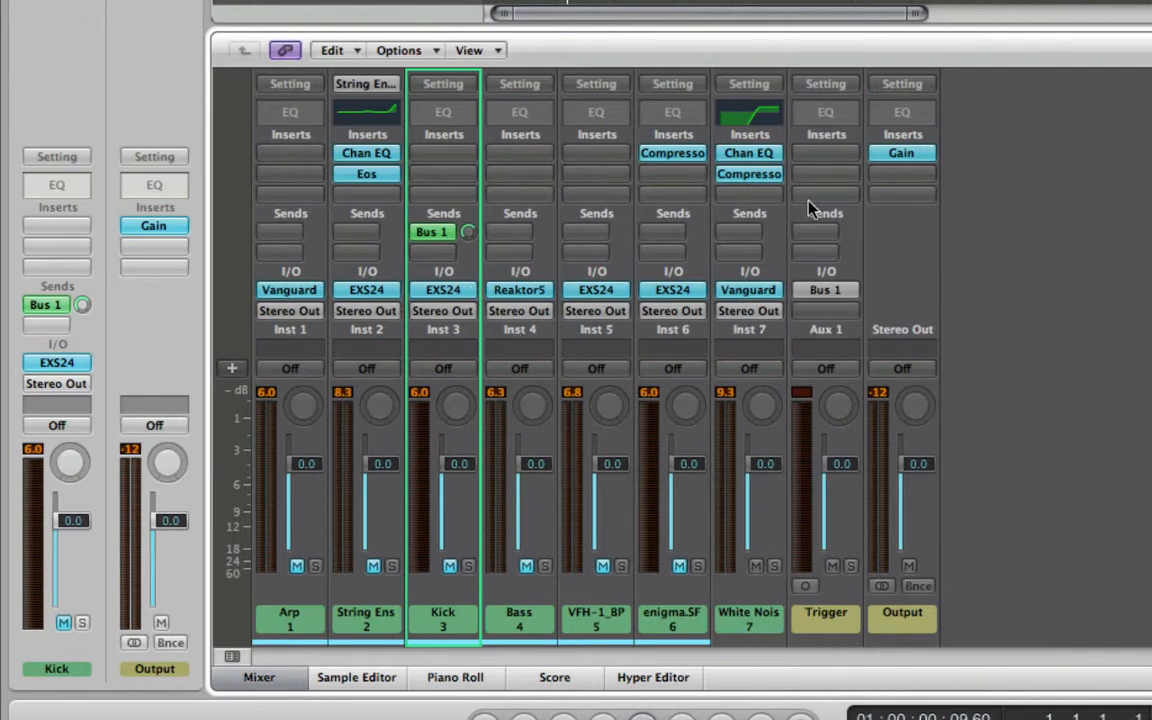
pyautogui.moveTo(824, 356)
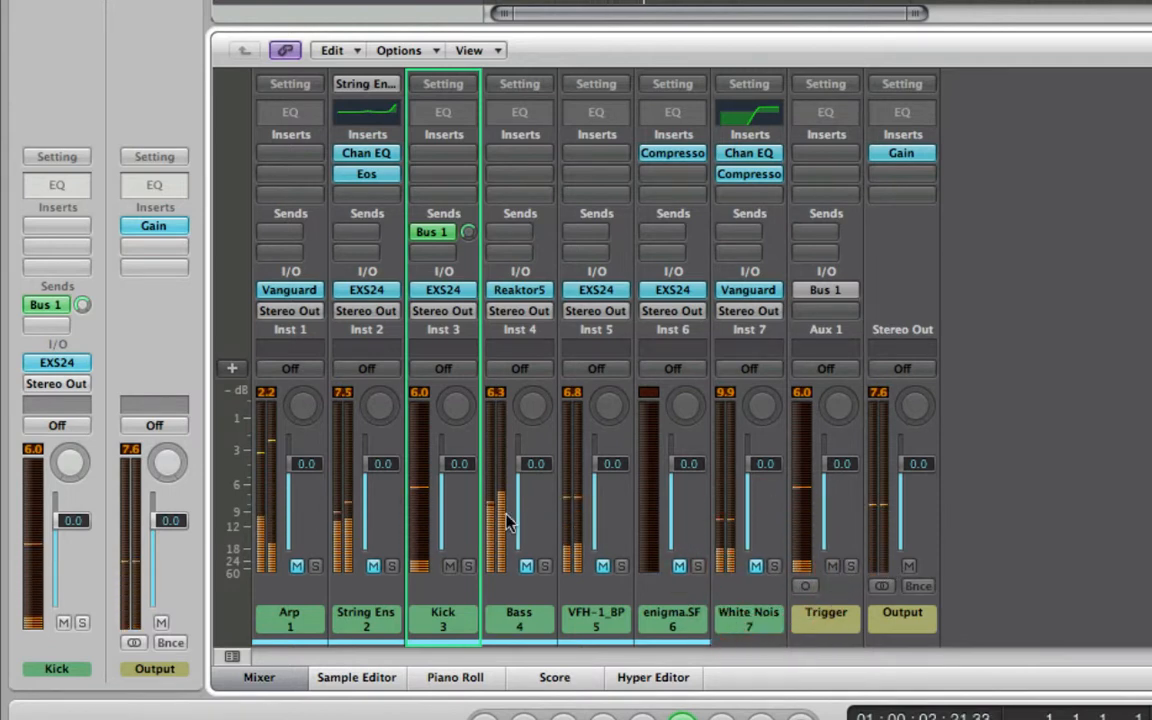
pyautogui.moveTo(810, 328)
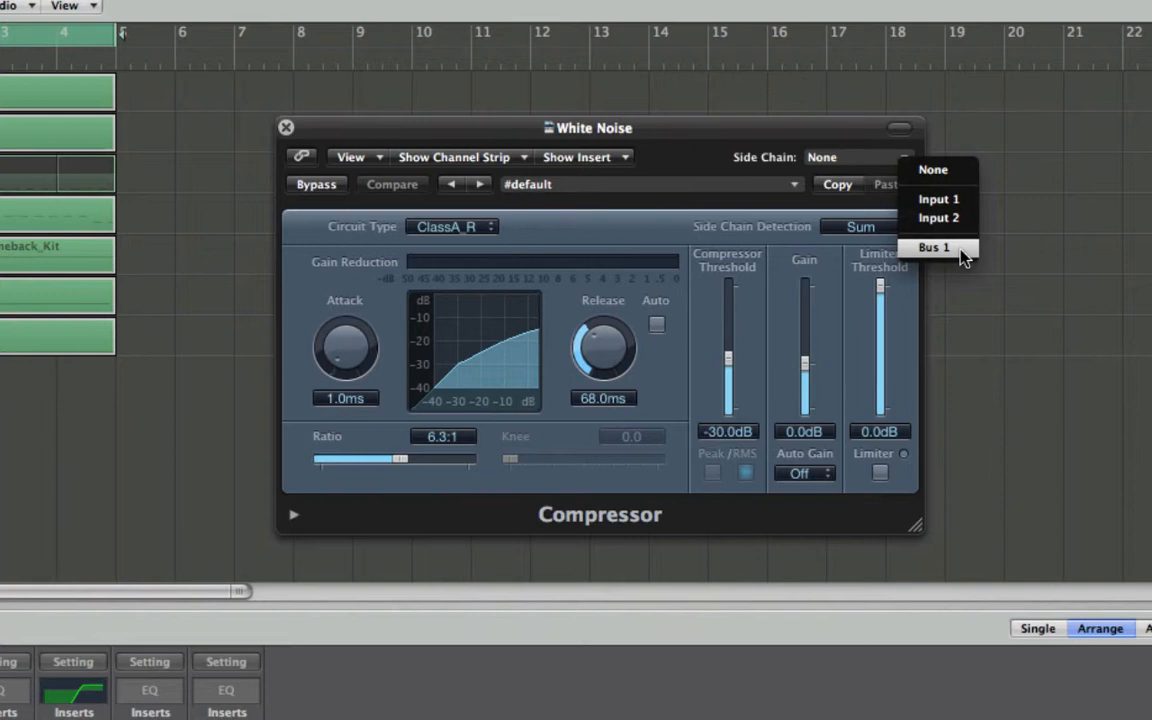
# Set the White Noise compressor's side-chain source to Bus 1
pyautogui.click(932, 248)
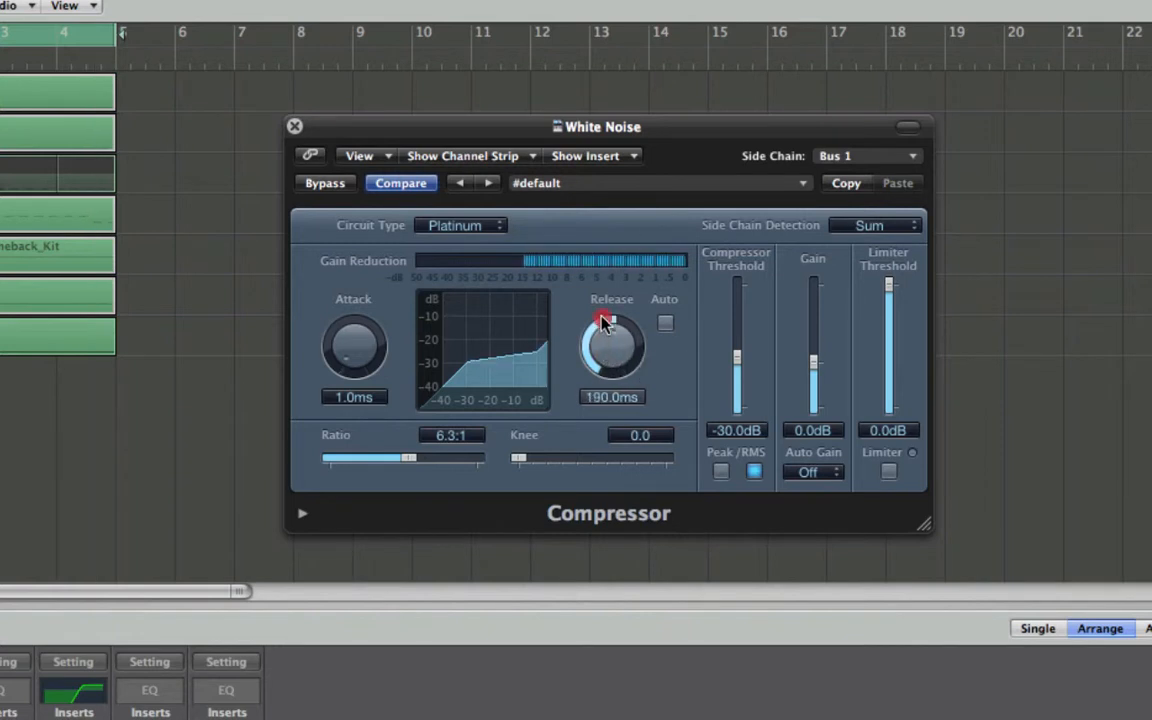
# Set attack to 14.5 ms and audition circuit types, returning to Platinum
pyautogui.moveTo(612, 320); pyautogui.dragTo(616, 390)
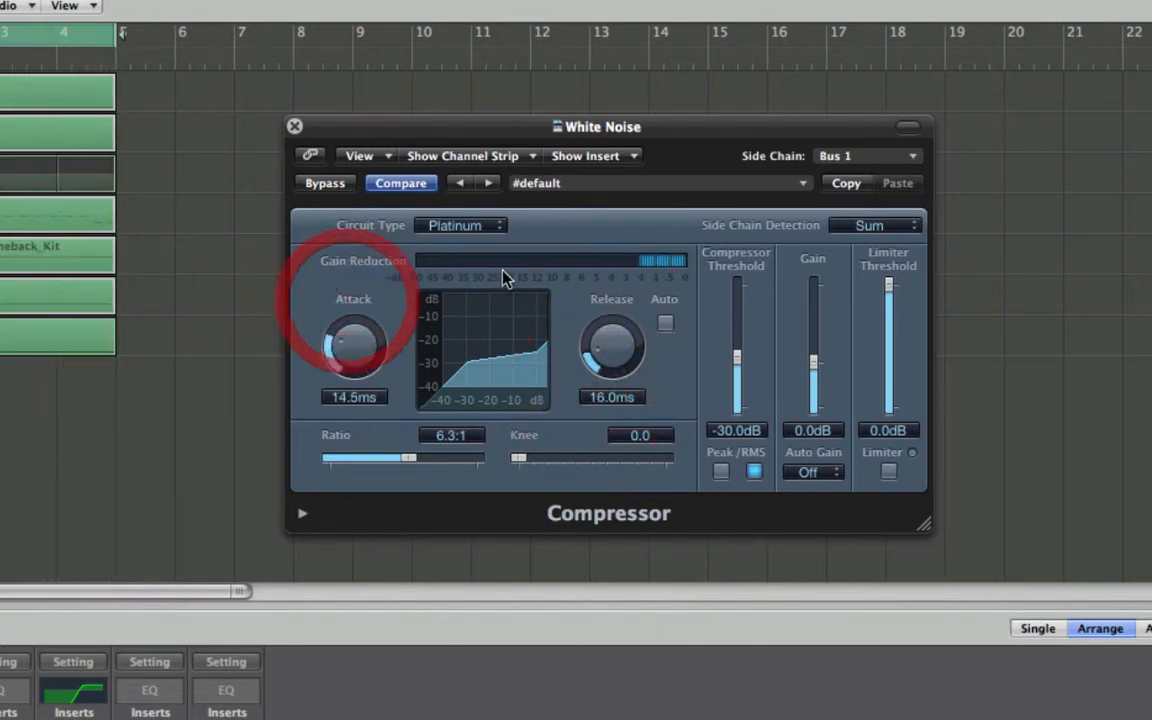
pyautogui.click(460, 224)
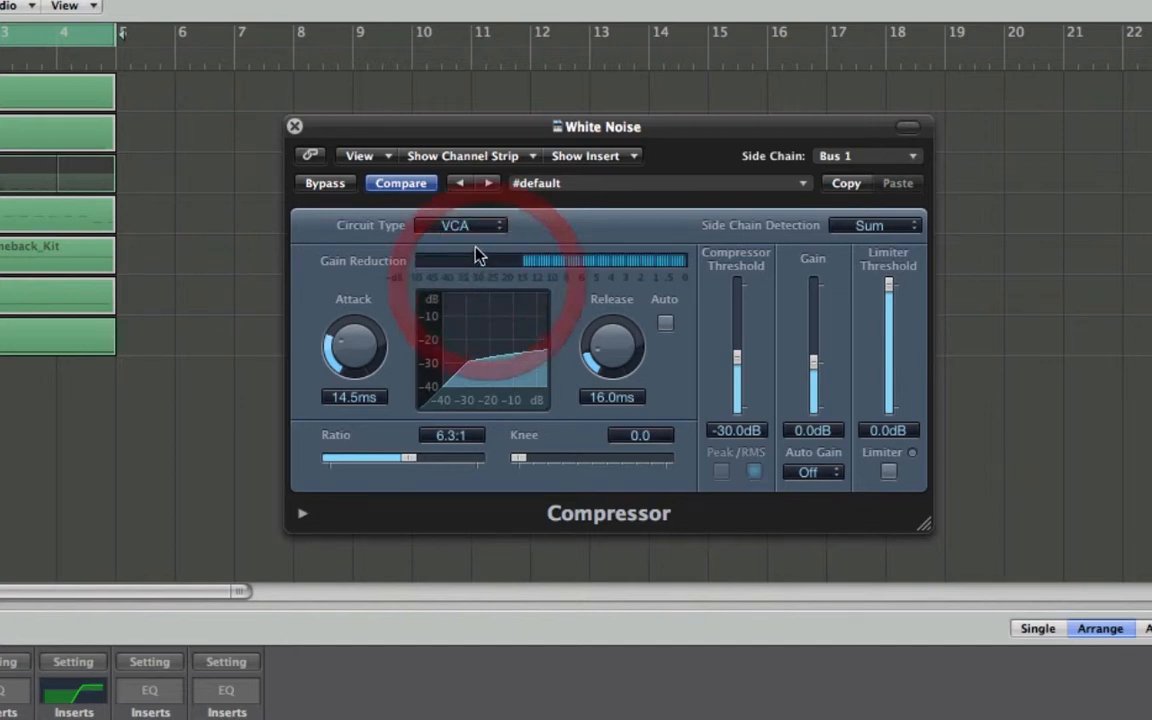
pyautogui.click(460, 224)
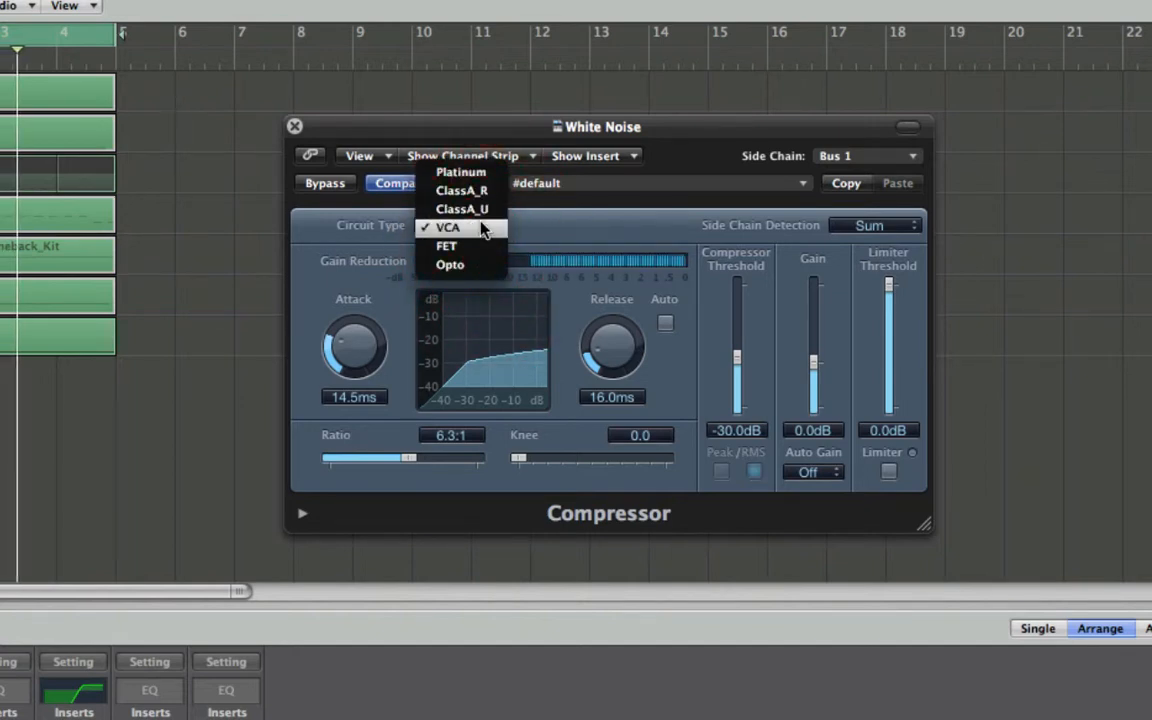
pyautogui.click(462, 210)
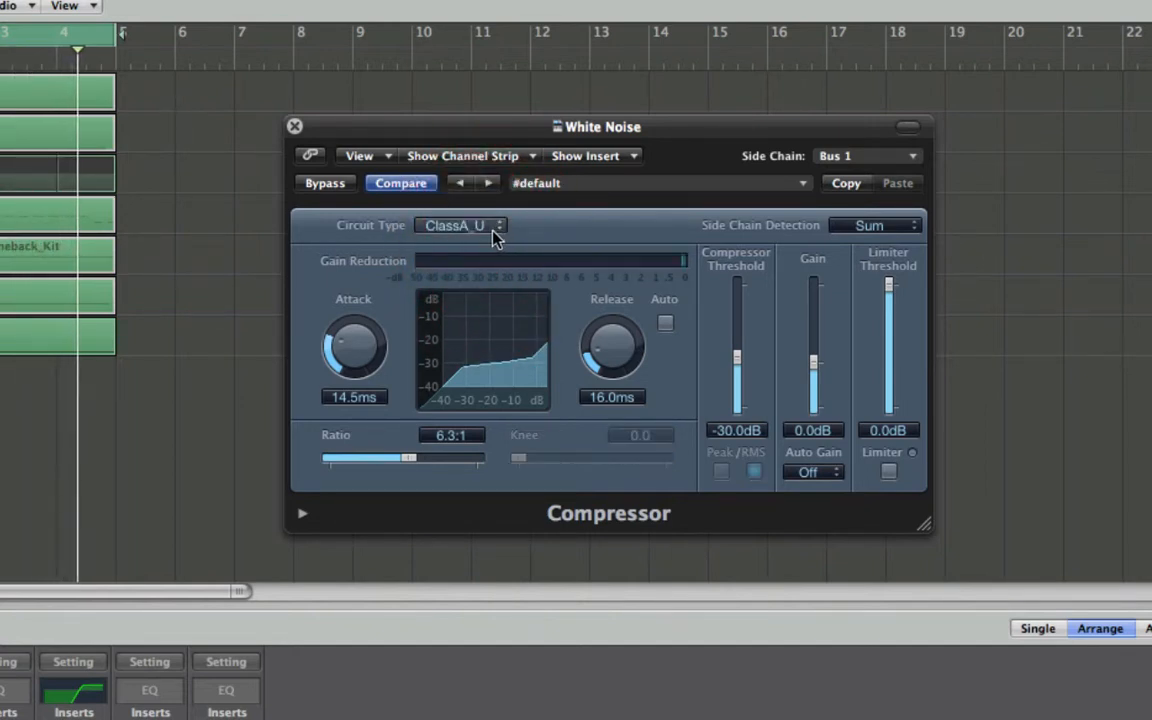
pyautogui.click(460, 224)
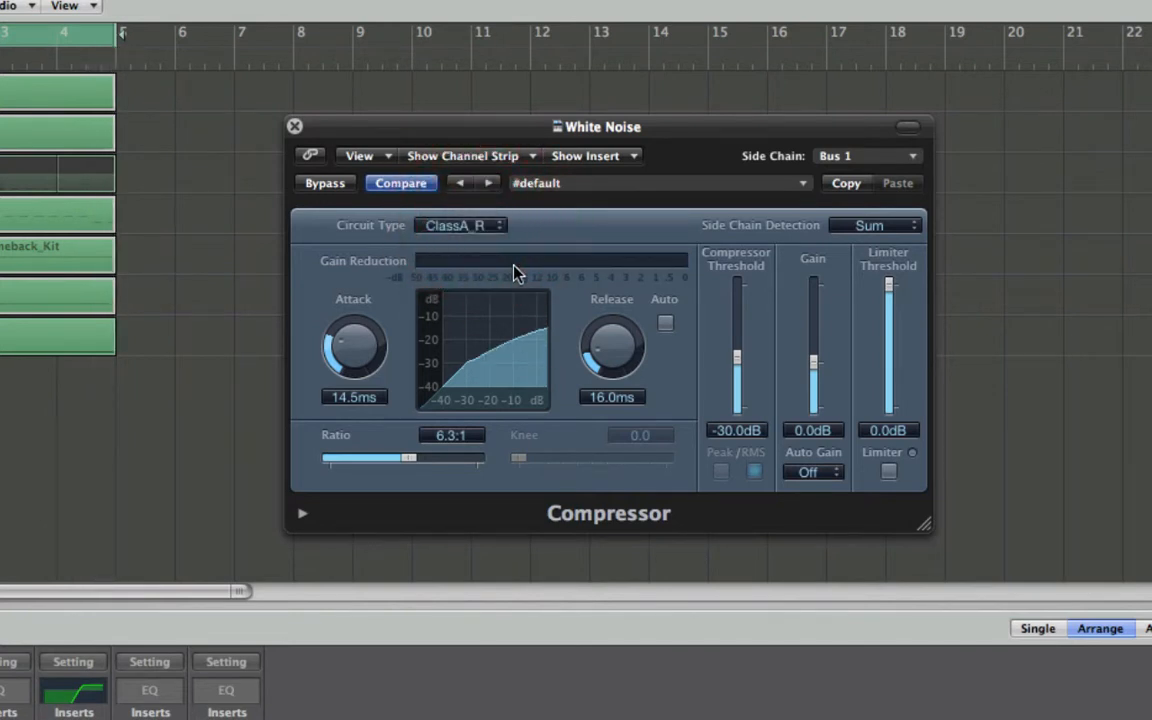
pyautogui.click(460, 224)
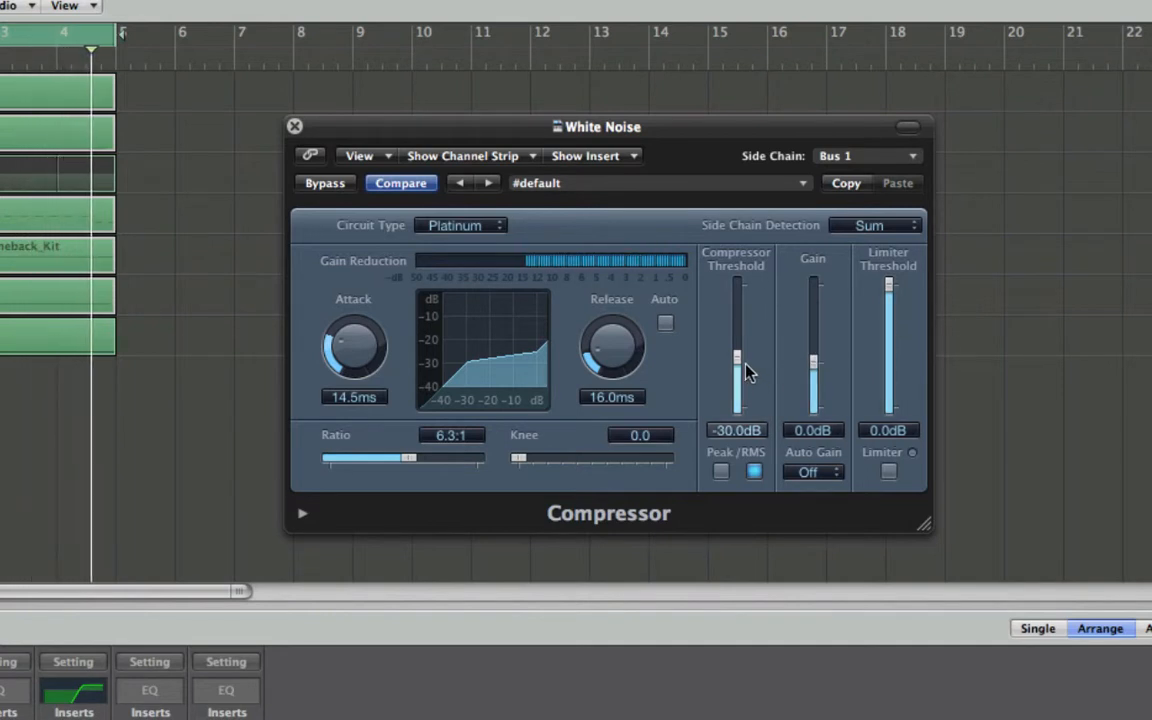
# Lower the threshold to -33 dB, set release to 45 ms and close the compressor
pyautogui.moveTo(736, 356); pyautogui.dragTo(744, 370)
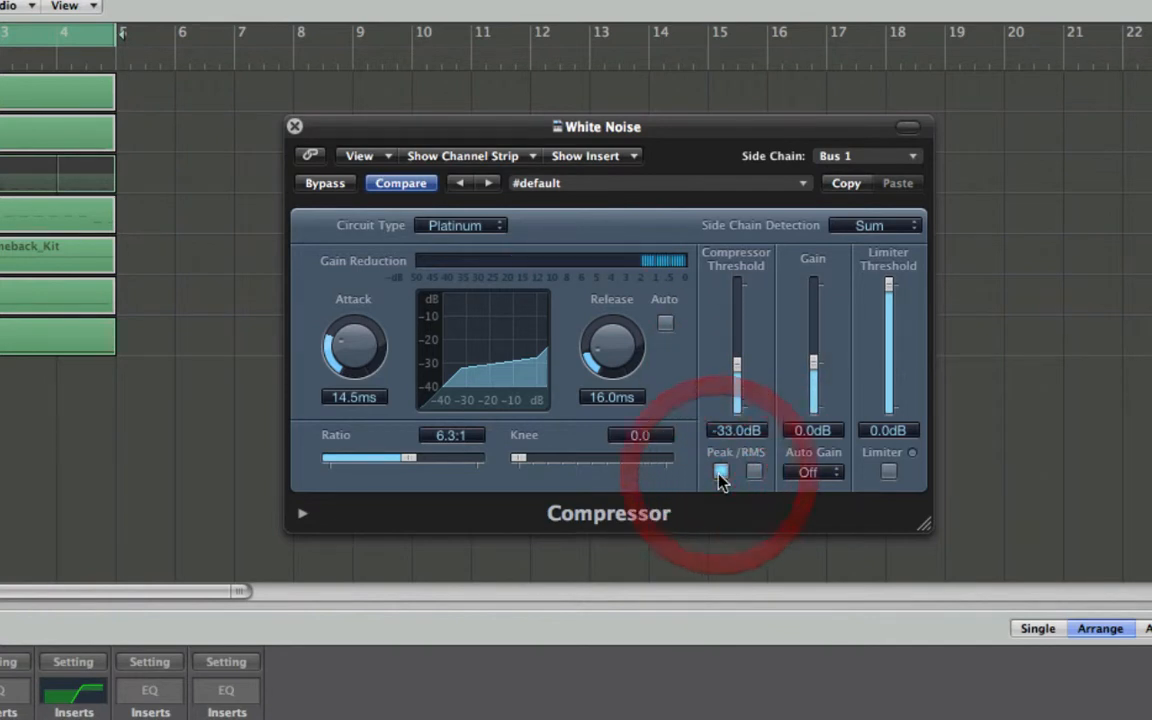
pyautogui.moveTo(612, 344); pyautogui.dragTo(600, 316)
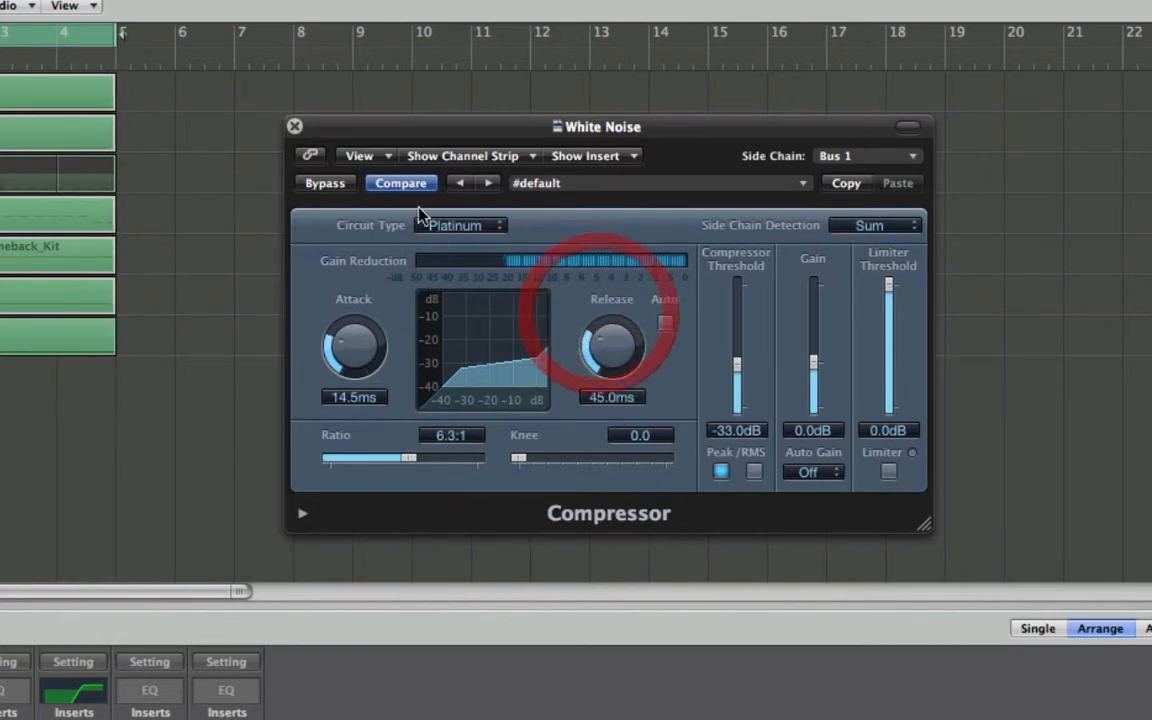
pyautogui.click(294, 126)
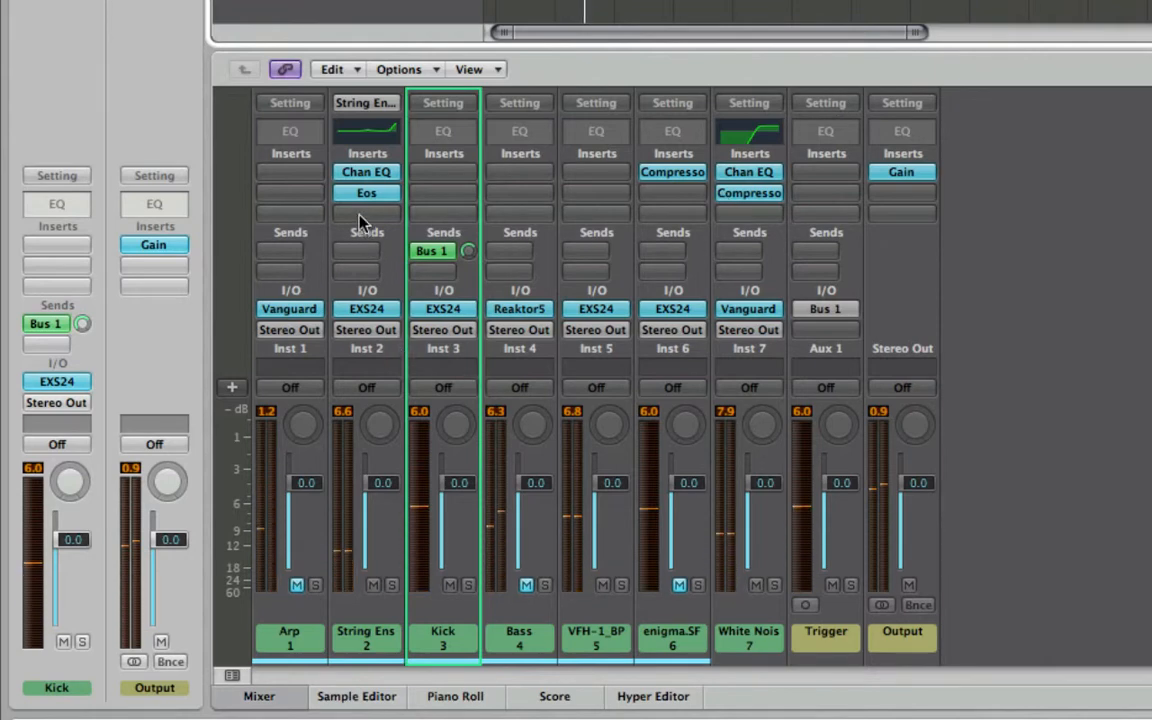
# Insert a Compressor into an empty slot on the String Ensemble channel
pyautogui.click(366, 192)
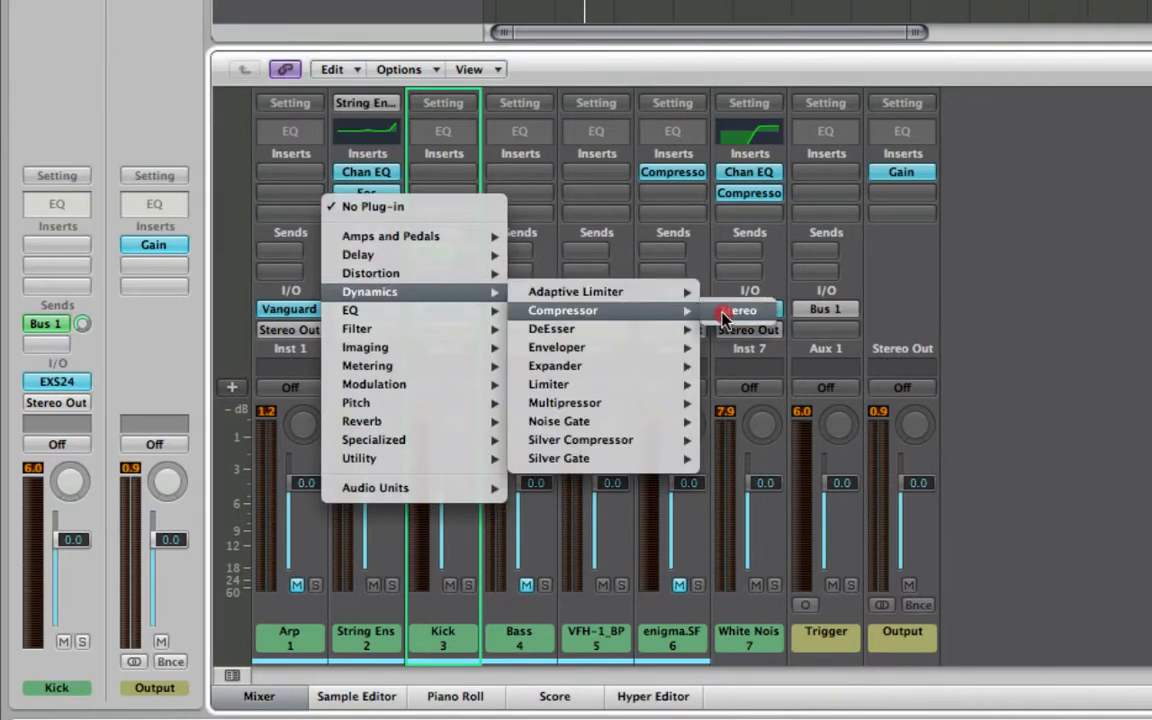
pyautogui.click(744, 310)
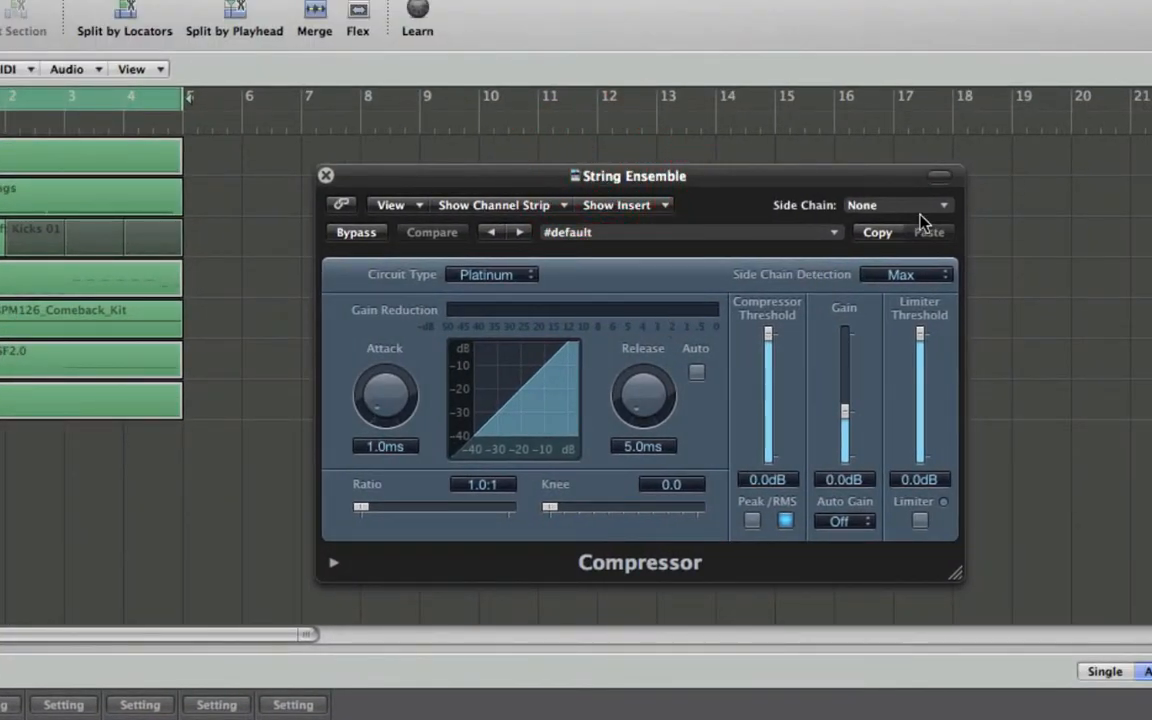
# Key the compressor from Bus 1, try the ClassA_R circuit and raise the ratio to 5.8:1
pyautogui.click(896, 204)
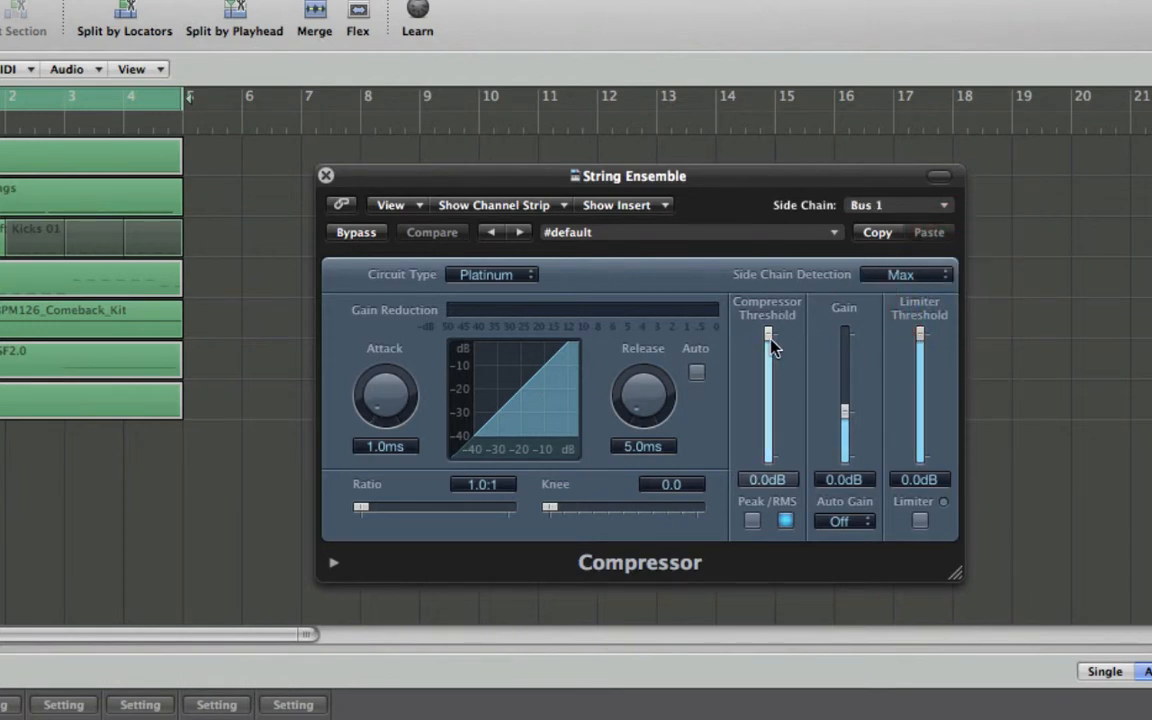
pyautogui.click(492, 274)
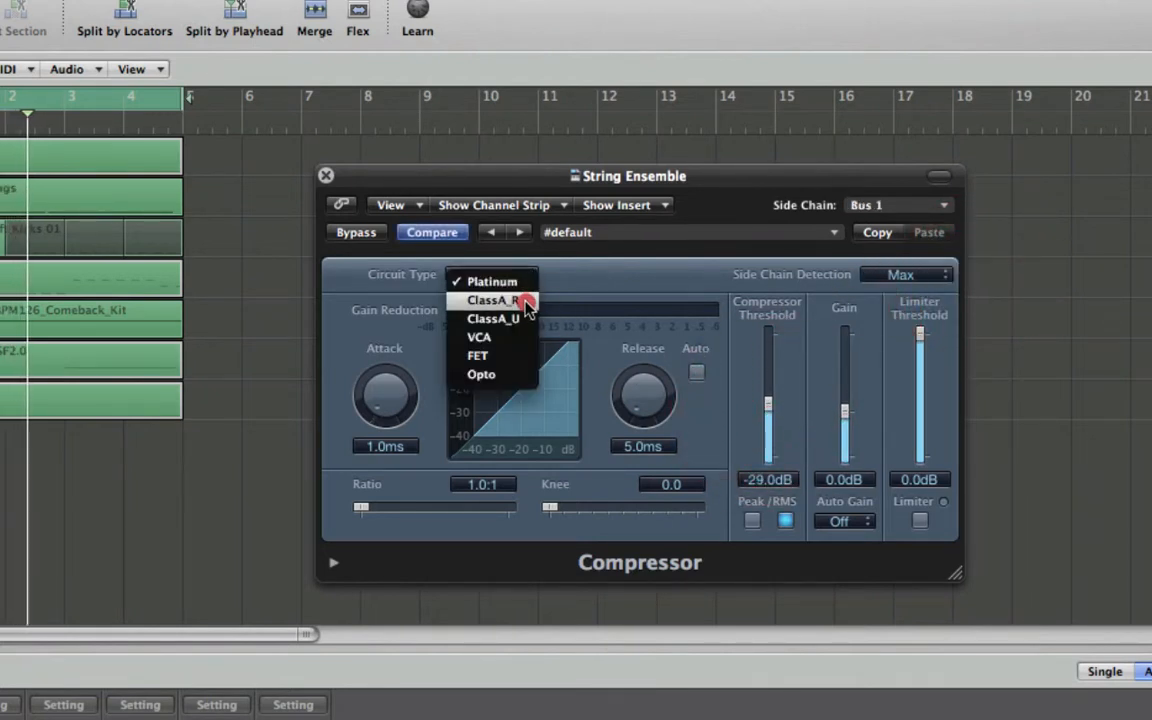
pyautogui.click(498, 300)
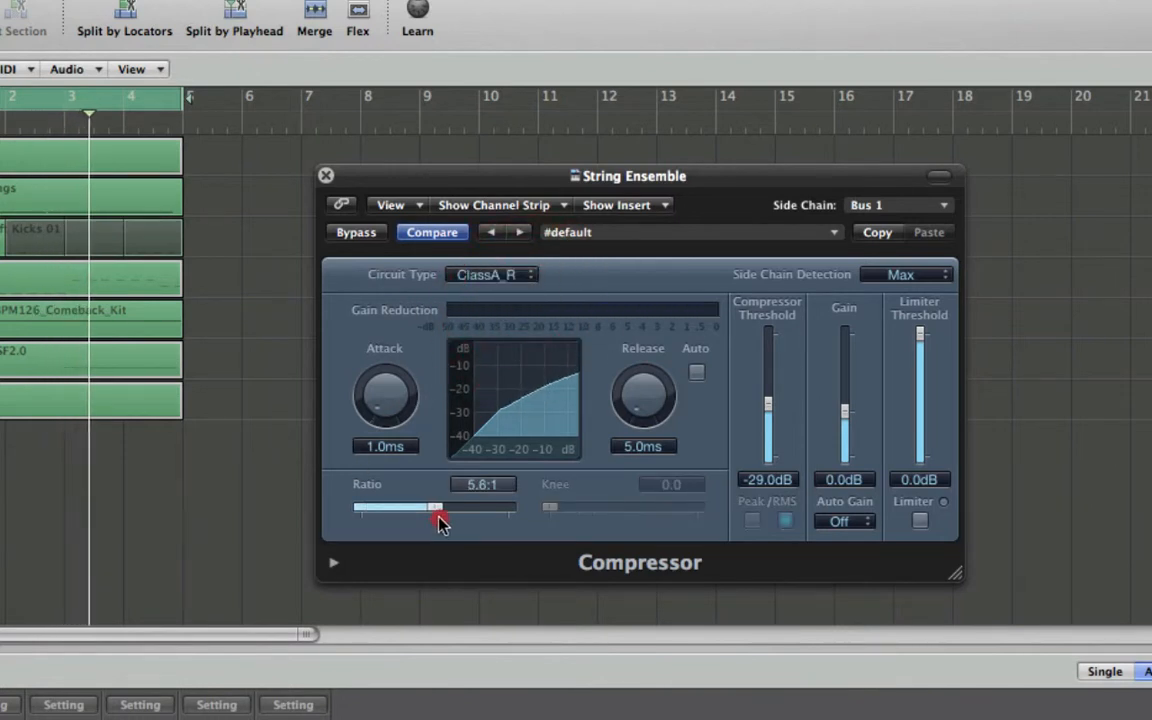
pyautogui.moveTo(436, 508); pyautogui.dragTo(440, 508)
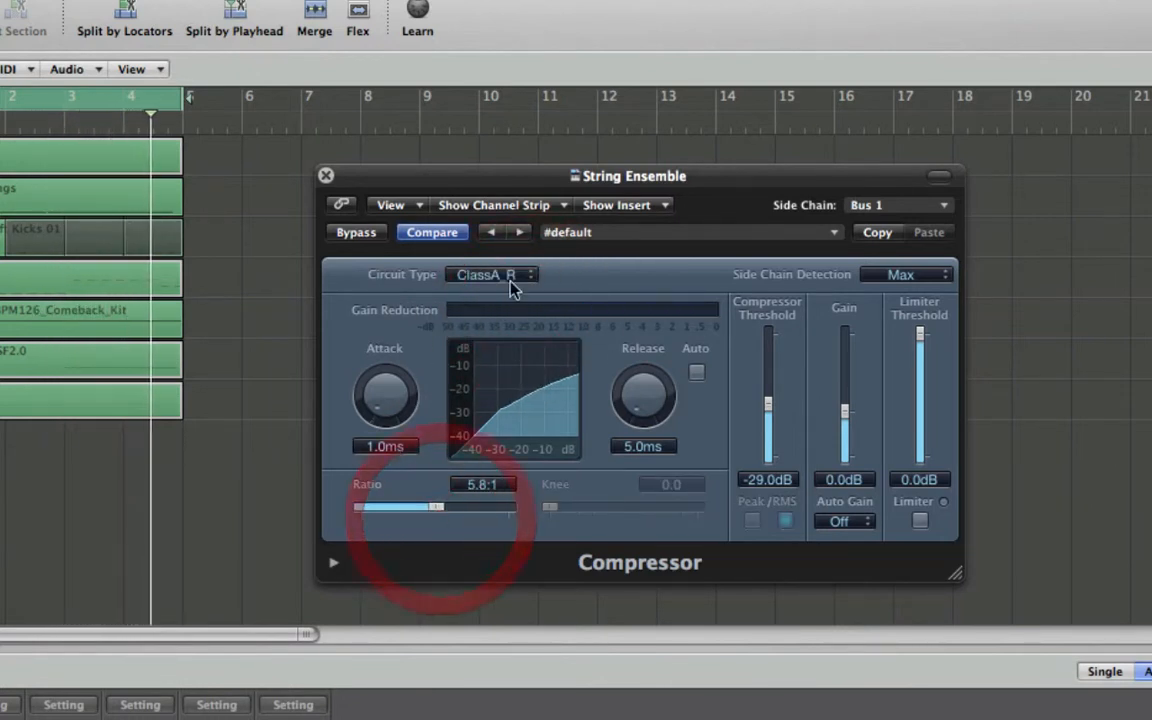
# Switch to the Platinum circuit, set release to 6.3 ms and A/B against the defaults with Compare
pyautogui.click(490, 274)
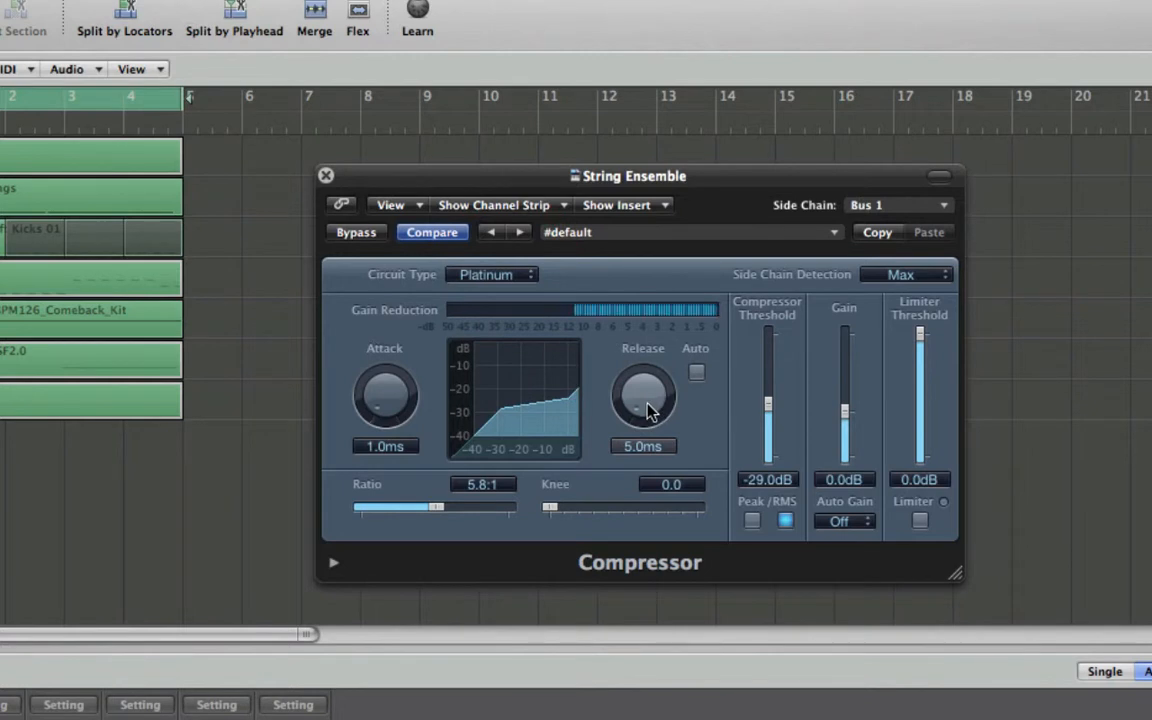
pyautogui.moveTo(644, 400); pyautogui.dragTo(650, 390)
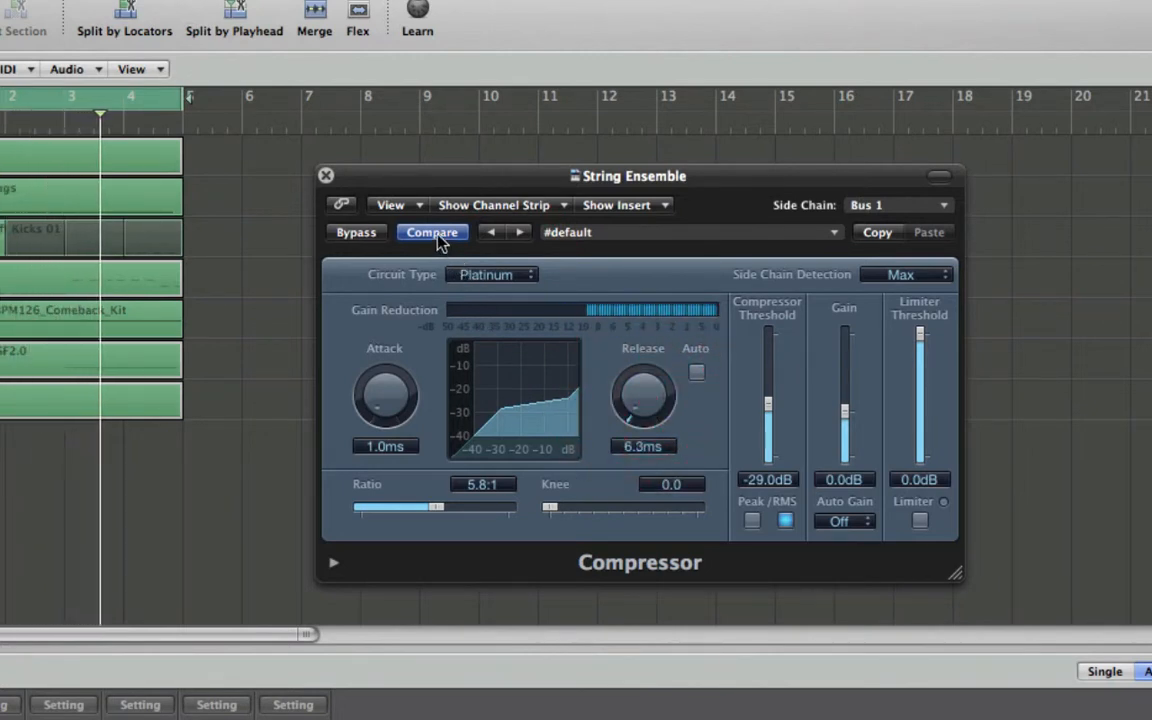
pyautogui.click(432, 232)
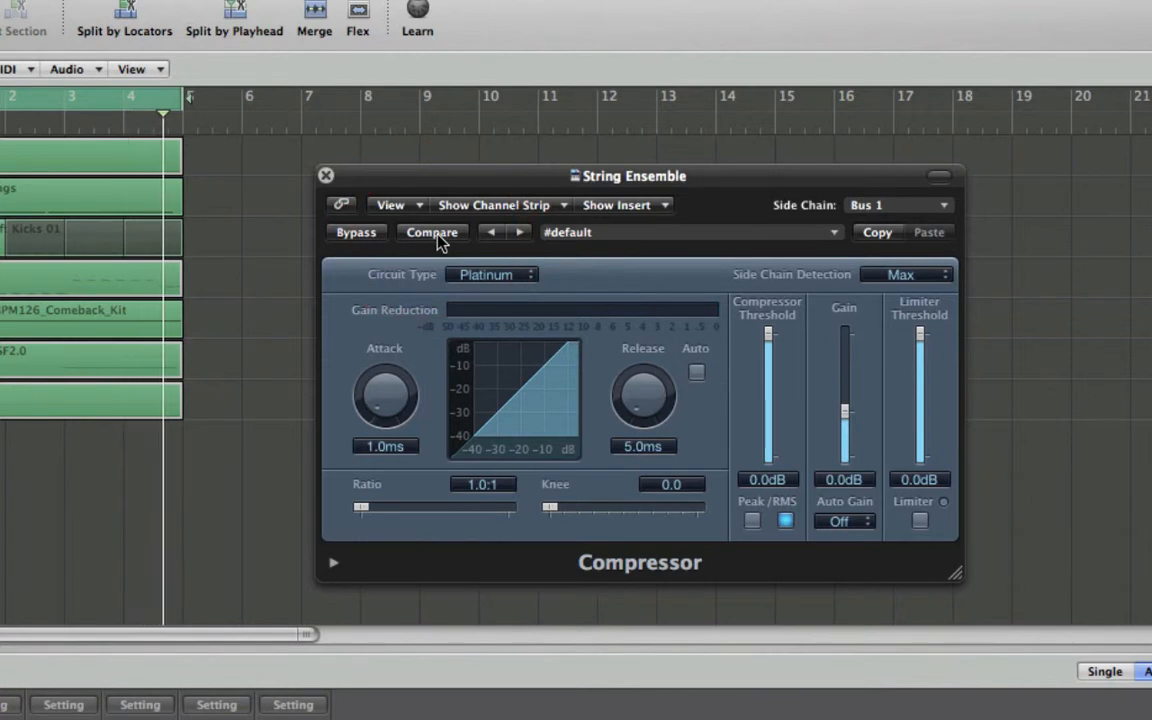
pyautogui.click(432, 232)
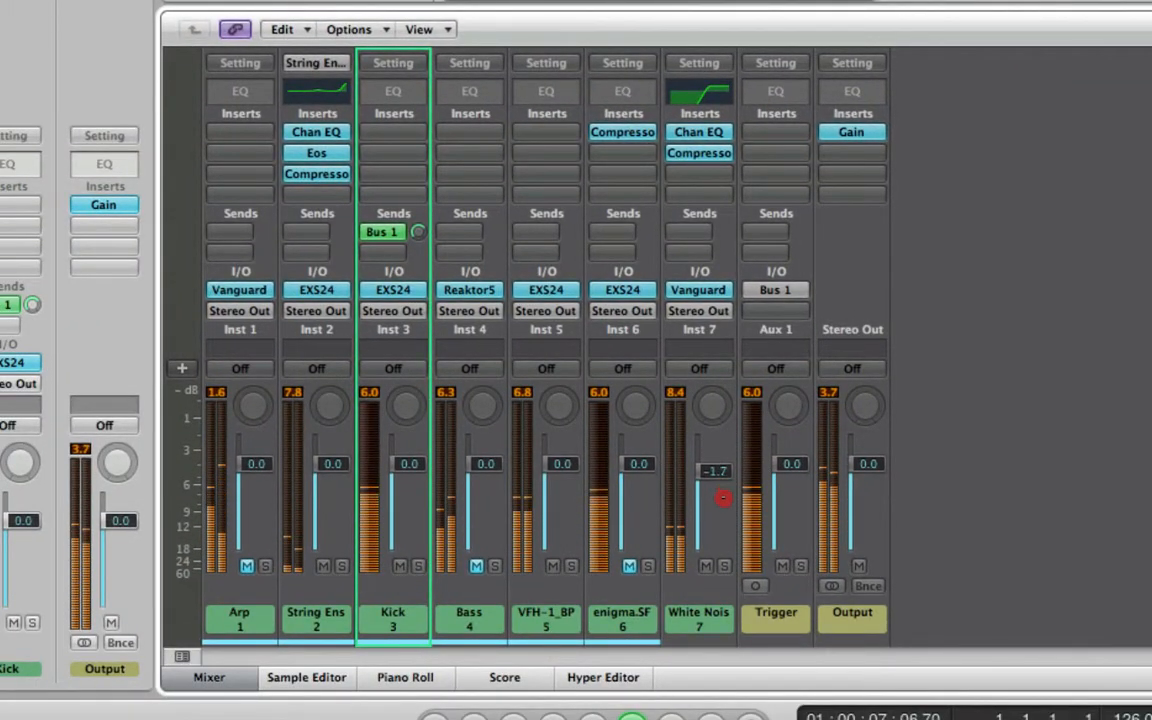
# Pull down a synth channel's volume fader and bring up the enigma Compressor settings
pyautogui.moveTo(724, 498); pyautogui.dragTo(730, 544)
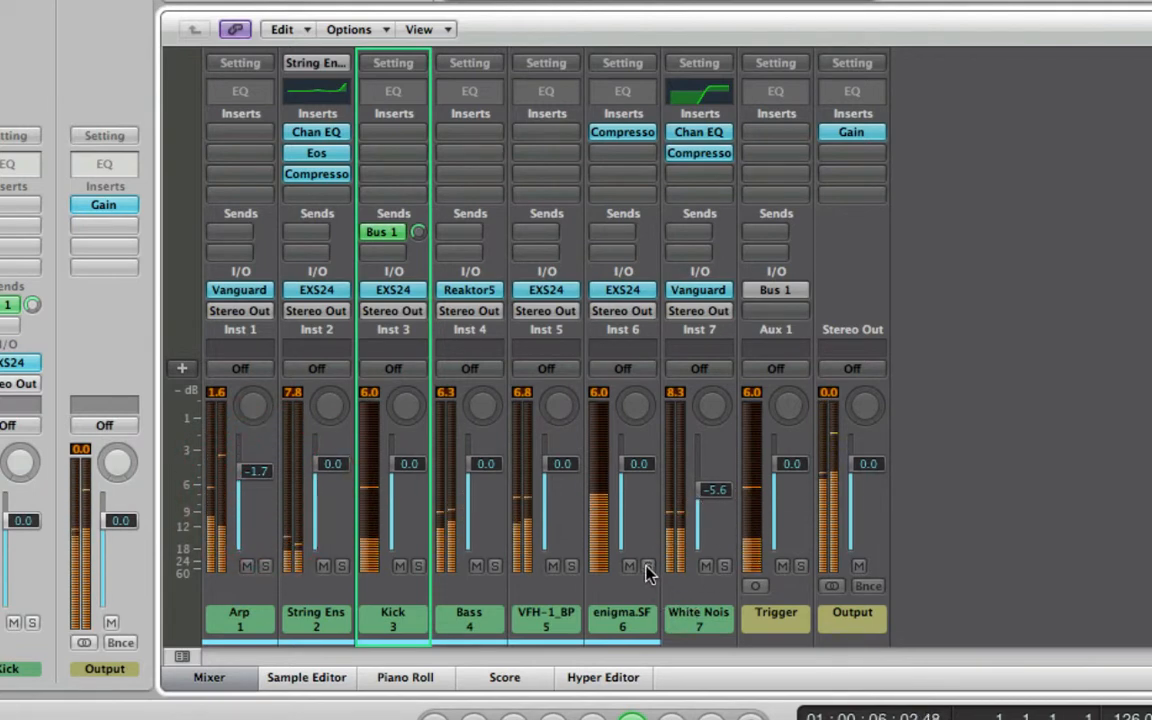
pyautogui.click(624, 152)
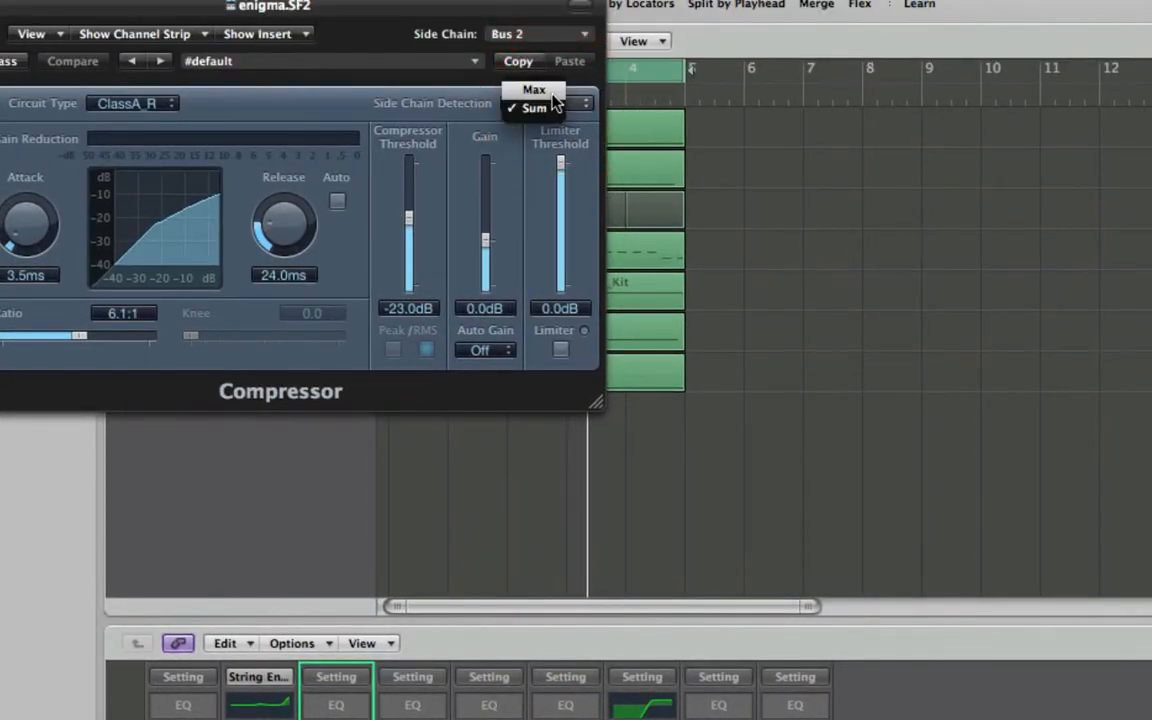
# Set side-chain detection to Max, choose the Platinum circuit and adjust the threshold to about -23 dB
pyautogui.click(538, 32)
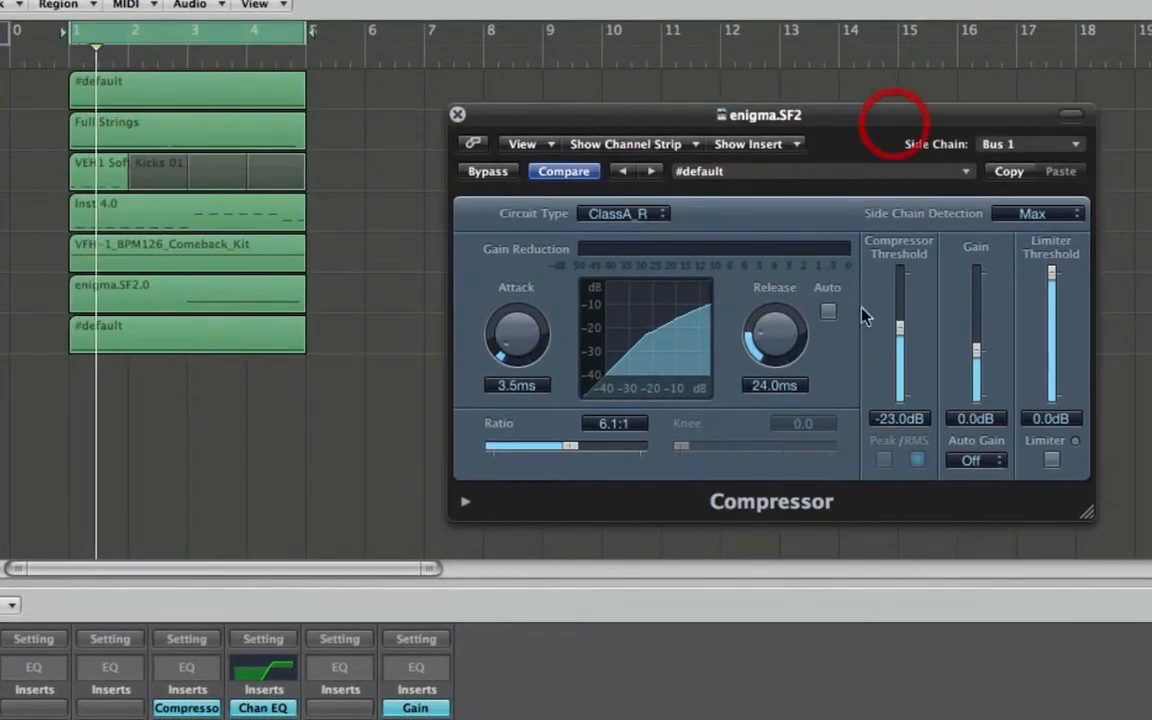
pyautogui.click(618, 212)
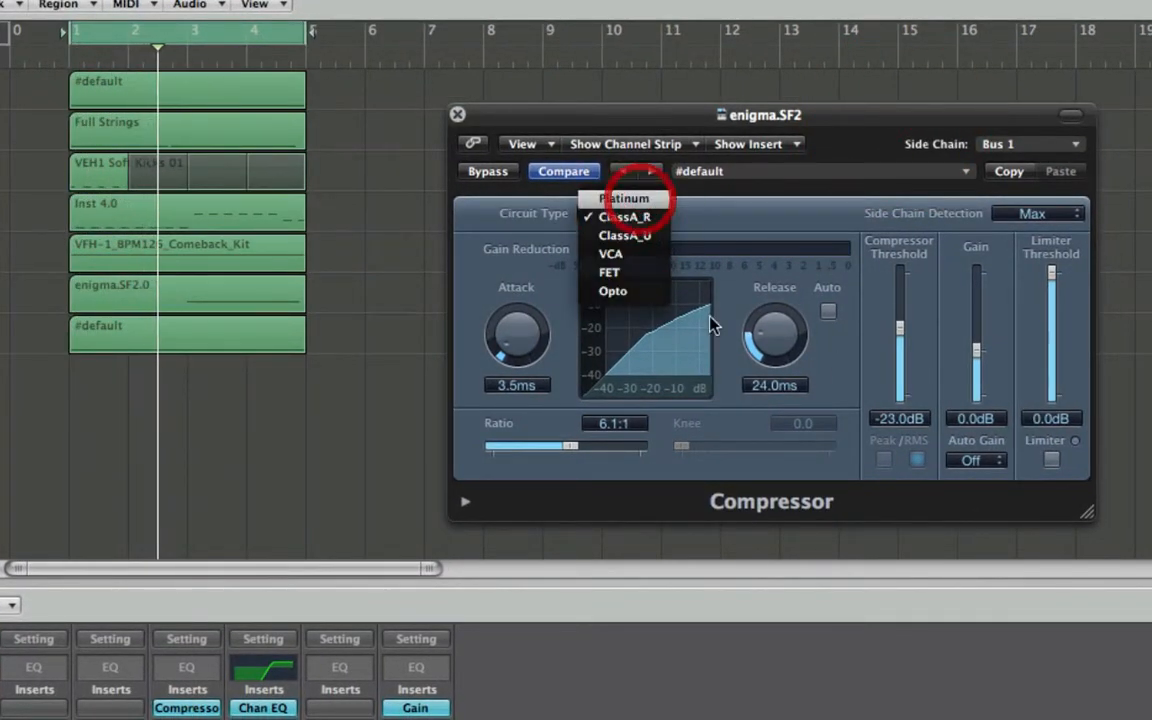
pyautogui.click(626, 198)
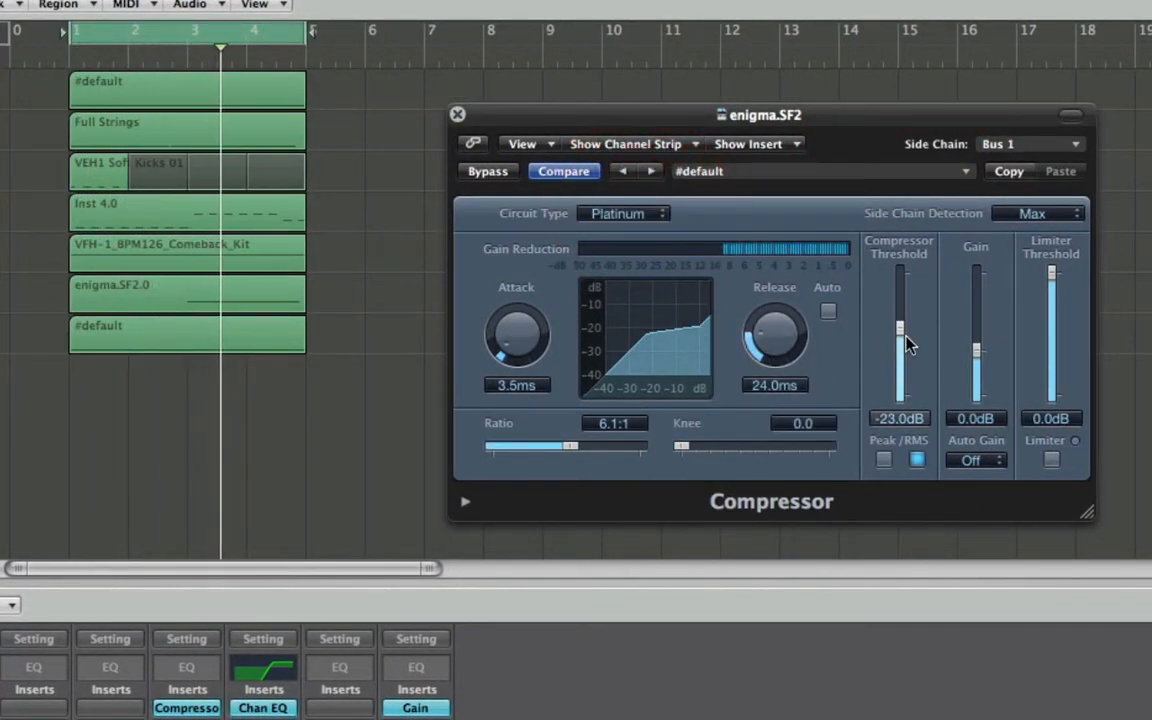
pyautogui.moveTo(900, 344); pyautogui.dragTo(900, 324)
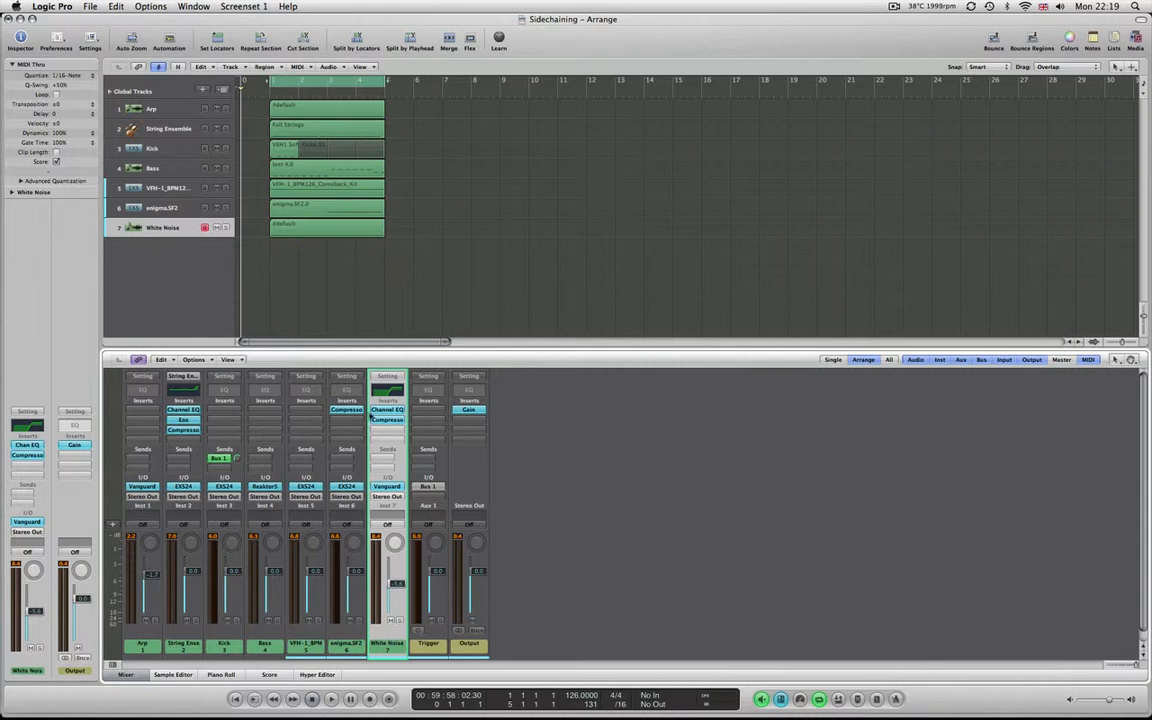
pyautogui.moveTo(604, 304)
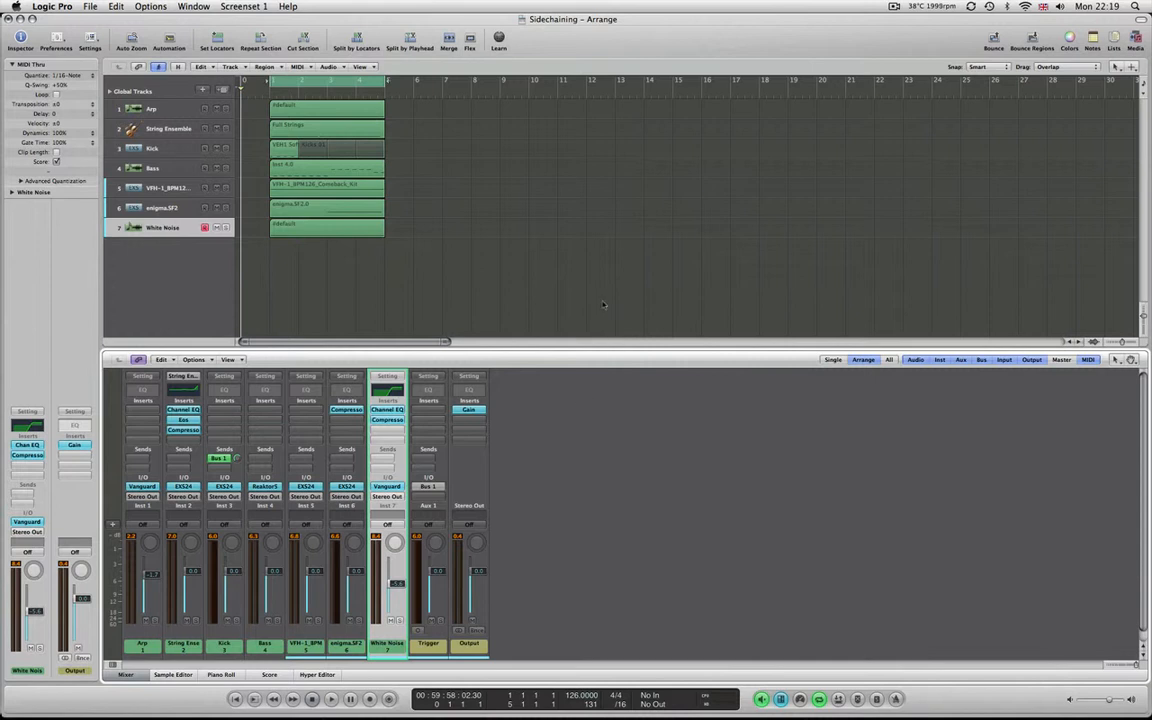